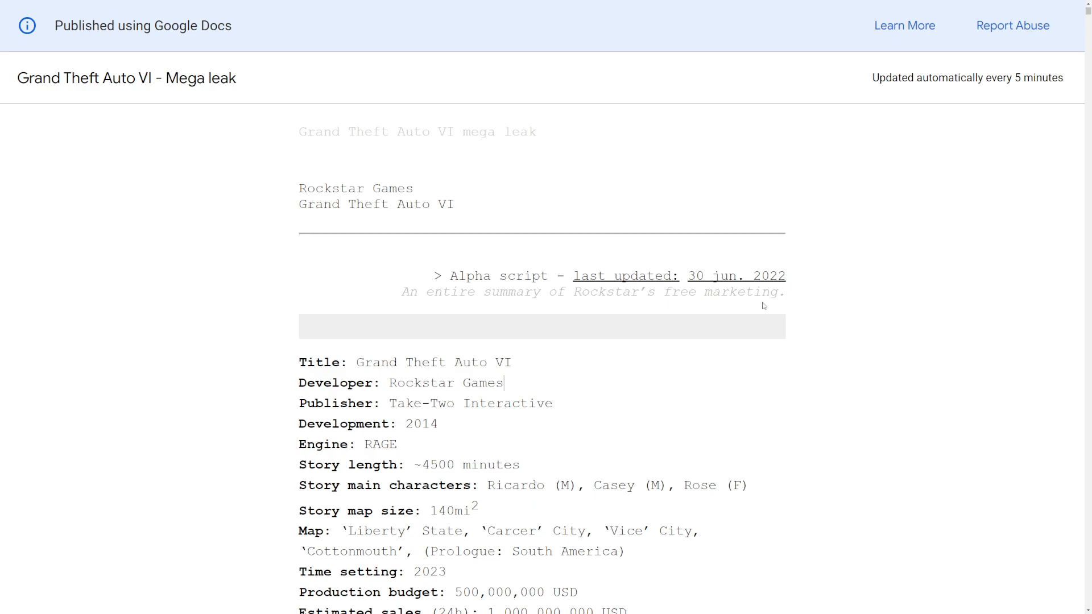
{"action": "mouse_move", "coordinate": [537, 266]}
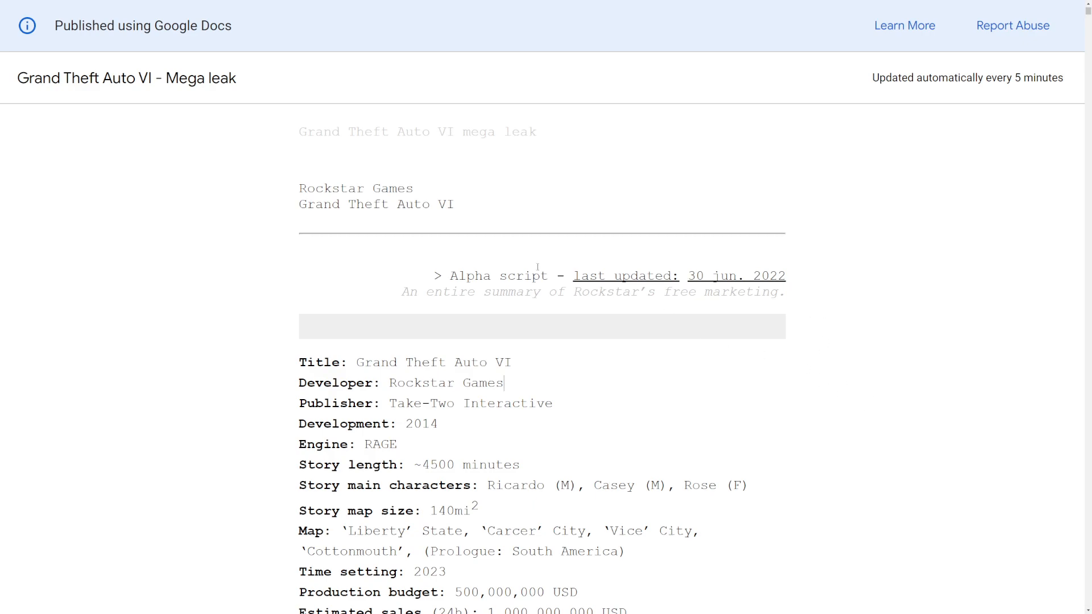
Return to the 'Grand Theft Auto VI - Mega leak' title, clear its selection, and skim the contents
{"action": "scroll", "scroll_direction": "up", "scroll_amount": 3}
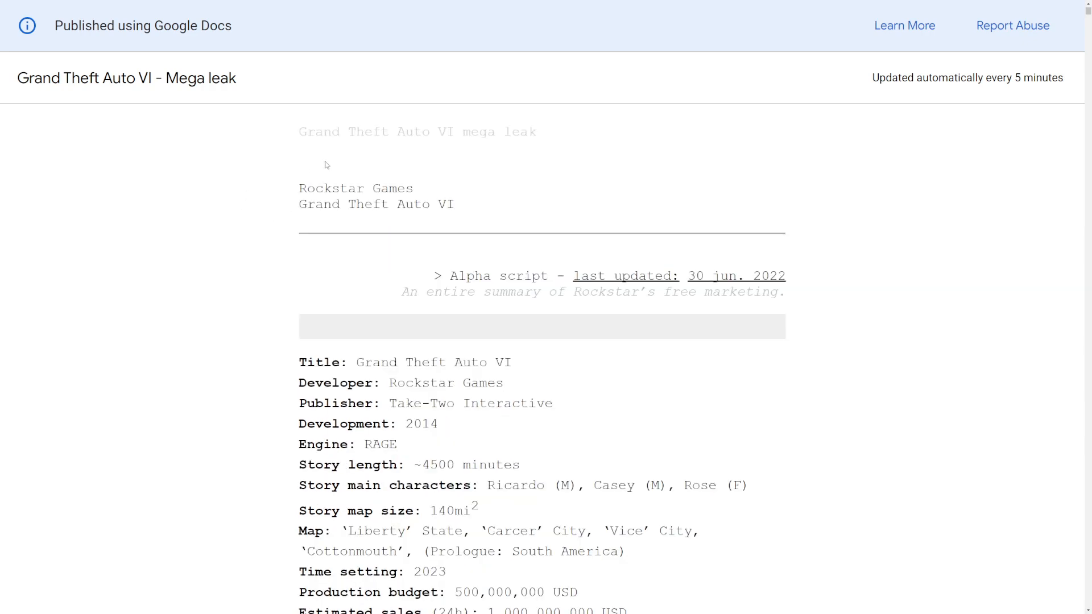
{"action": "scroll", "scroll_direction": "up", "scroll_amount": 3}
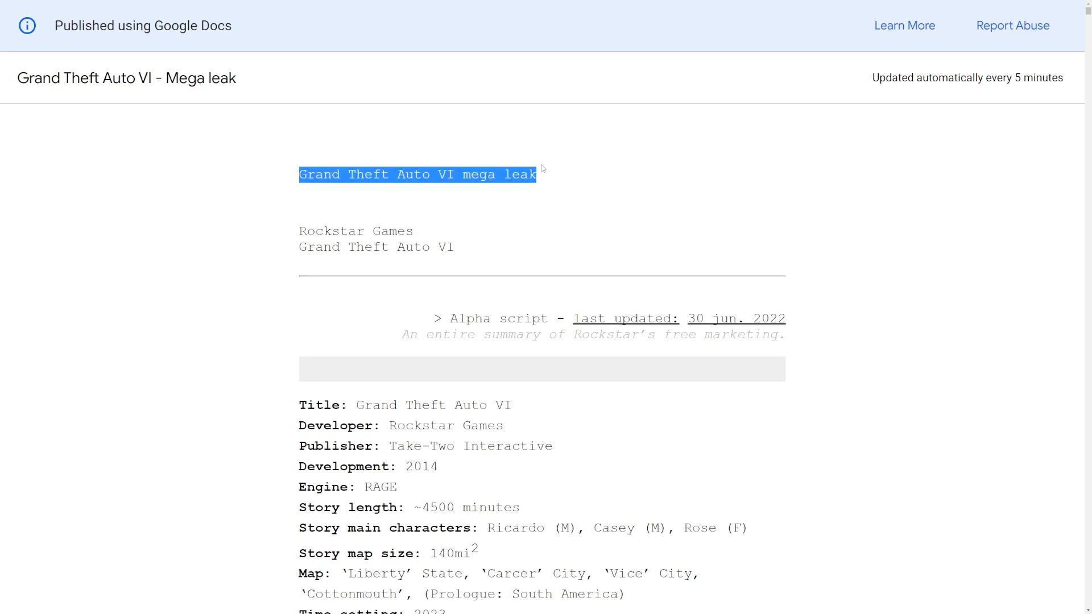
{"action": "left_click", "coordinate": [301, 205]}
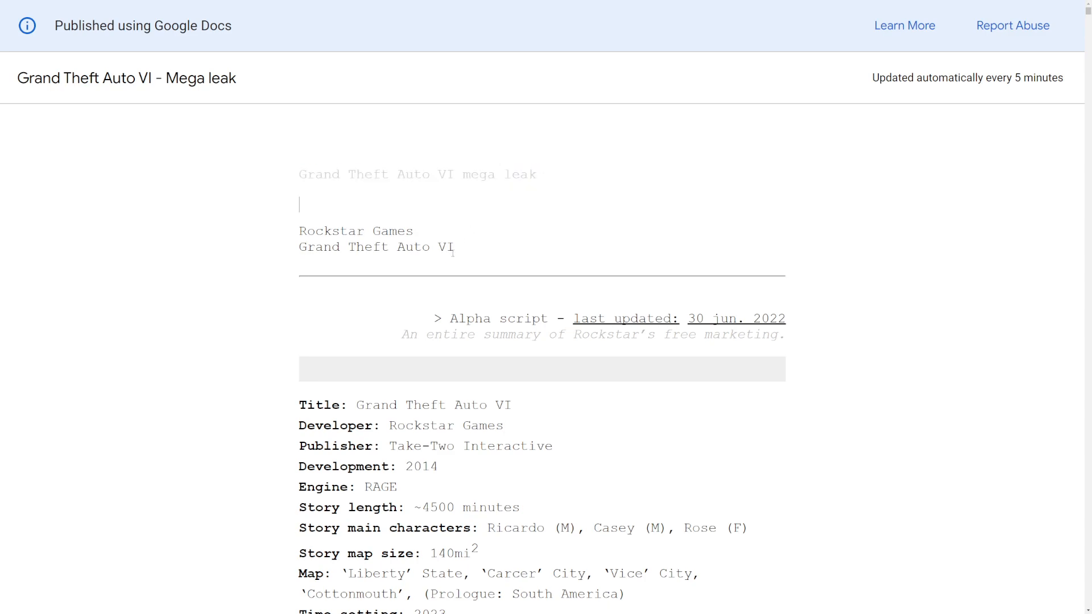
{"action": "scroll", "scroll_direction": "down", "scroll_amount": 3}
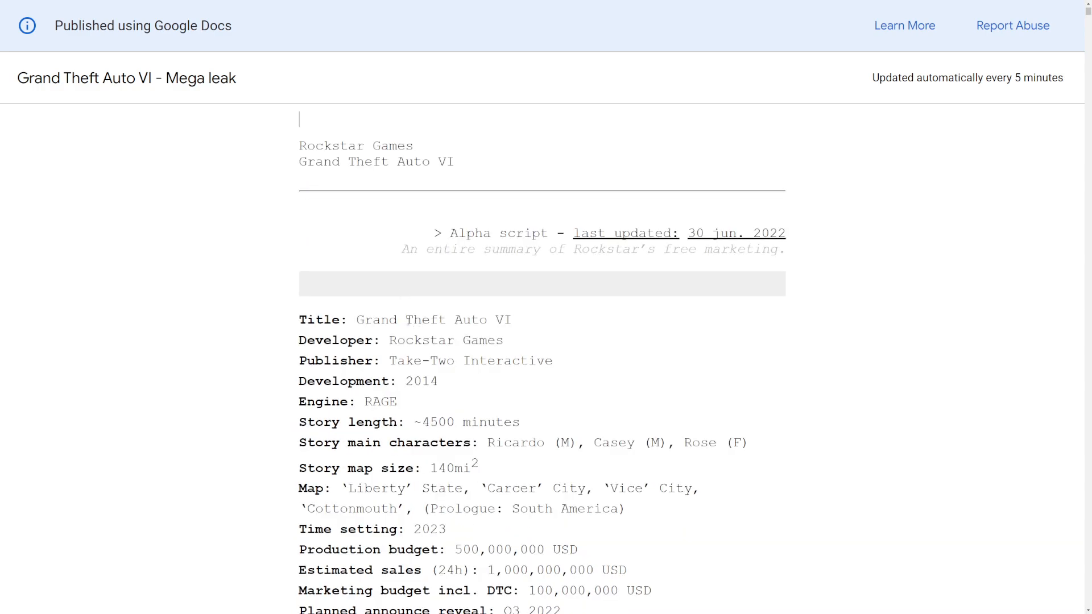
{"action": "scroll", "scroll_direction": "down", "scroll_amount": 3}
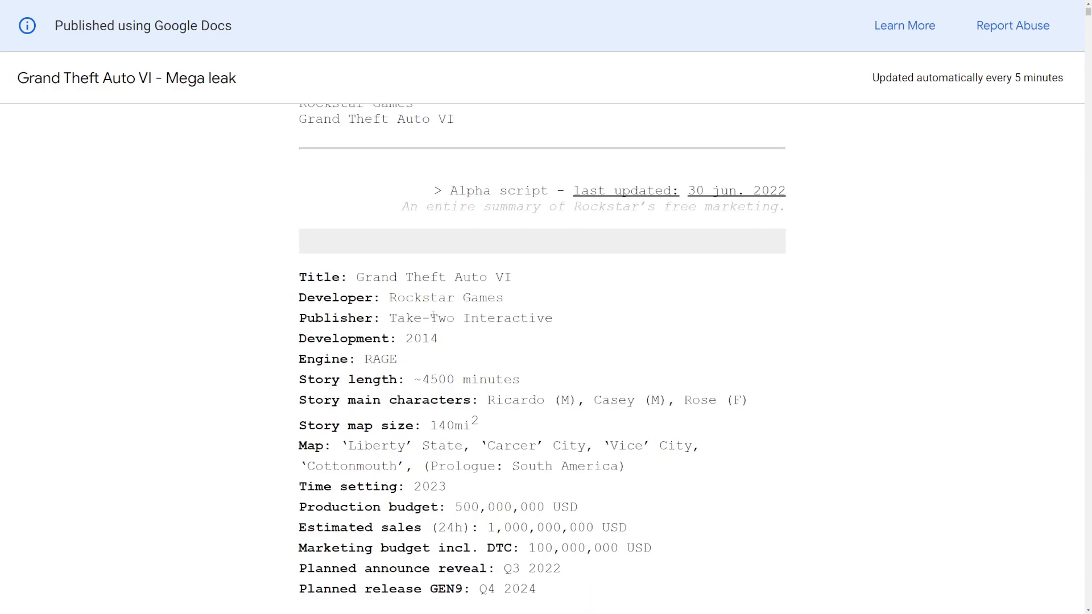
{"action": "mouse_move", "coordinate": [515, 250]}
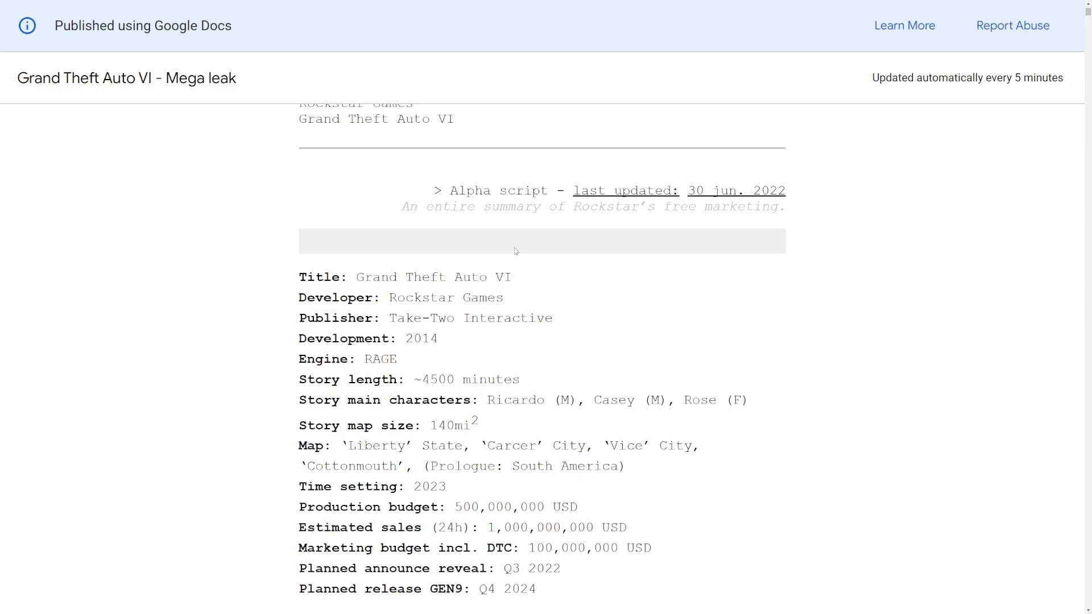
{"action": "scroll", "scroll_direction": "up", "scroll_amount": 3}
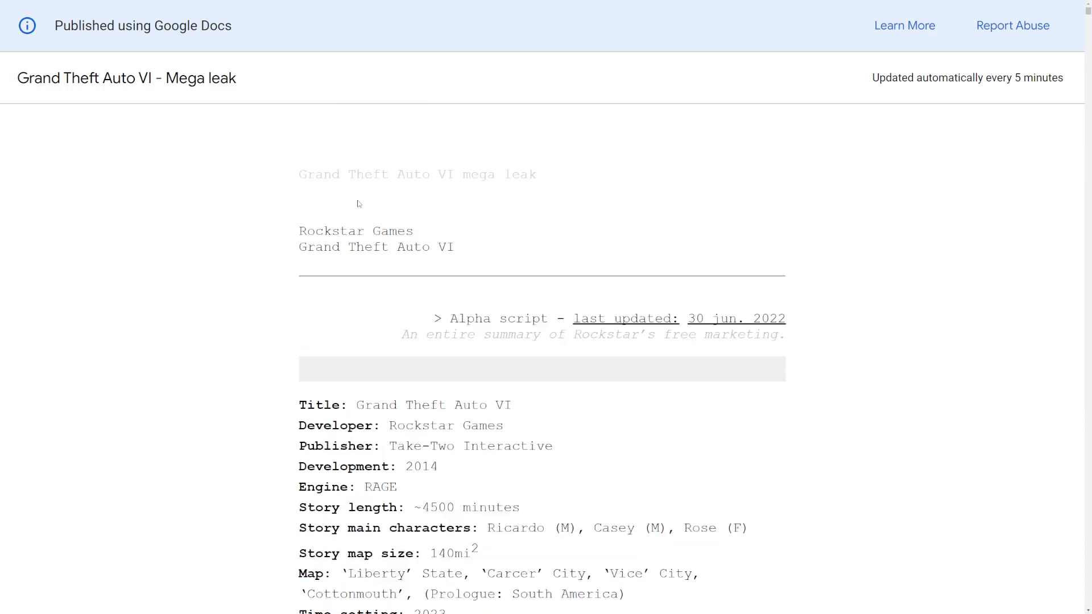
{"action": "mouse_move", "coordinate": [560, 172]}
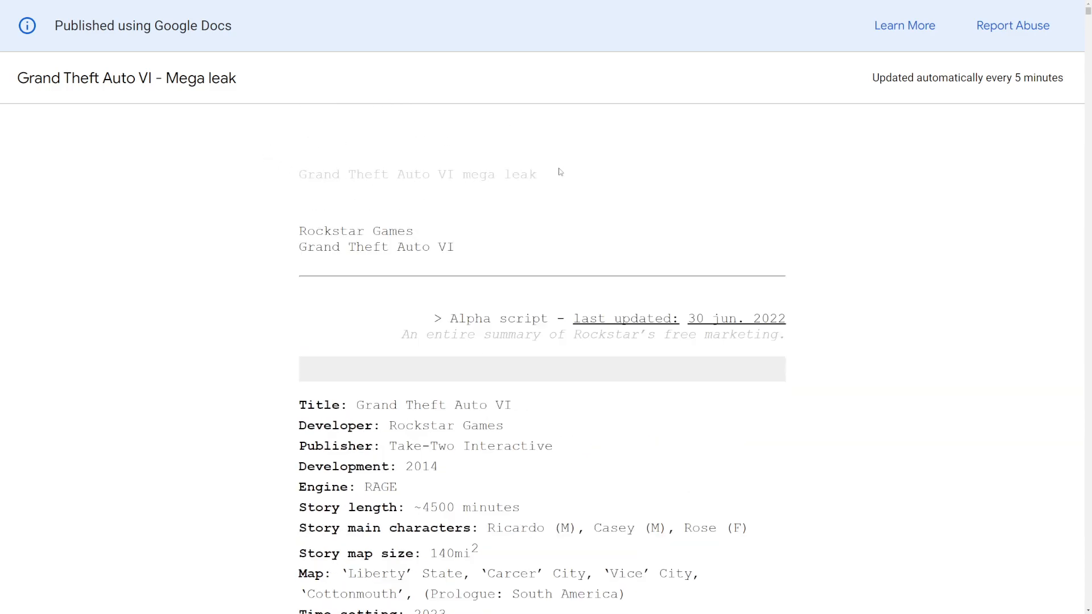
{"action": "scroll", "scroll_direction": "down", "scroll_amount": 3}
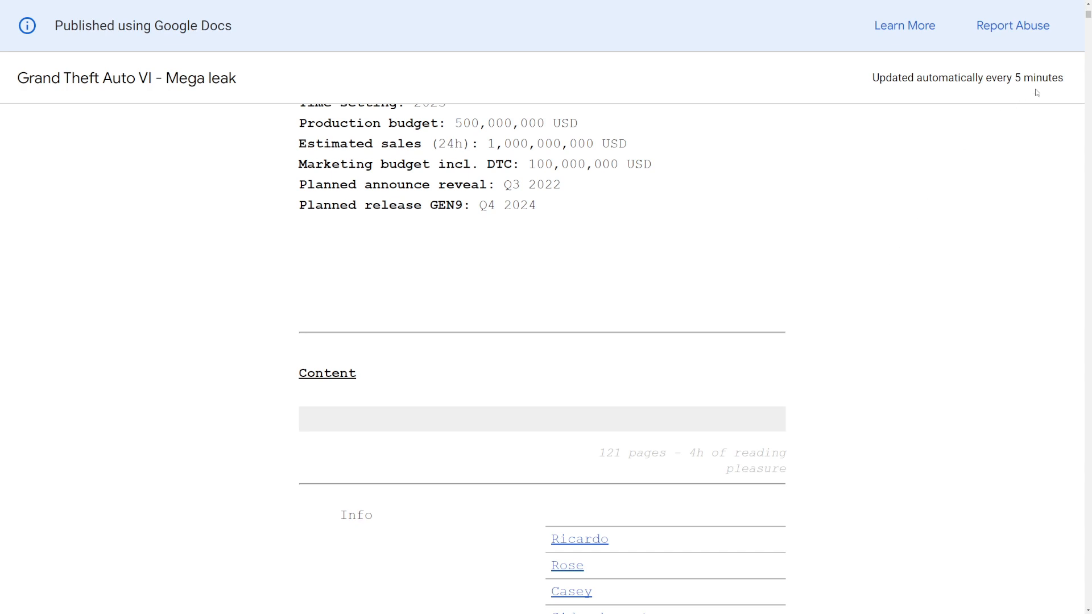
Scroll down through the miscellaneous and gameplay sections to the map description paragraph
{"action": "scroll", "scroll_direction": "down", "scroll_amount": 3}
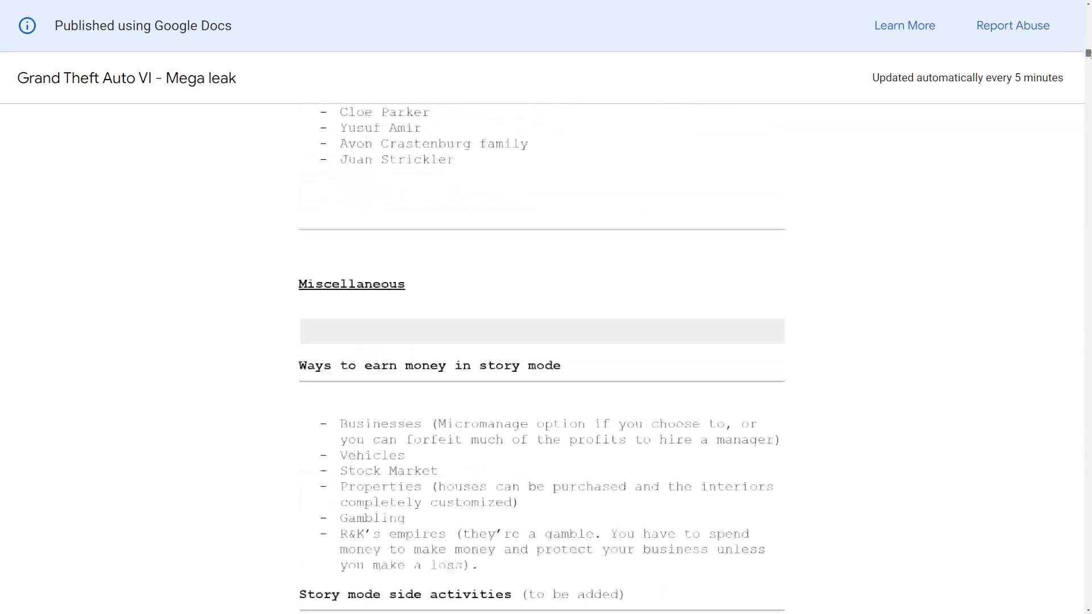
{"action": "scroll", "scroll_direction": "down", "scroll_amount": 3}
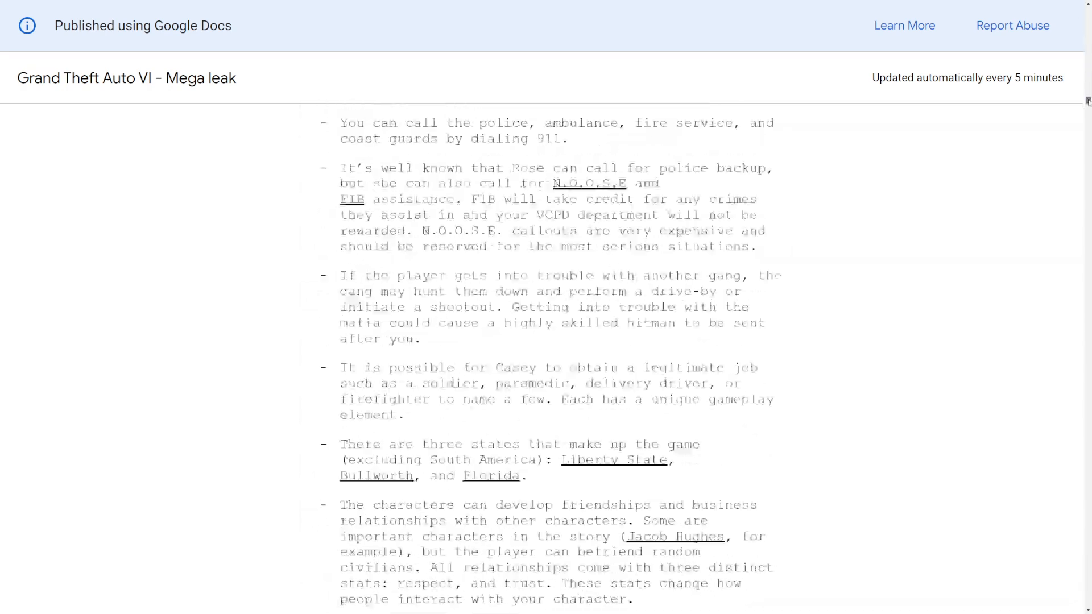
{"action": "scroll", "scroll_direction": "down", "scroll_amount": 3}
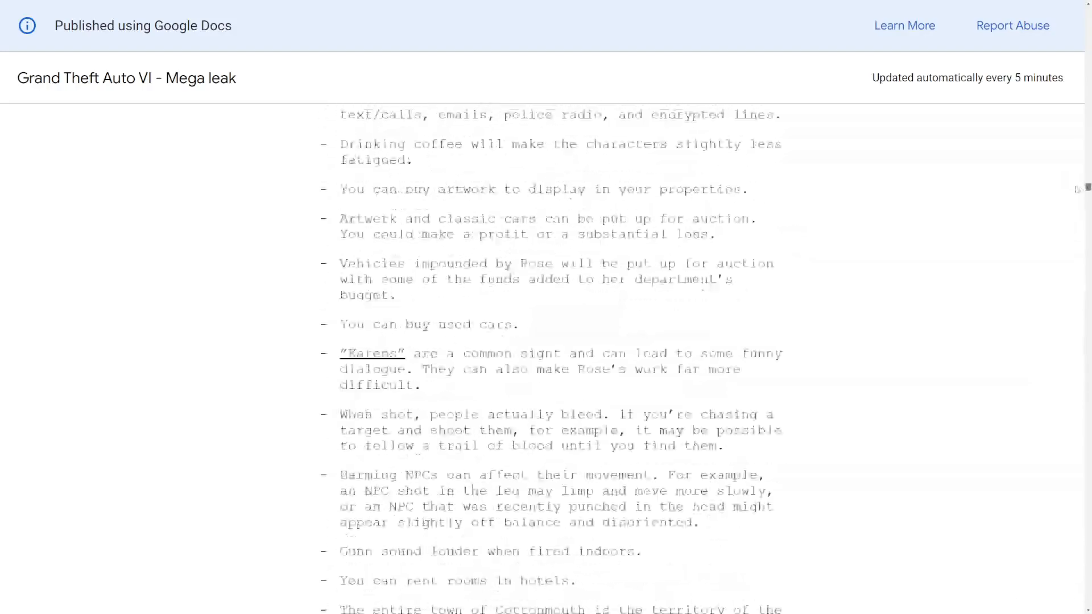
{"action": "scroll", "scroll_direction": "down", "scroll_amount": 3}
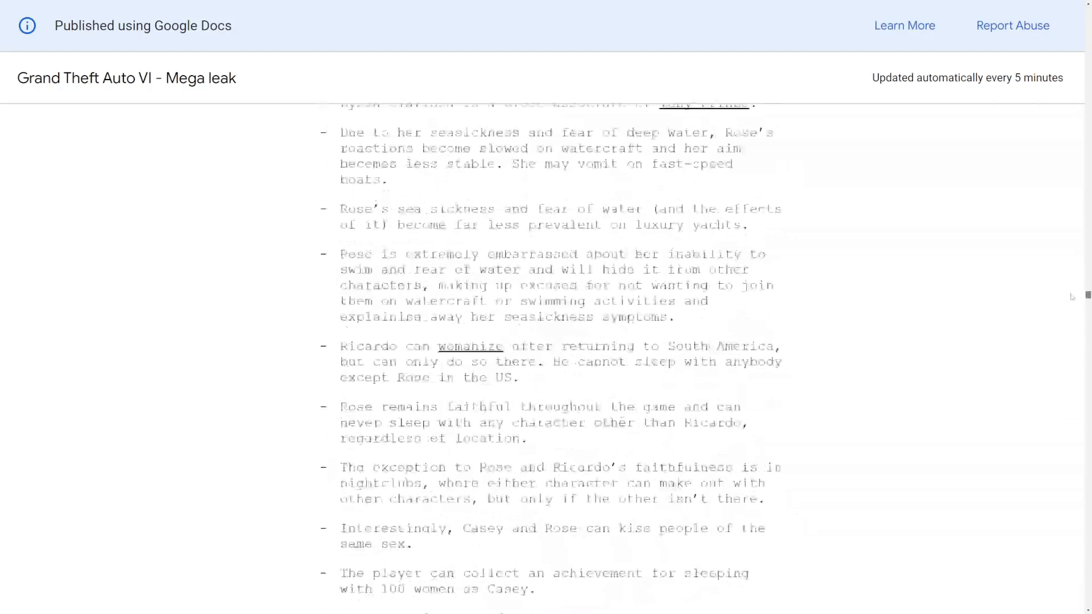
{"action": "scroll", "scroll_direction": "down", "scroll_amount": 3}
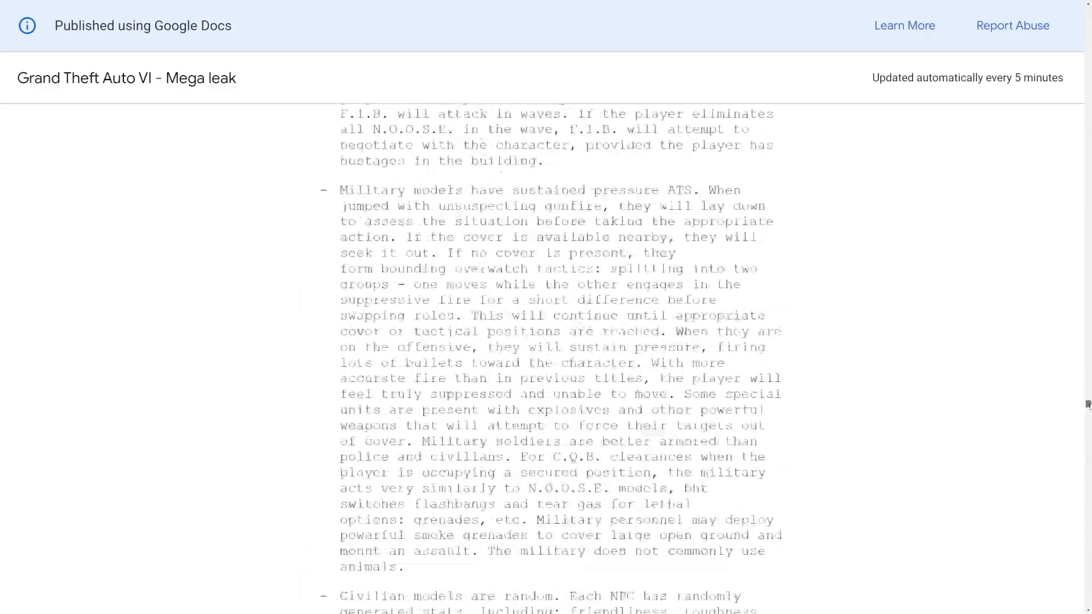
{"action": "scroll", "scroll_direction": "down", "scroll_amount": 3}
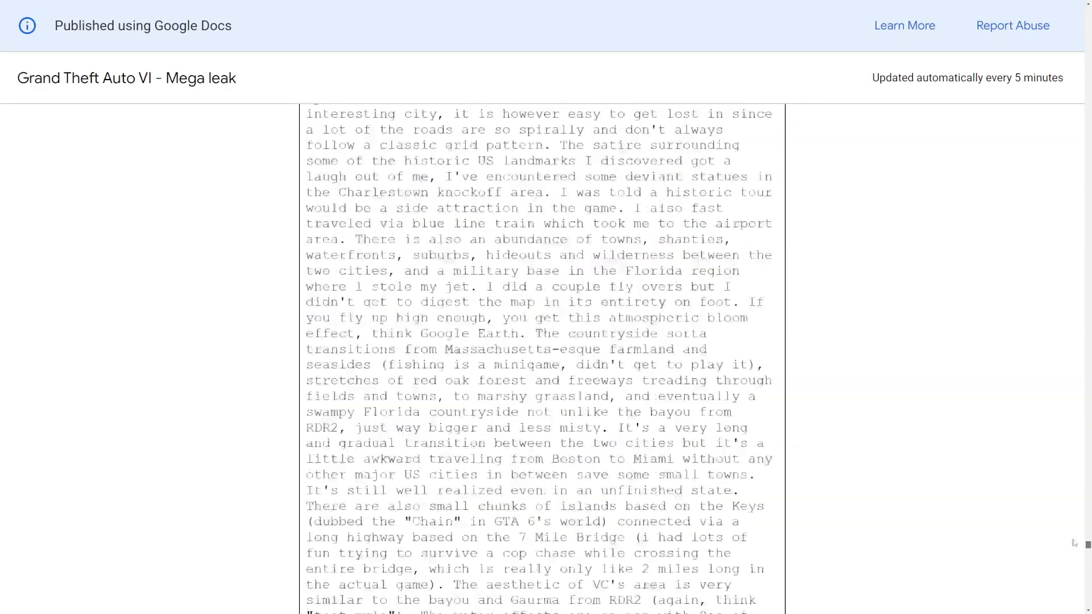
{"action": "scroll", "scroll_direction": "up", "scroll_amount": 3}
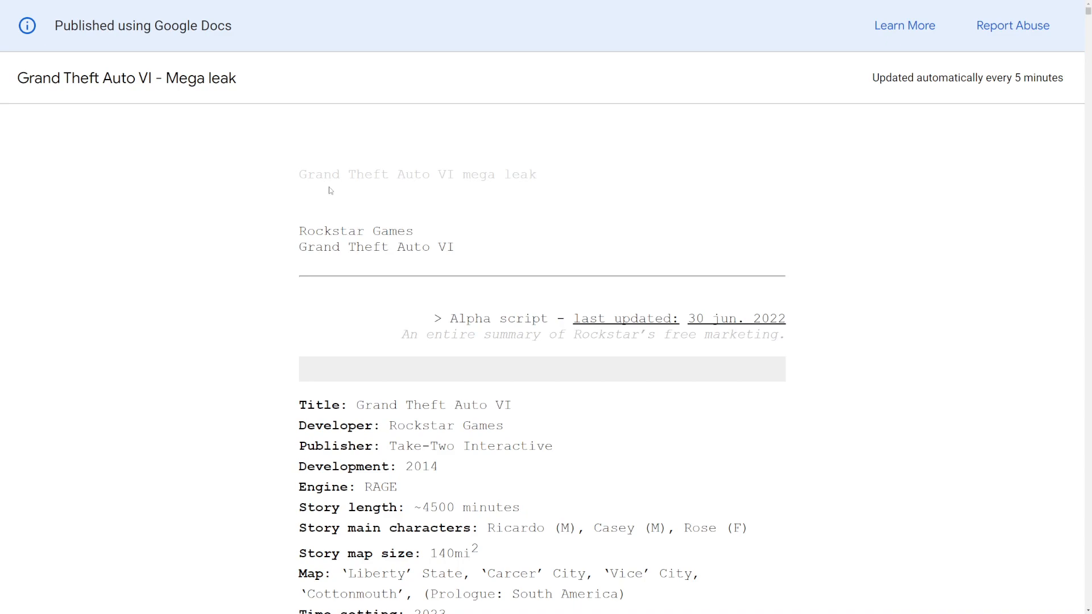
{"action": "scroll", "scroll_direction": "down", "scroll_amount": 3}
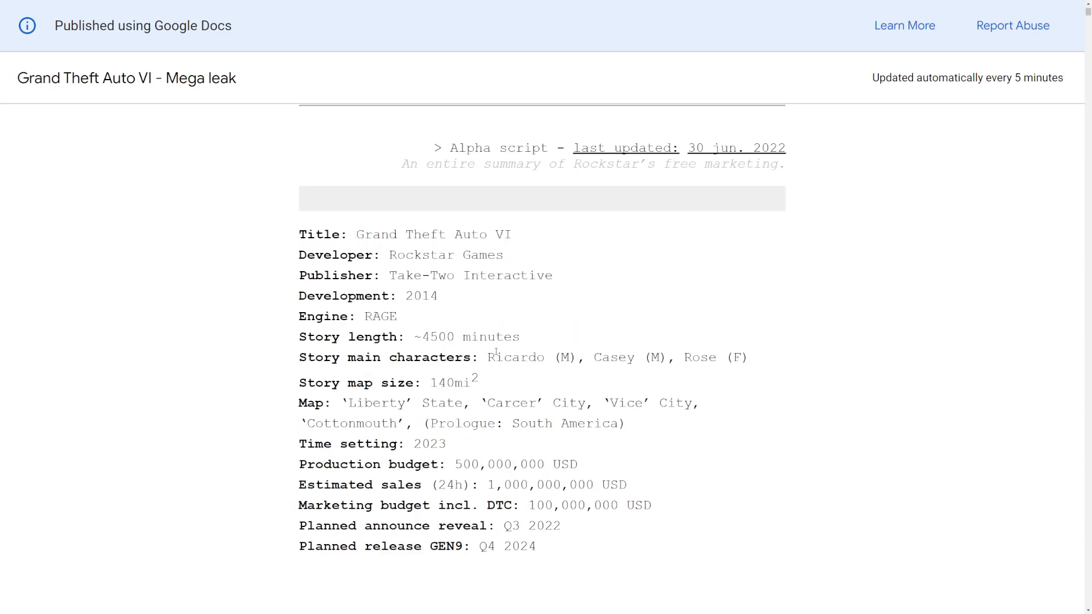
{"action": "scroll", "scroll_direction": "down", "scroll_amount": 3}
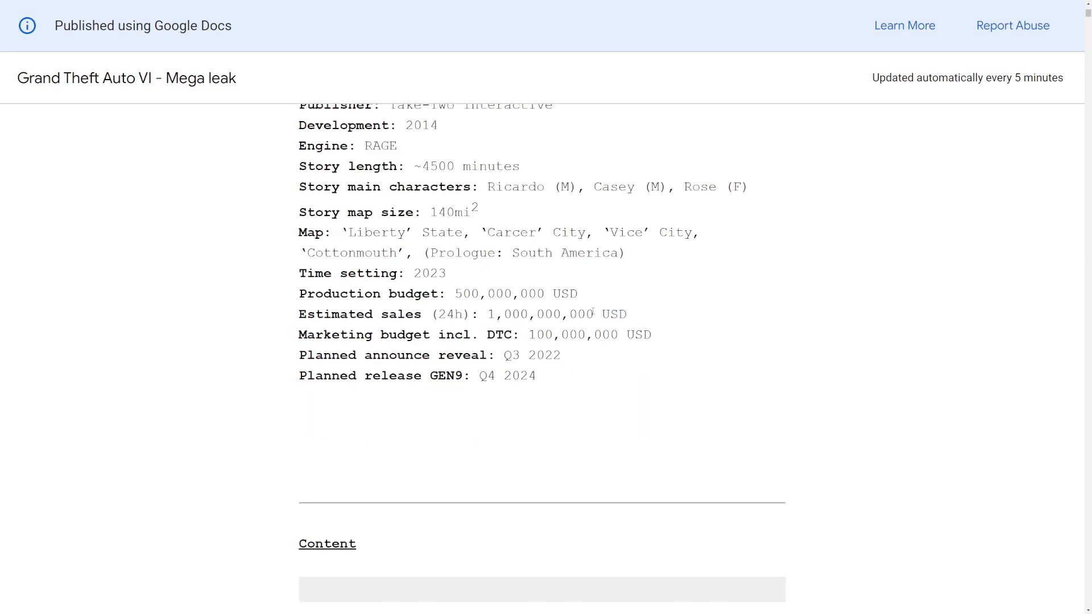
{"action": "scroll", "scroll_direction": "down", "scroll_amount": 3}
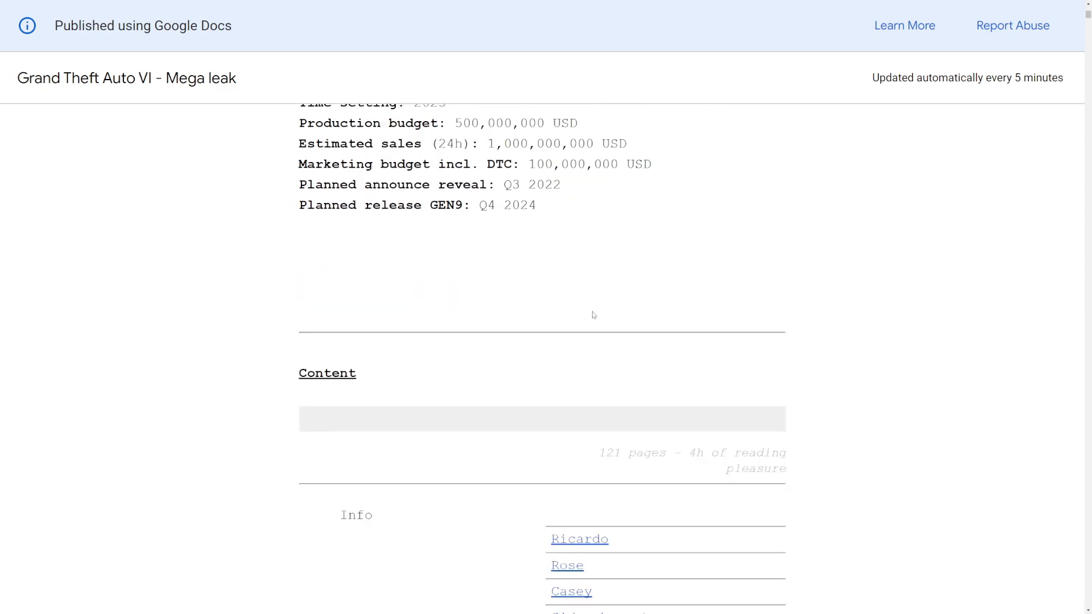
{"action": "mouse_move", "coordinate": [421, 320]}
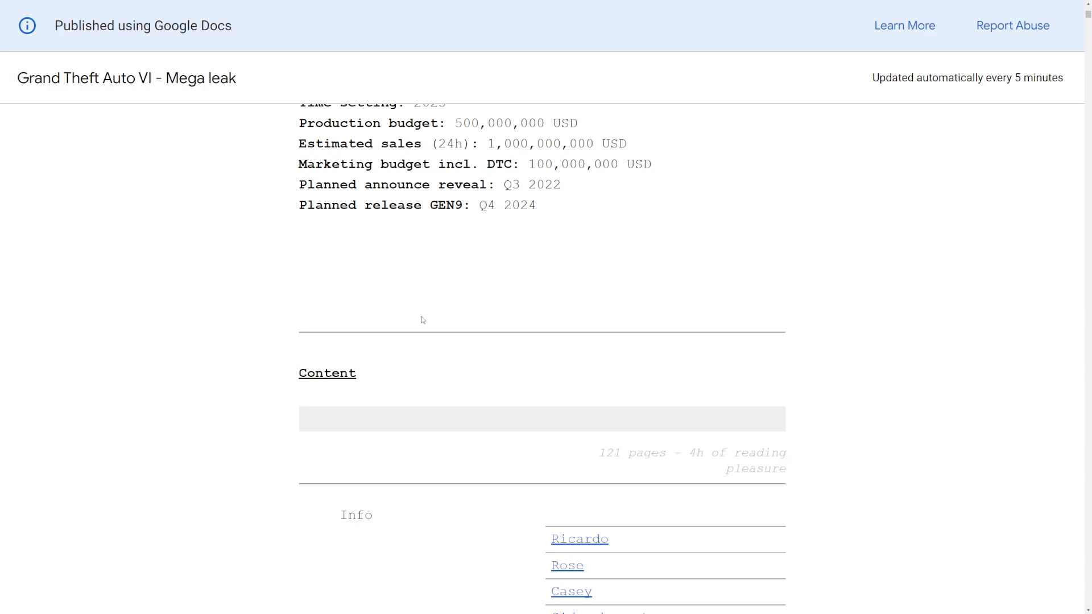
{"action": "scroll", "scroll_direction": "down", "scroll_amount": 3}
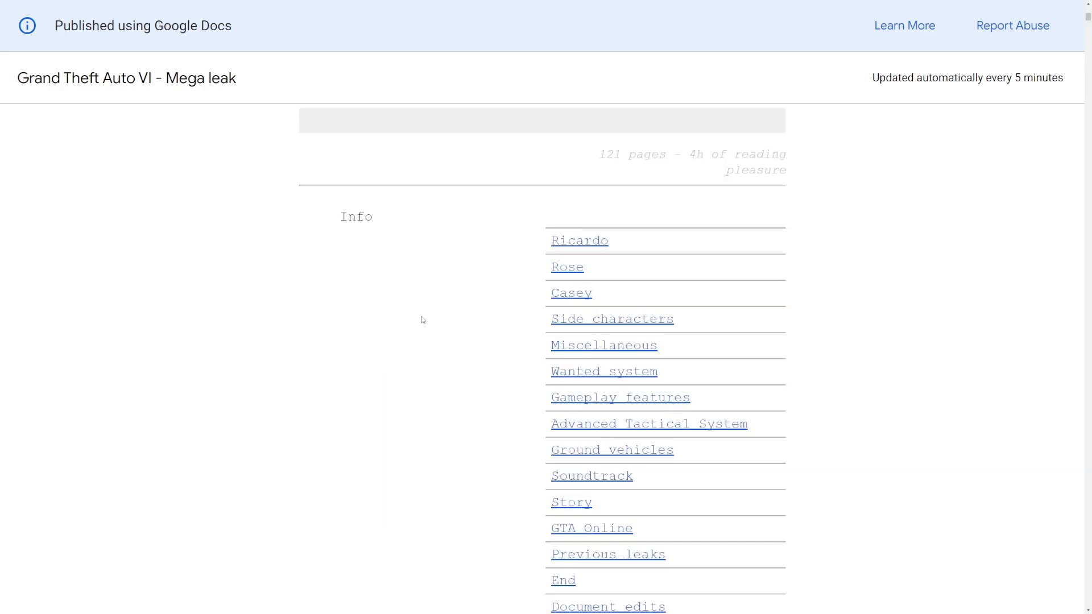
{"action": "scroll", "scroll_direction": "down", "scroll_amount": 3}
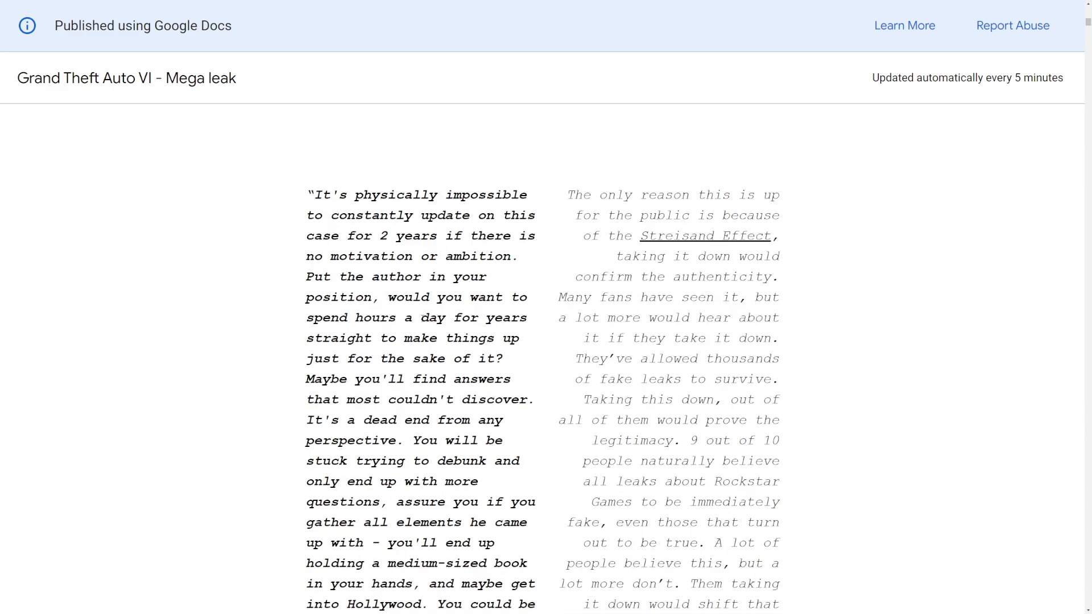
{"action": "scroll", "scroll_direction": "down", "scroll_amount": 3}
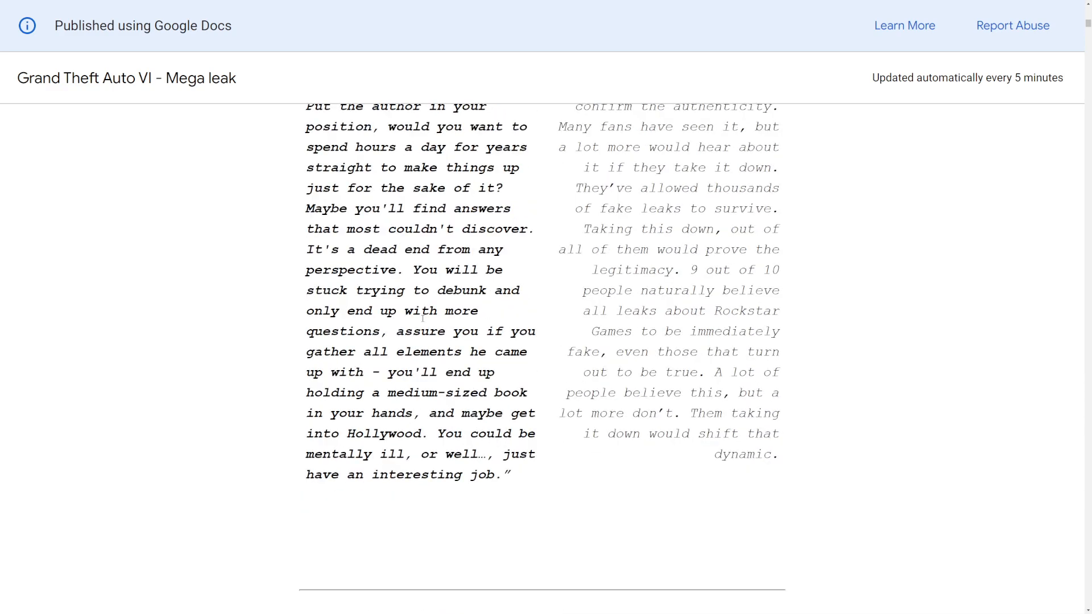
{"action": "scroll", "scroll_direction": "up", "scroll_amount": 3}
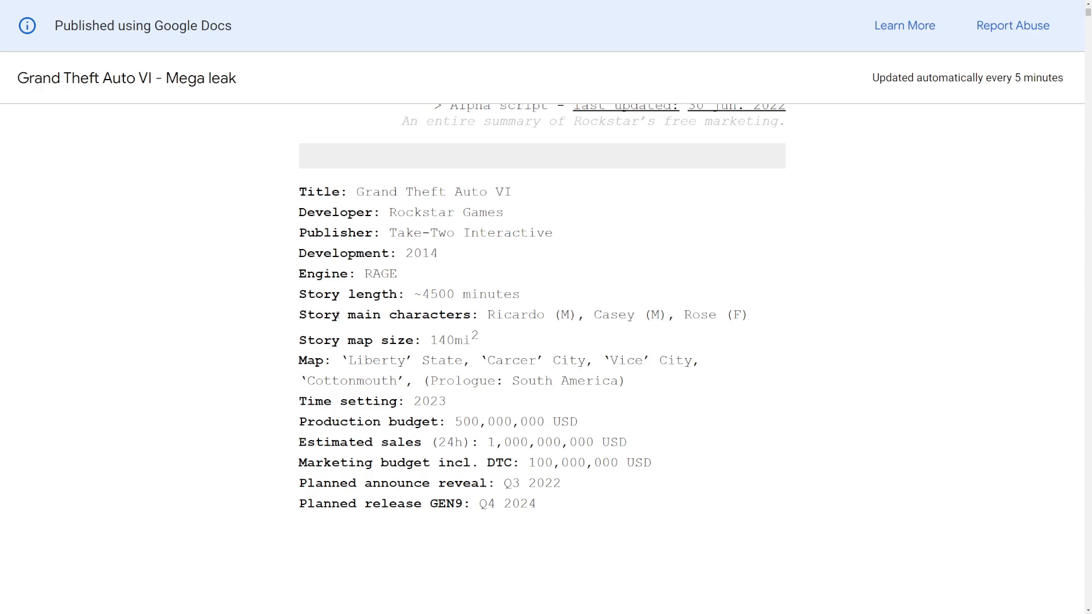
{"action": "mouse_move", "coordinate": [311, 166]}
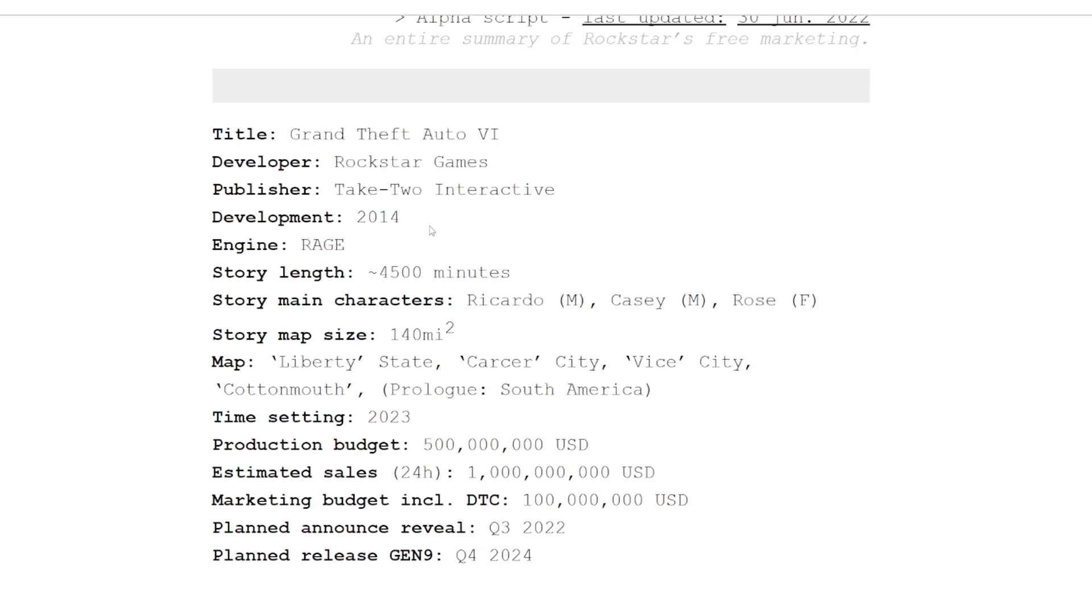
Pick out the 'Development: 2014' line and the '4500 minutes' story length, clearing each highlight
{"action": "triple_click", "coordinate": [299, 217]}
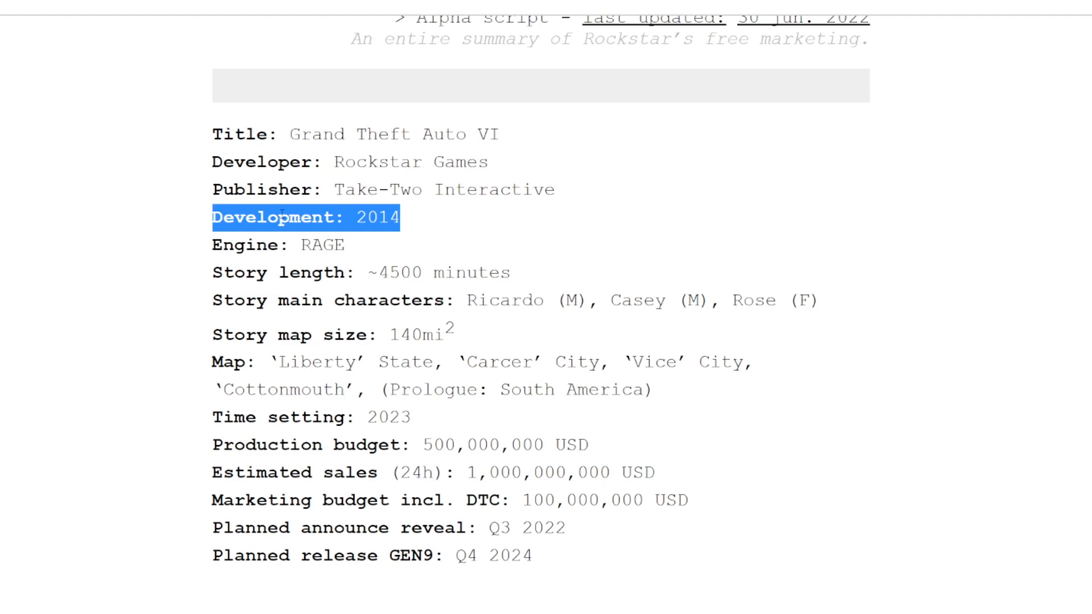
{"action": "left_click", "coordinate": [368, 190]}
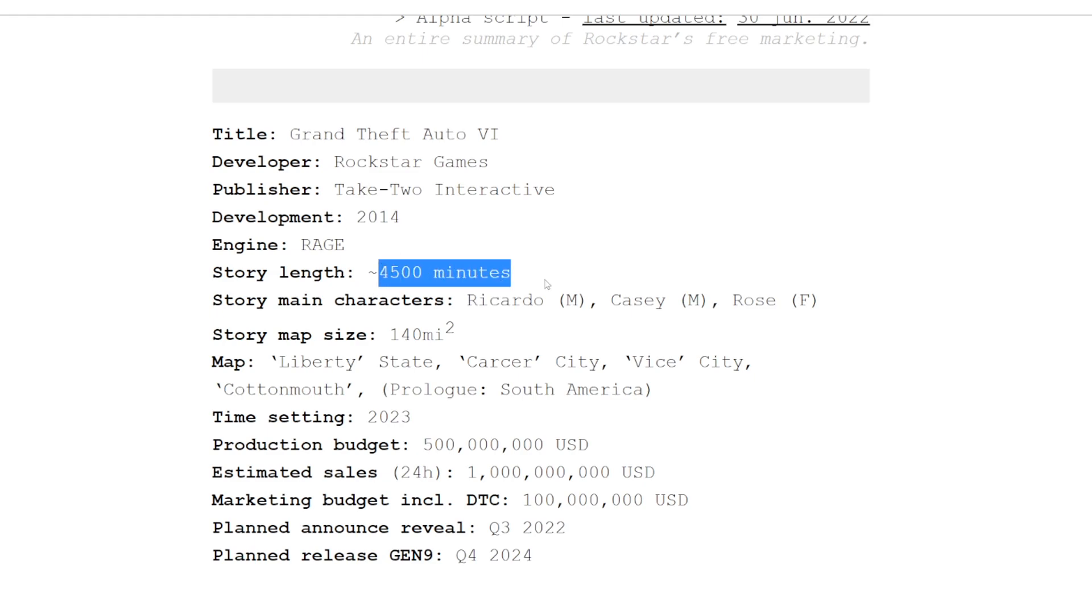
{"action": "left_click", "coordinate": [544, 282]}
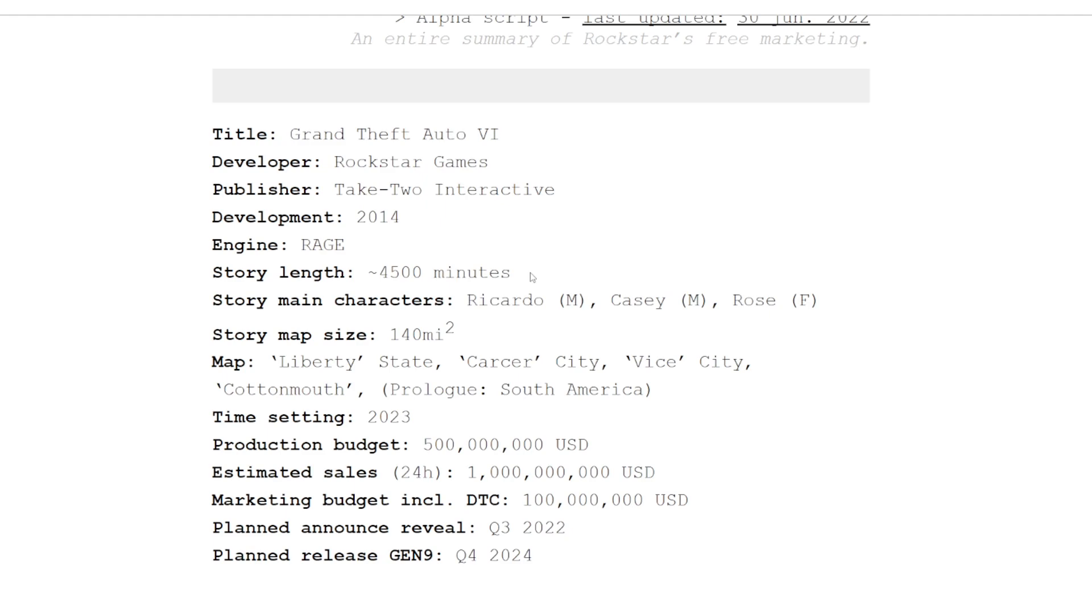
{"action": "mouse_move", "coordinate": [343, 253]}
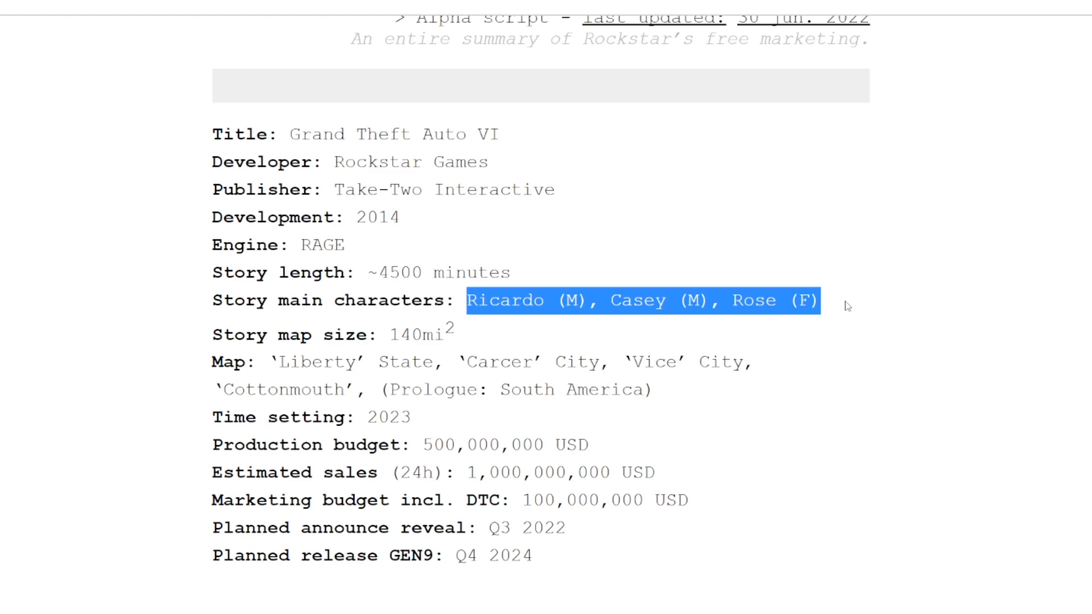
{"action": "mouse_move", "coordinate": [521, 307]}
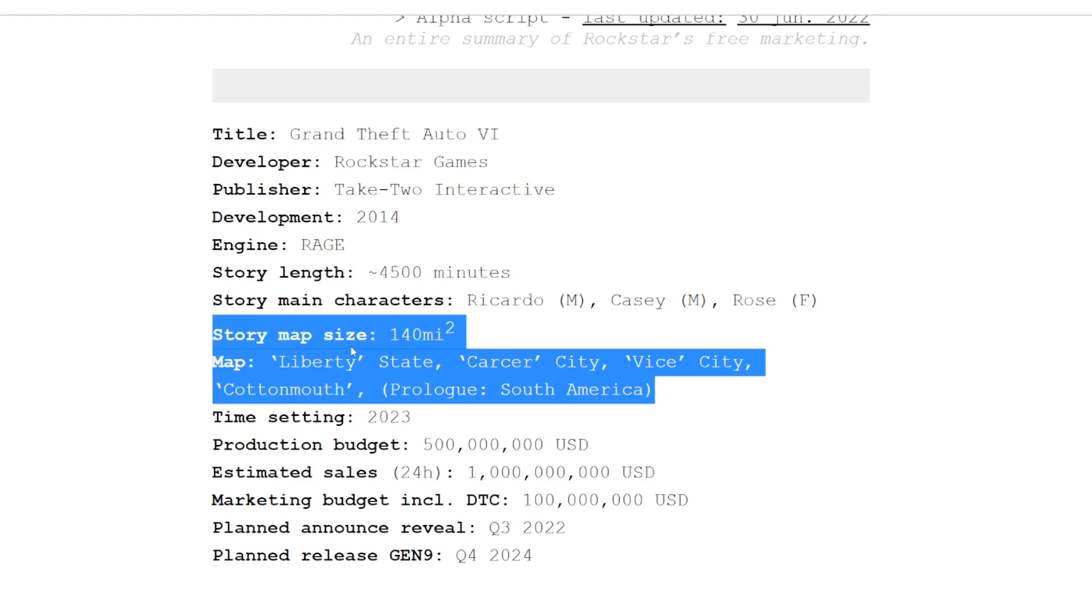
Pick out the 140mi² map size, then Liberty State, Carcer City and Vice City in the Map line
{"action": "double_click", "coordinate": [417, 334]}
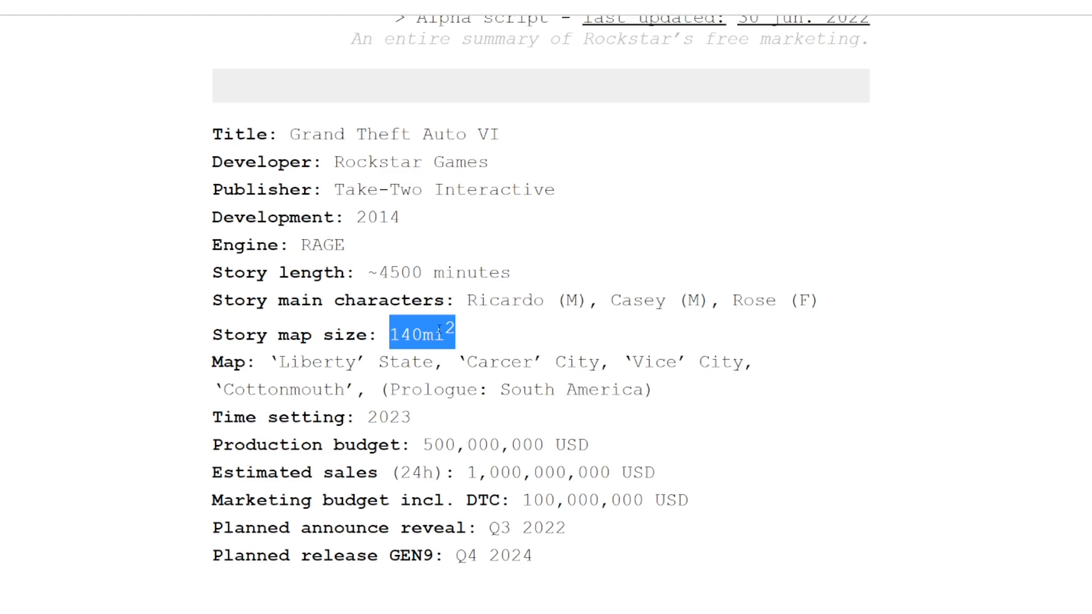
{"action": "scroll", "scroll_direction": "down", "scroll_amount": 3}
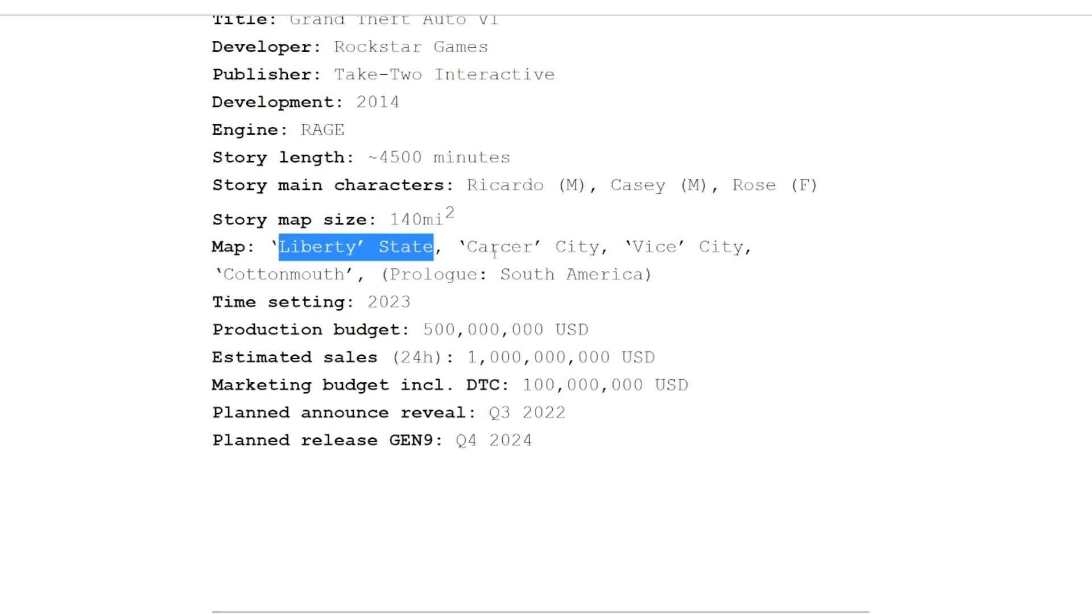
{"action": "double_click", "coordinate": [533, 247]}
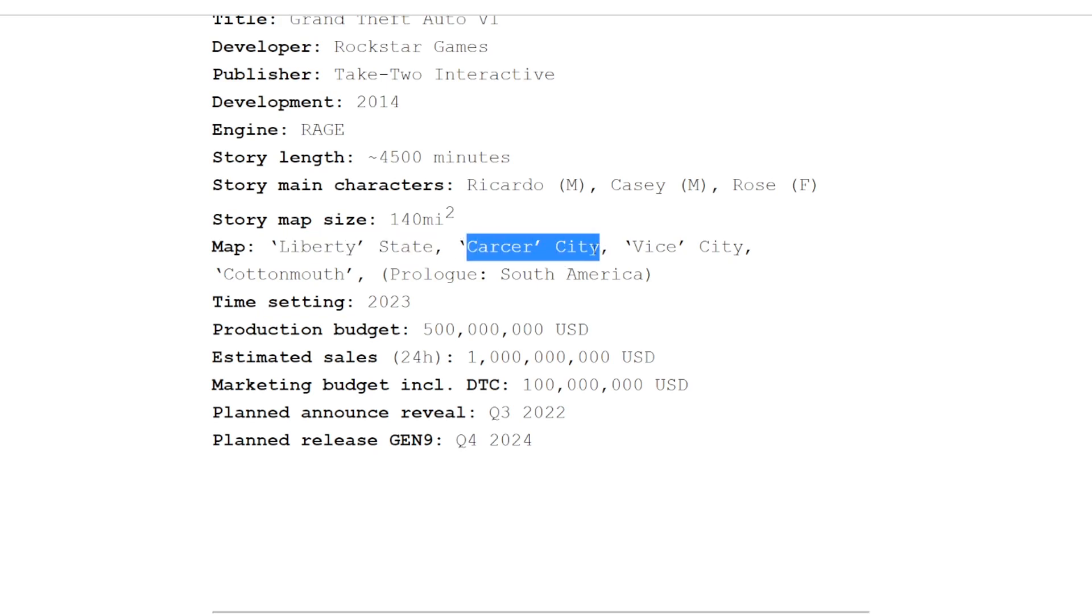
{"action": "double_click", "coordinate": [691, 247]}
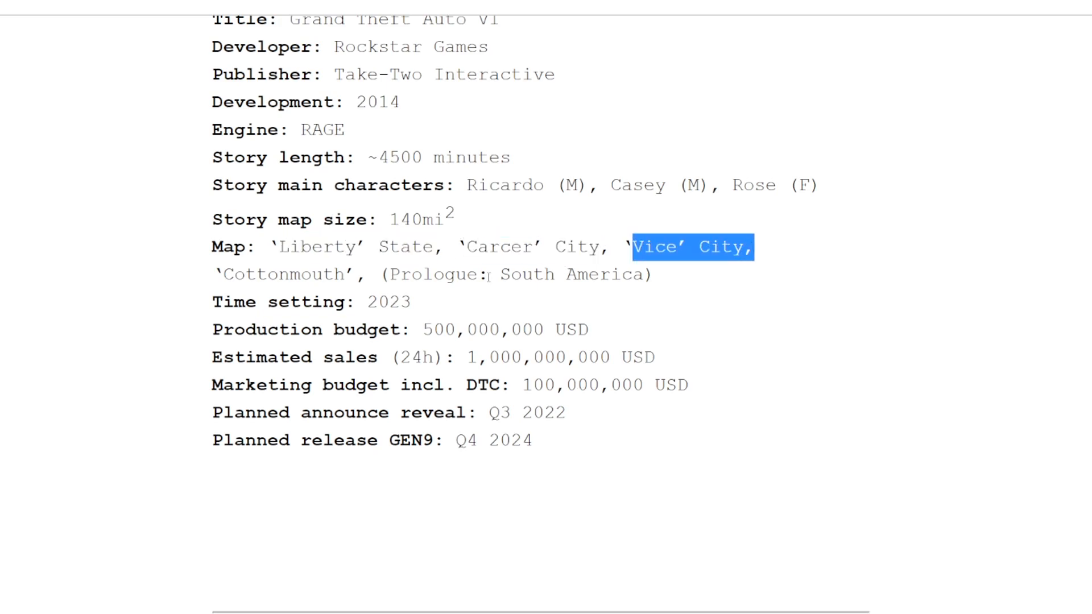
{"action": "double_click", "coordinate": [282, 274]}
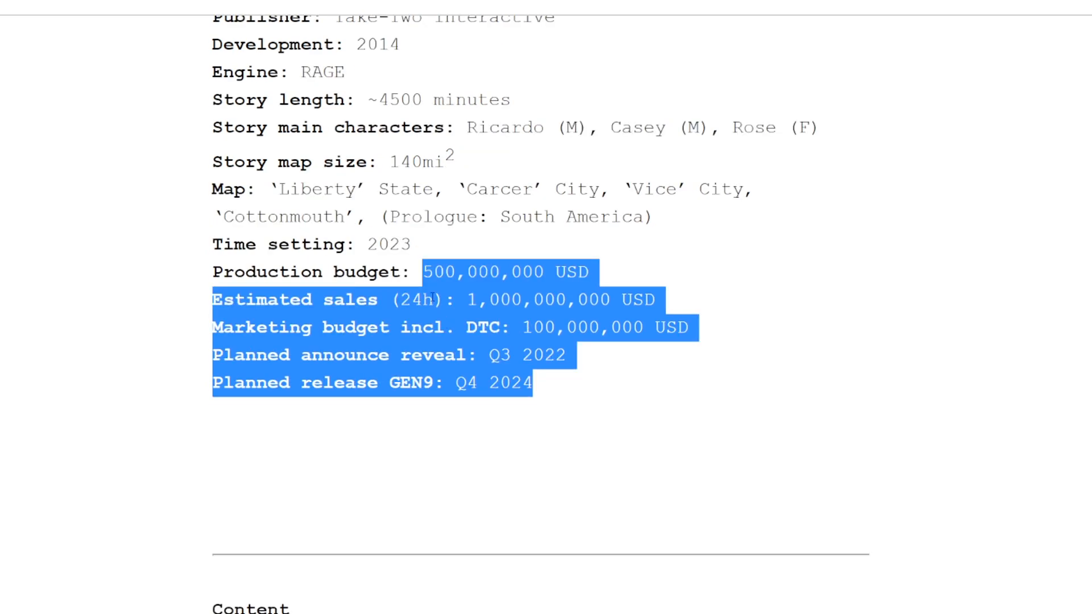
Clear the budget figures highlight and scroll down through the Content list
{"action": "left_click", "coordinate": [512, 288]}
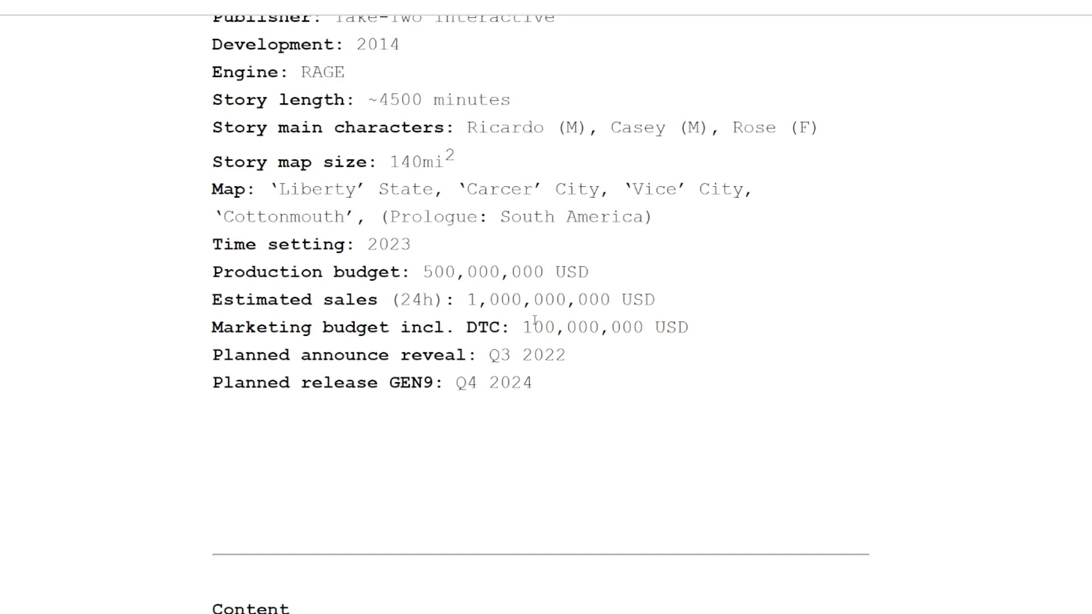
{"action": "left_click", "coordinate": [412, 244]}
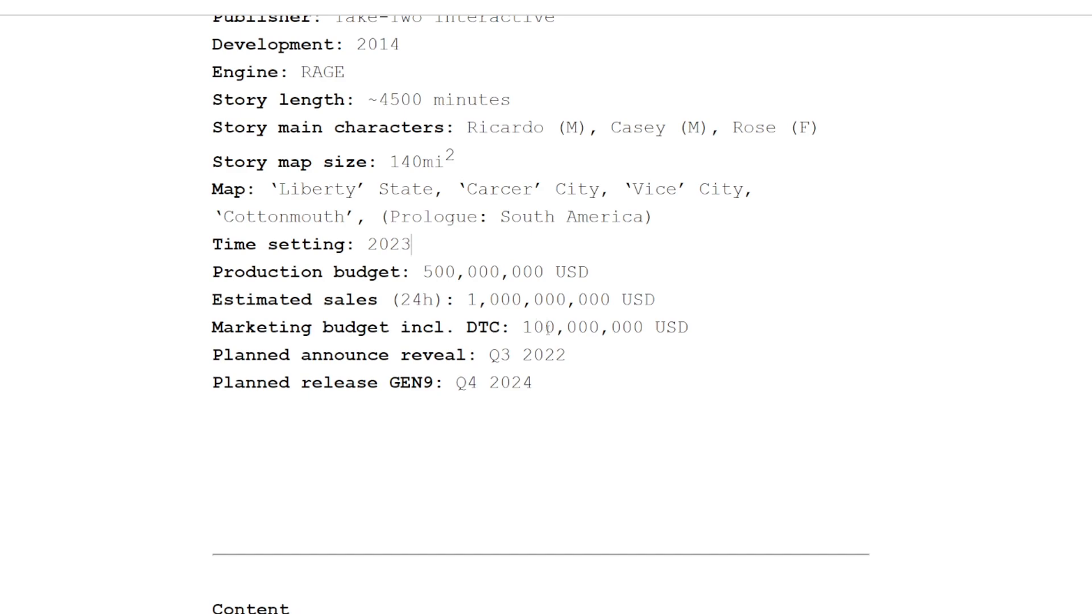
{"action": "scroll", "scroll_direction": "down", "scroll_amount": 3}
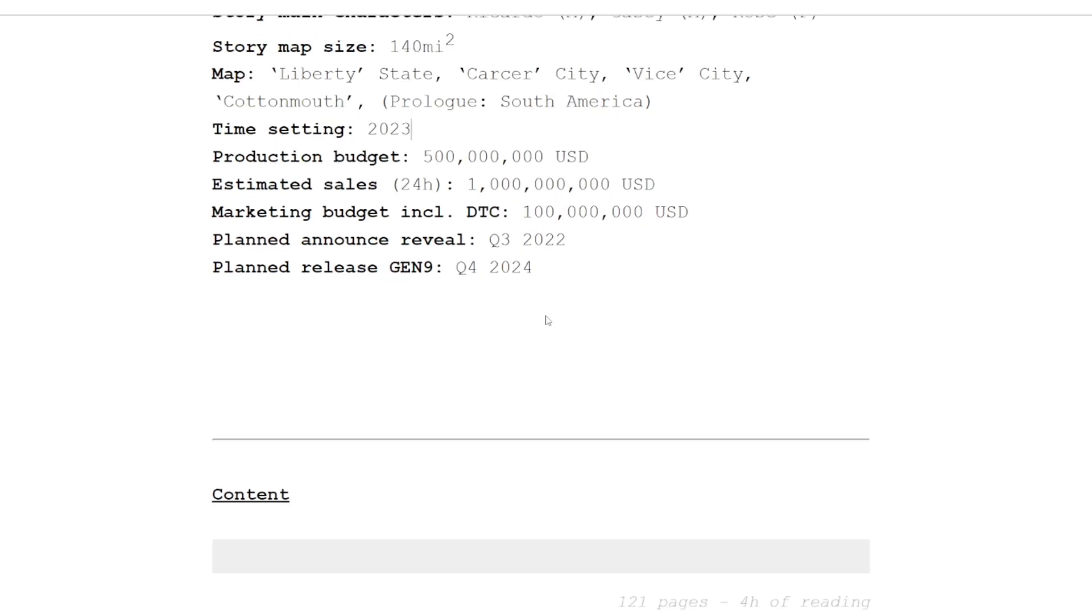
{"action": "scroll", "scroll_direction": "down", "scroll_amount": 3}
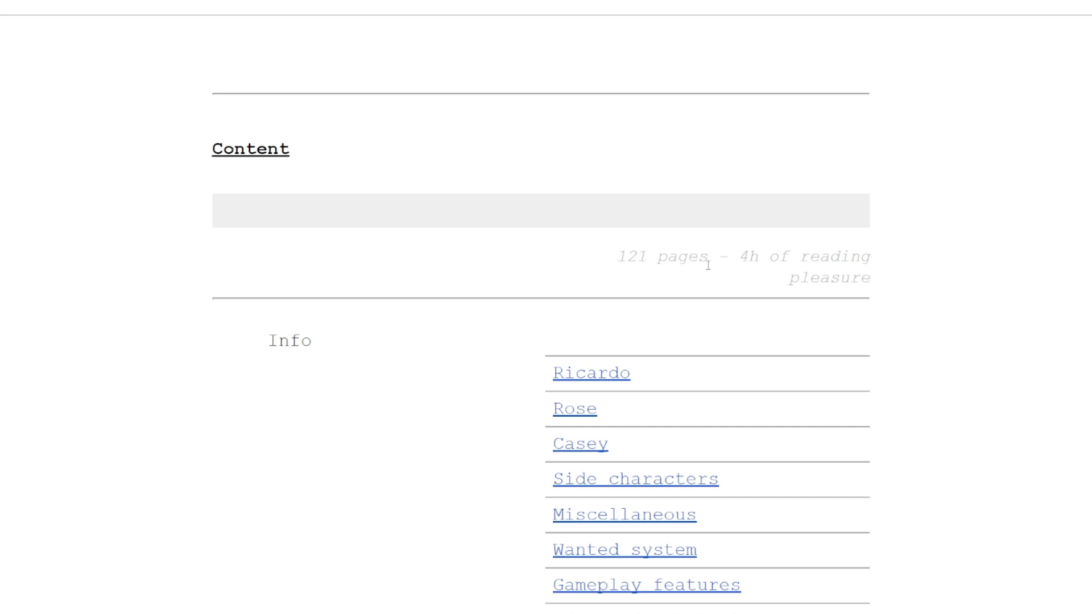
{"action": "mouse_move", "coordinate": [386, 306]}
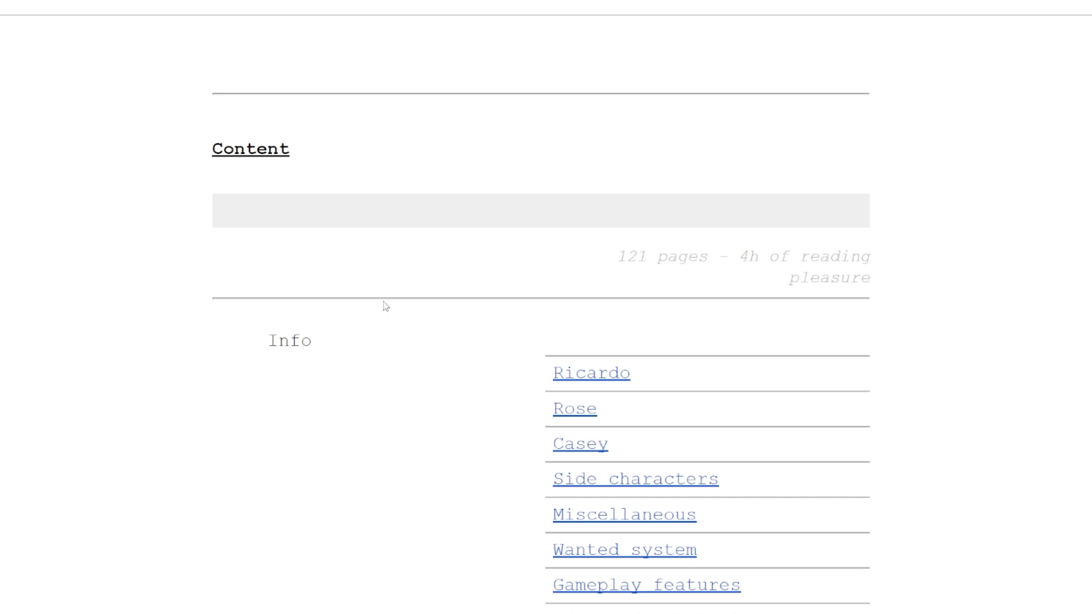
{"action": "mouse_move", "coordinate": [421, 342]}
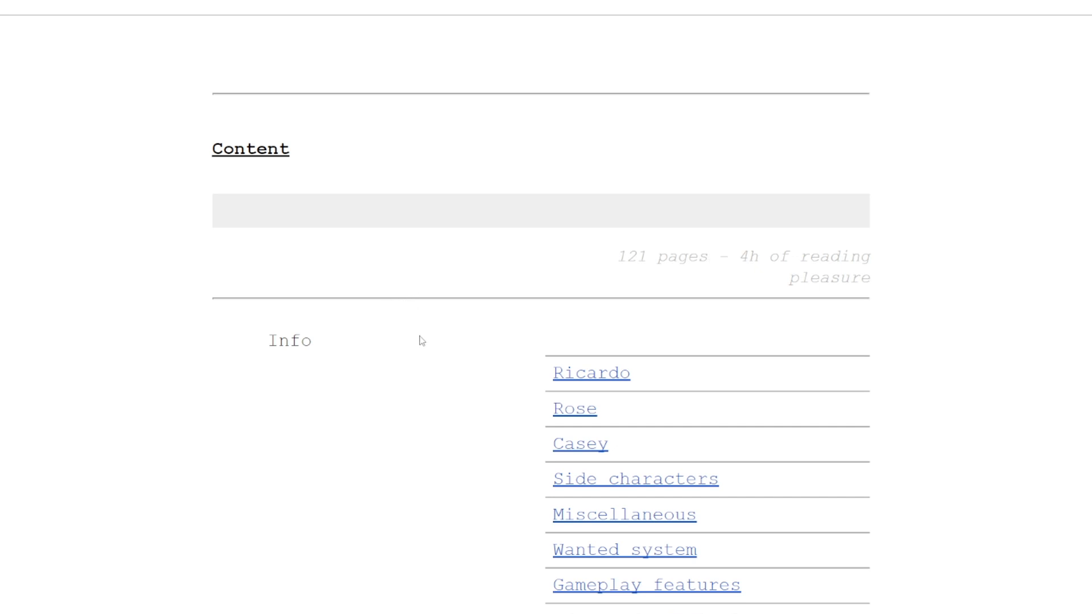
{"action": "scroll", "scroll_direction": "down", "scroll_amount": 3}
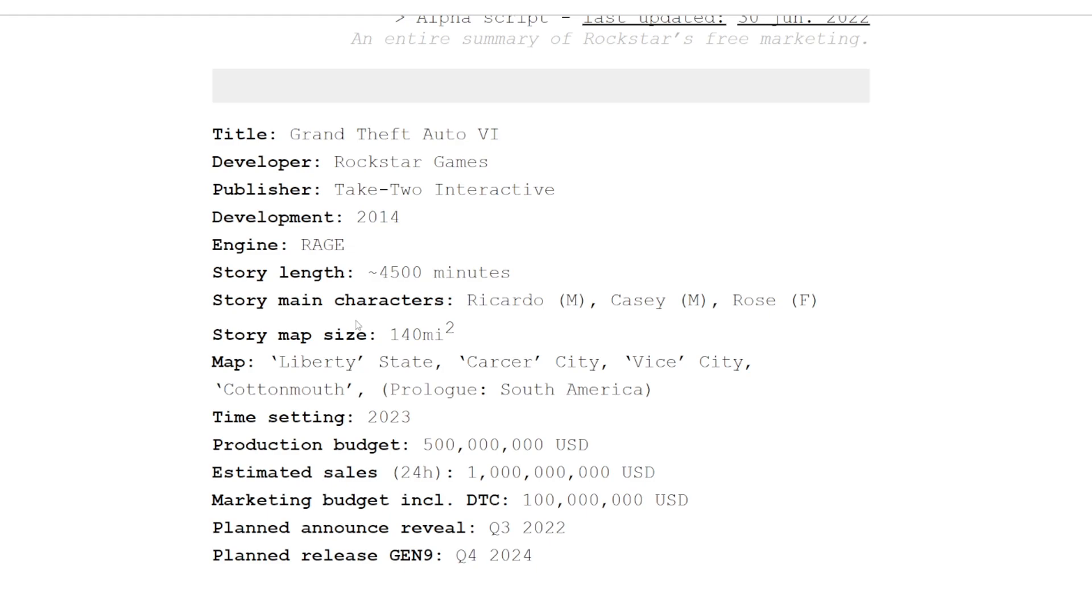
{"action": "mouse_move", "coordinate": [243, 201]}
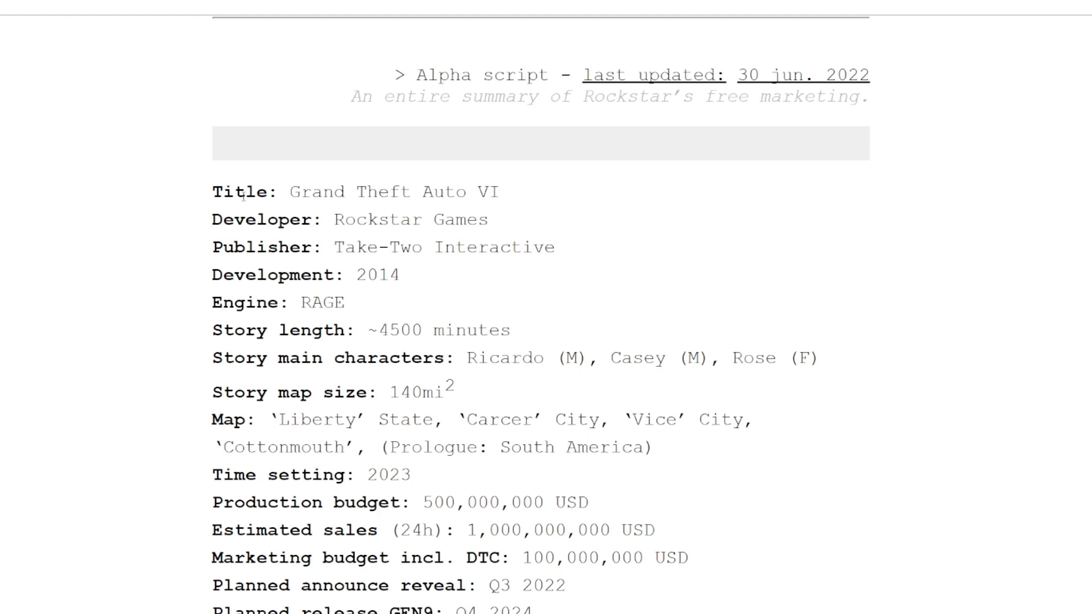
{"action": "mouse_move", "coordinate": [516, 218]}
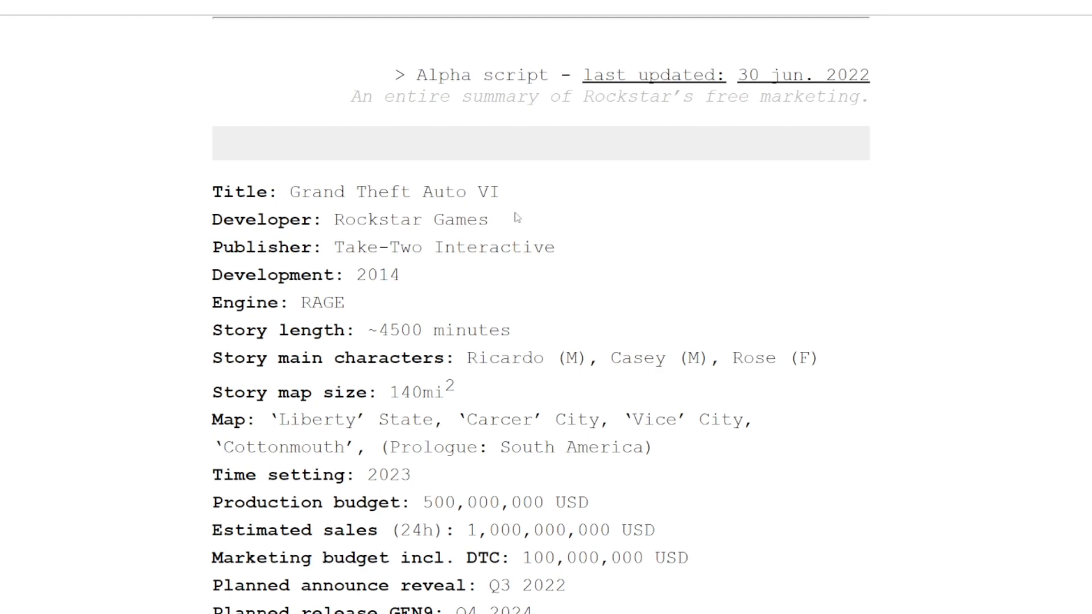
{"action": "scroll", "scroll_direction": "down", "scroll_amount": 3}
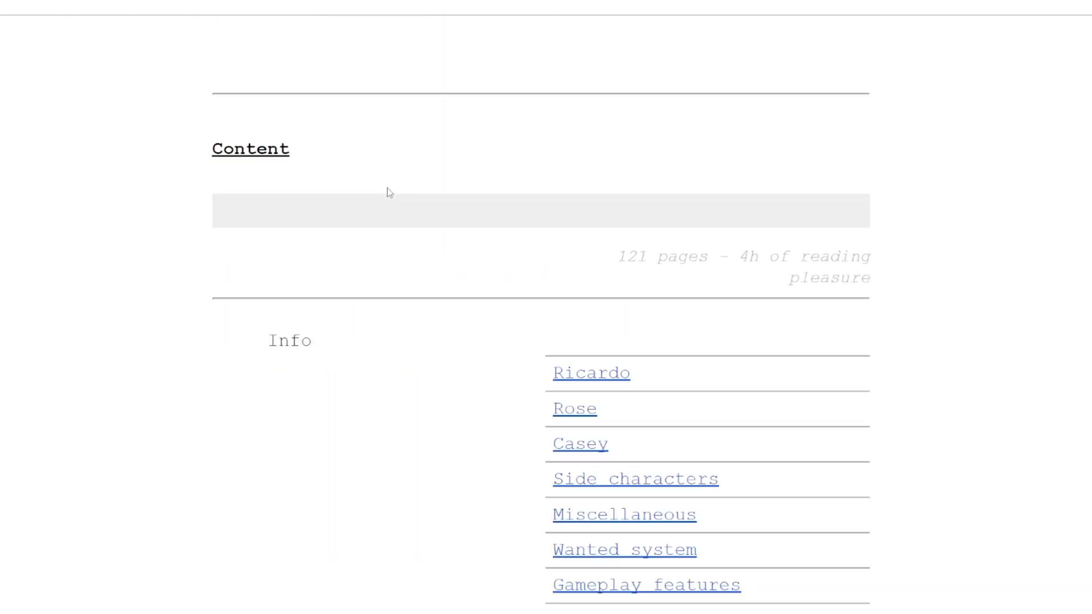
{"action": "scroll", "scroll_direction": "down", "scroll_amount": 3}
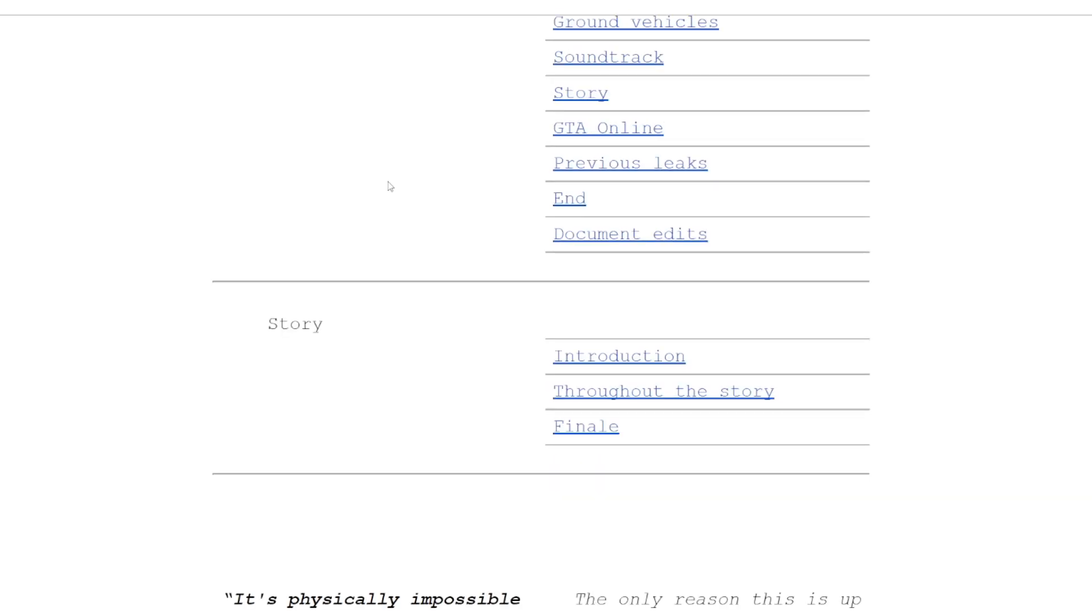
Scroll back up briefly, then on down to the spoilers Disclaimer passage
{"action": "scroll", "scroll_direction": "up", "scroll_amount": 3}
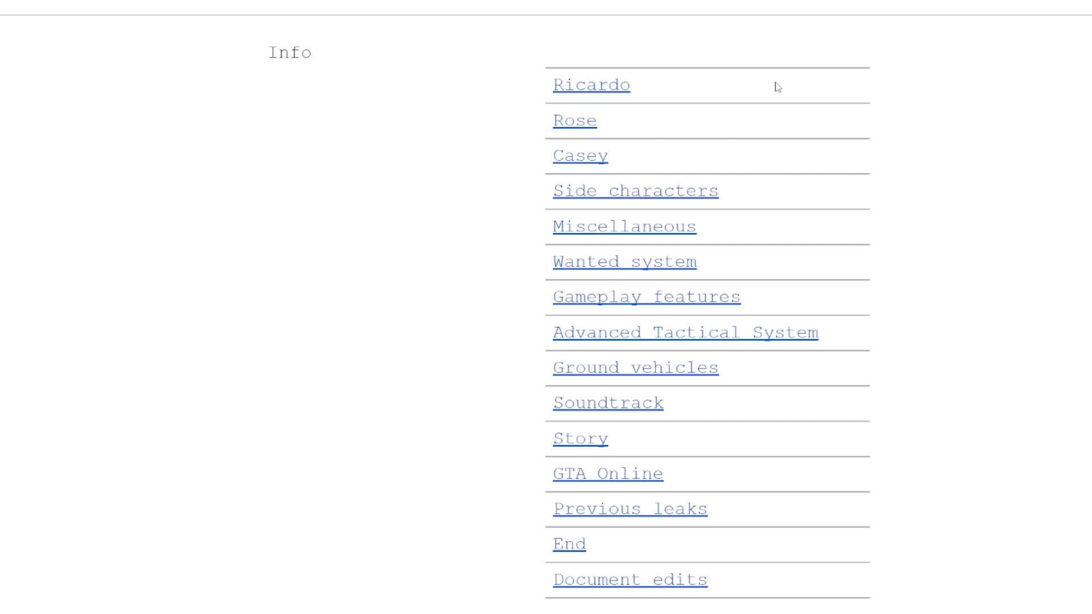
{"action": "mouse_move", "coordinate": [600, 135]}
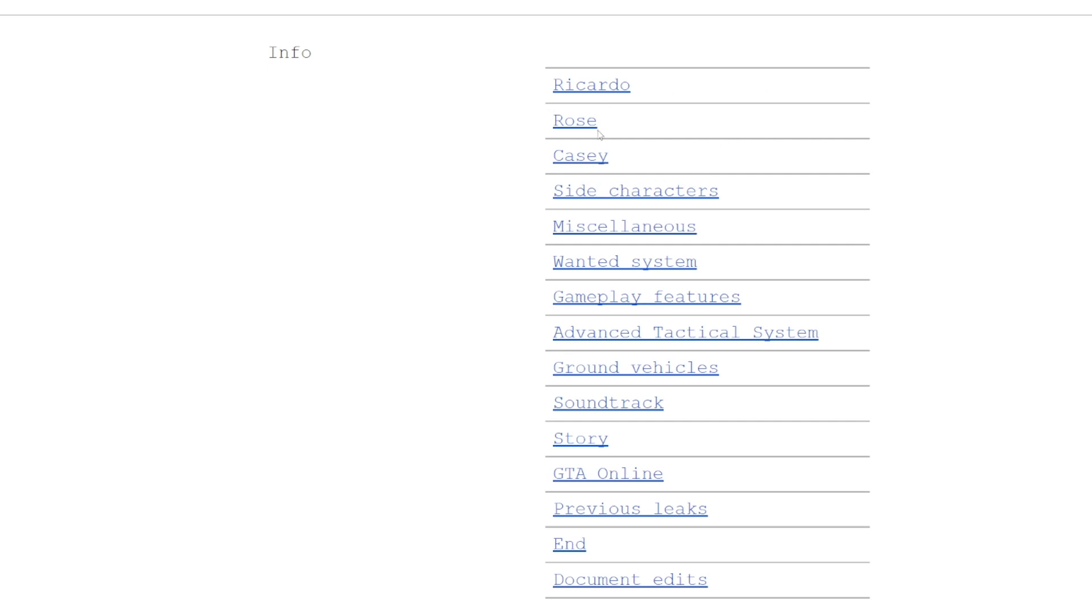
{"action": "scroll", "scroll_direction": "down", "scroll_amount": 3}
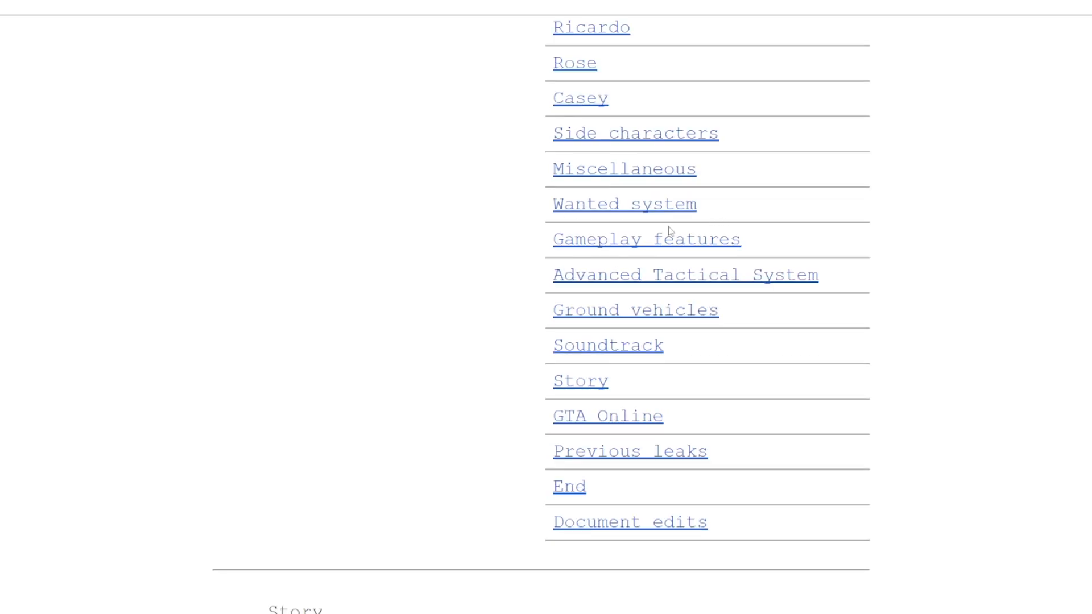
{"action": "mouse_move", "coordinate": [668, 155]}
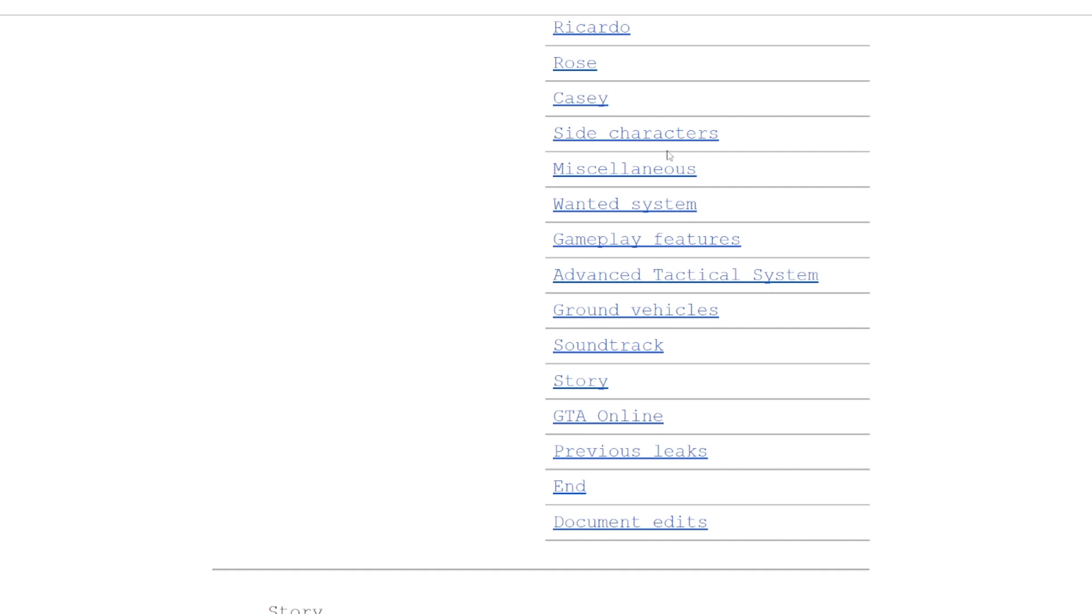
{"action": "mouse_move", "coordinate": [602, 396]}
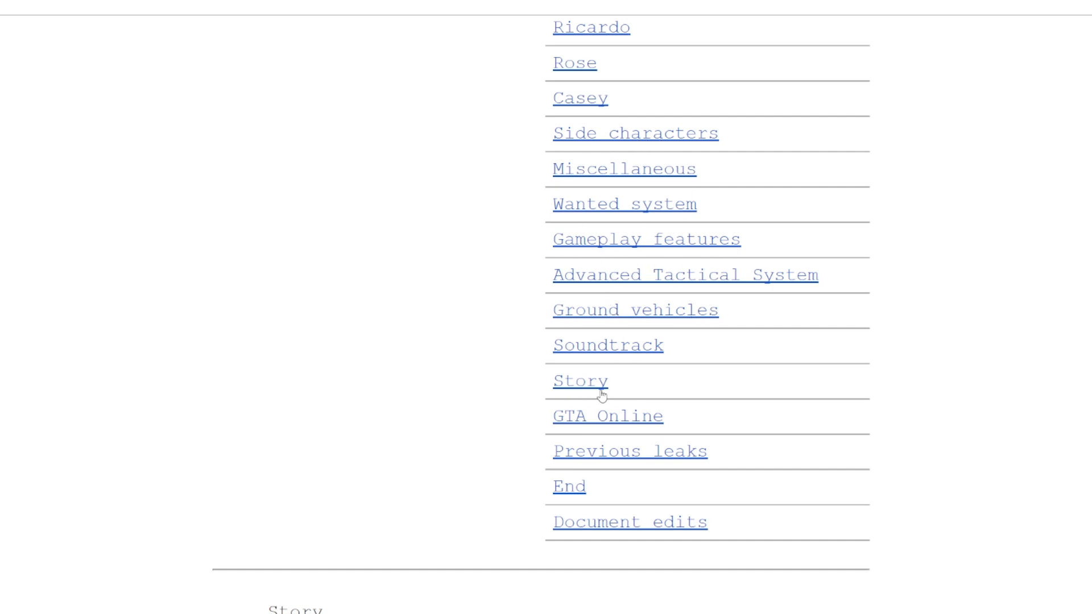
{"action": "scroll", "scroll_direction": "down", "scroll_amount": 3}
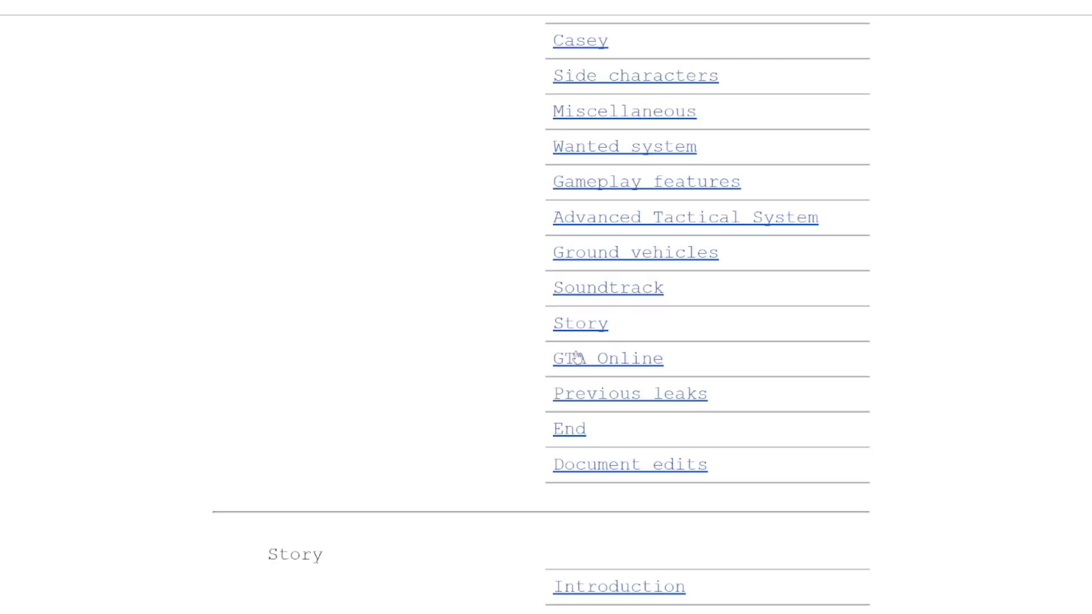
{"action": "scroll", "scroll_direction": "down", "scroll_amount": 3}
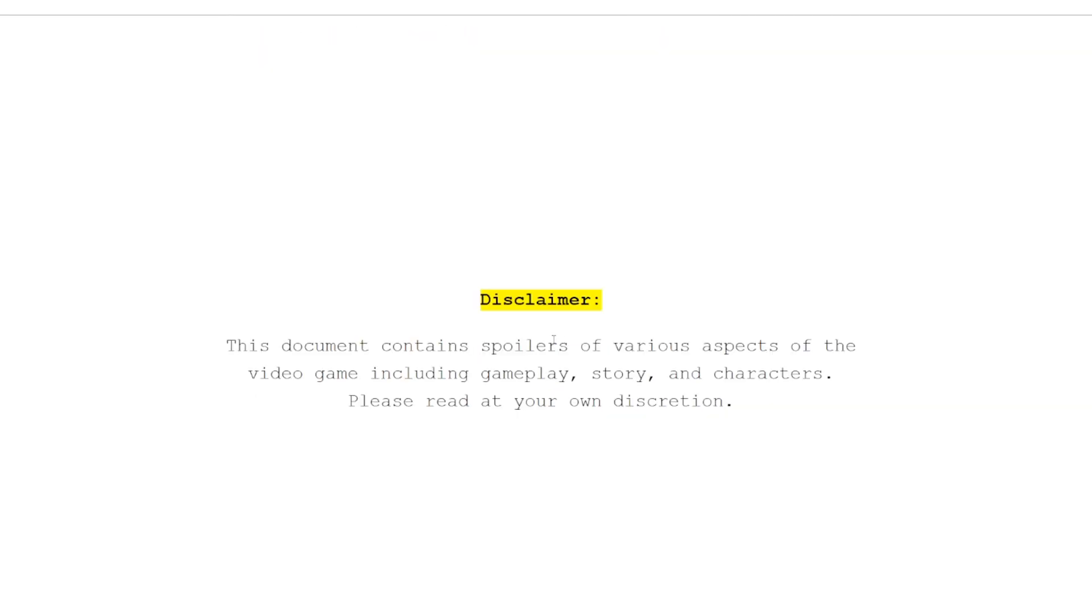
Highlight the sentence comparing Casey to Trevor in the character descriptions
{"action": "scroll", "scroll_direction": "up", "scroll_amount": 3}
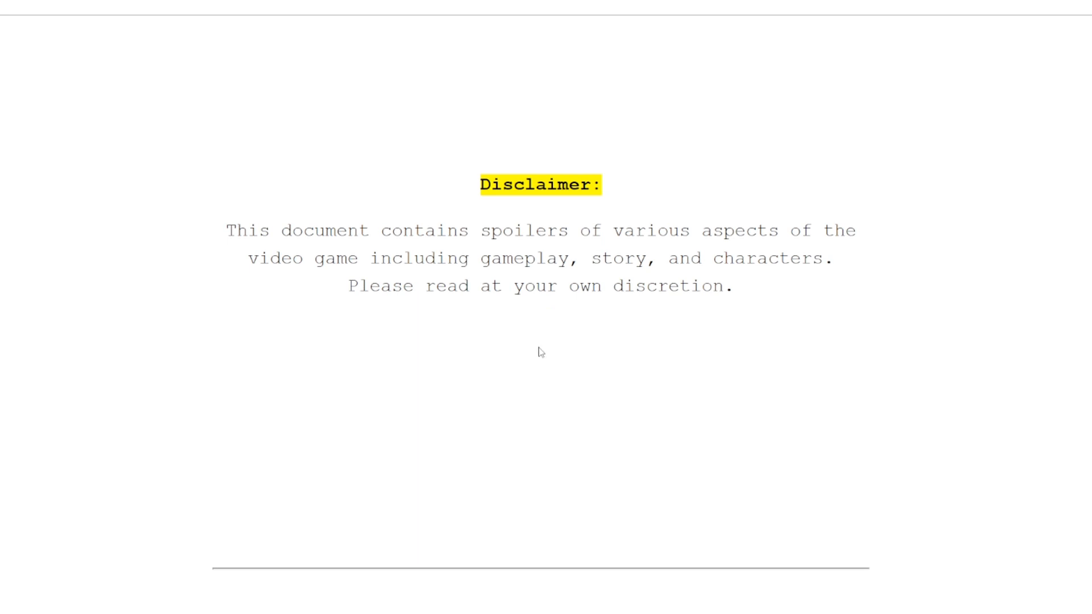
{"action": "scroll", "scroll_direction": "down", "scroll_amount": 3}
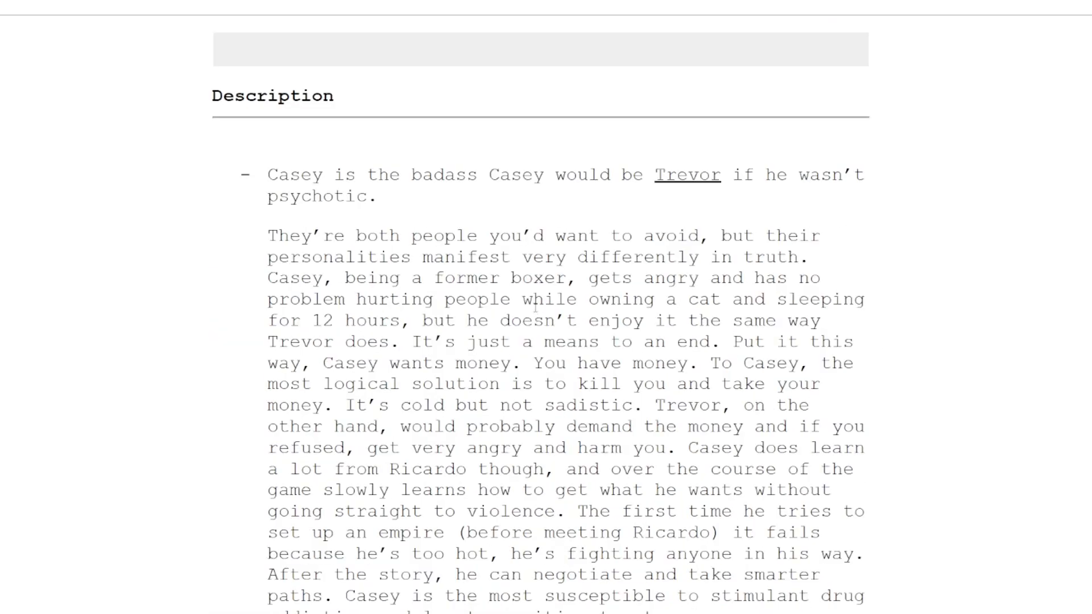
{"action": "left_click_drag", "start_coordinate": [266, 175], "coordinate": [378, 196]}
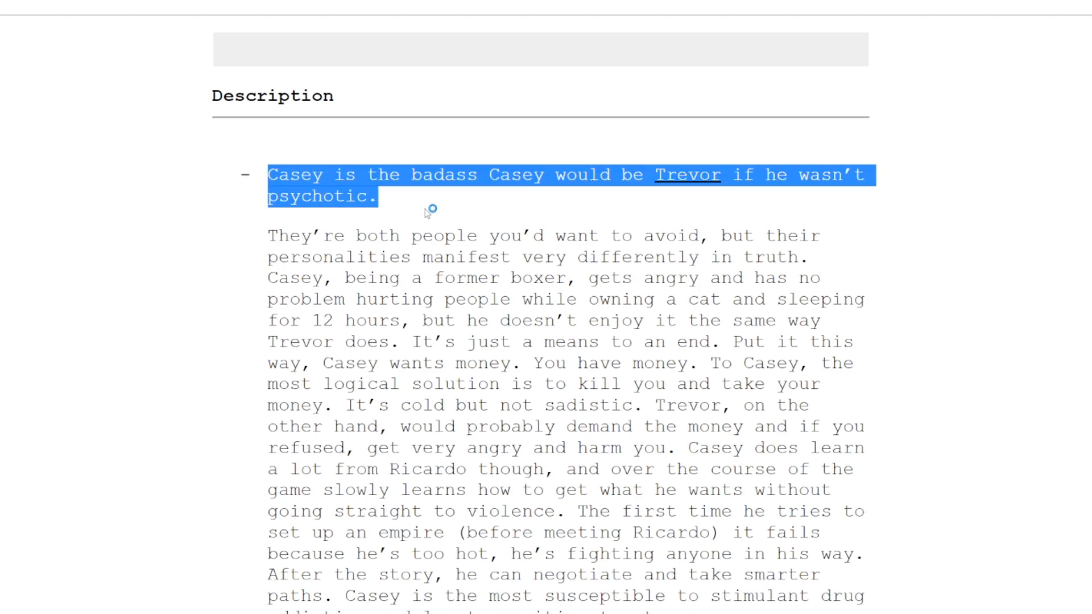
{"action": "mouse_move", "coordinate": [427, 214]}
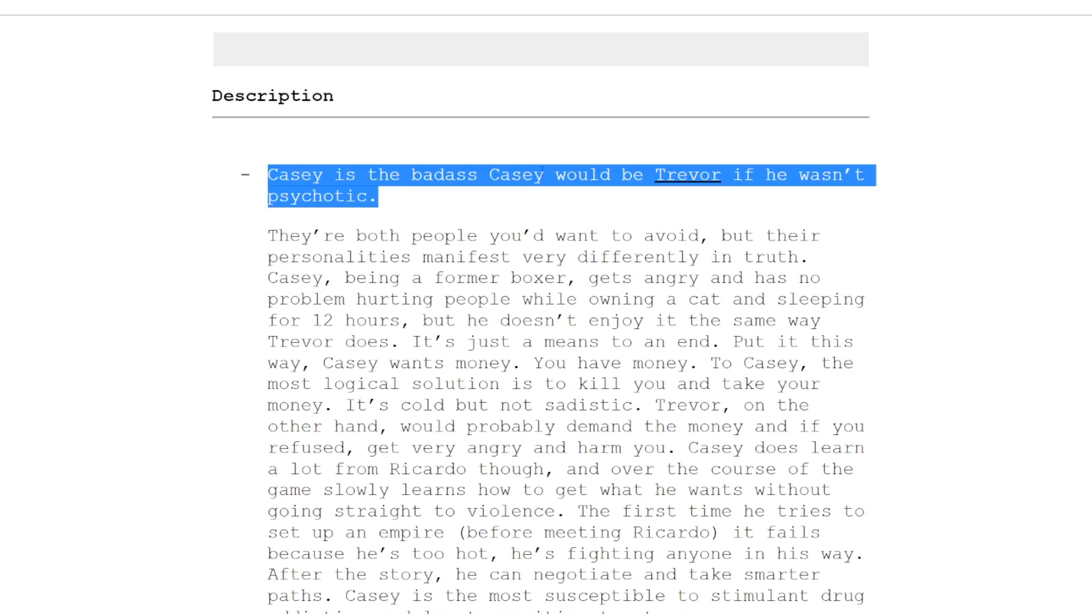
{"action": "mouse_move", "coordinate": [724, 216]}
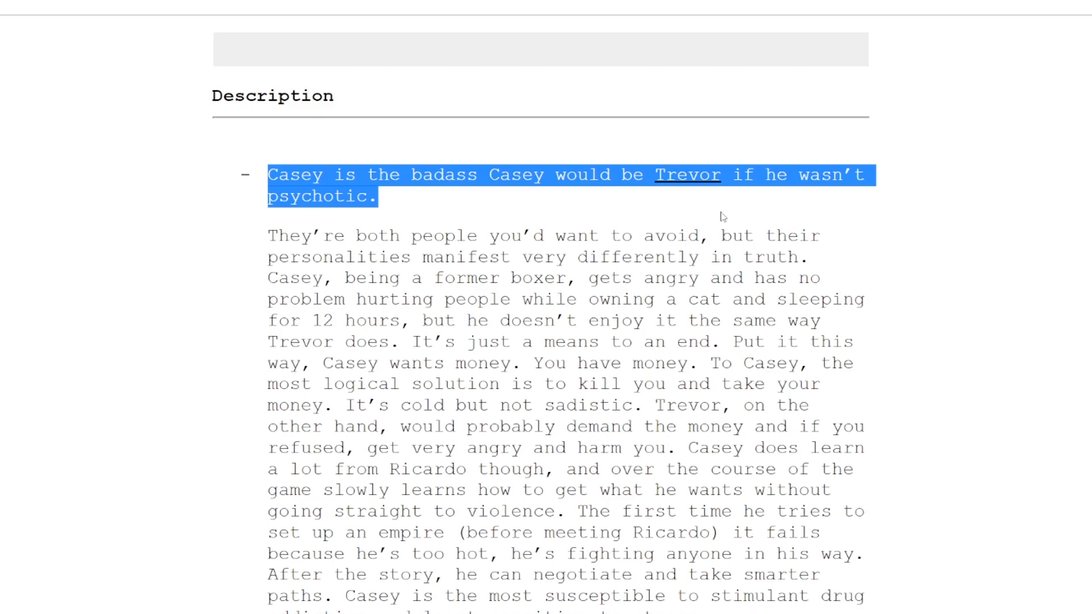
Scroll past Rose's description to the Story mode side activities list
{"action": "scroll", "scroll_direction": "down", "scroll_amount": 3}
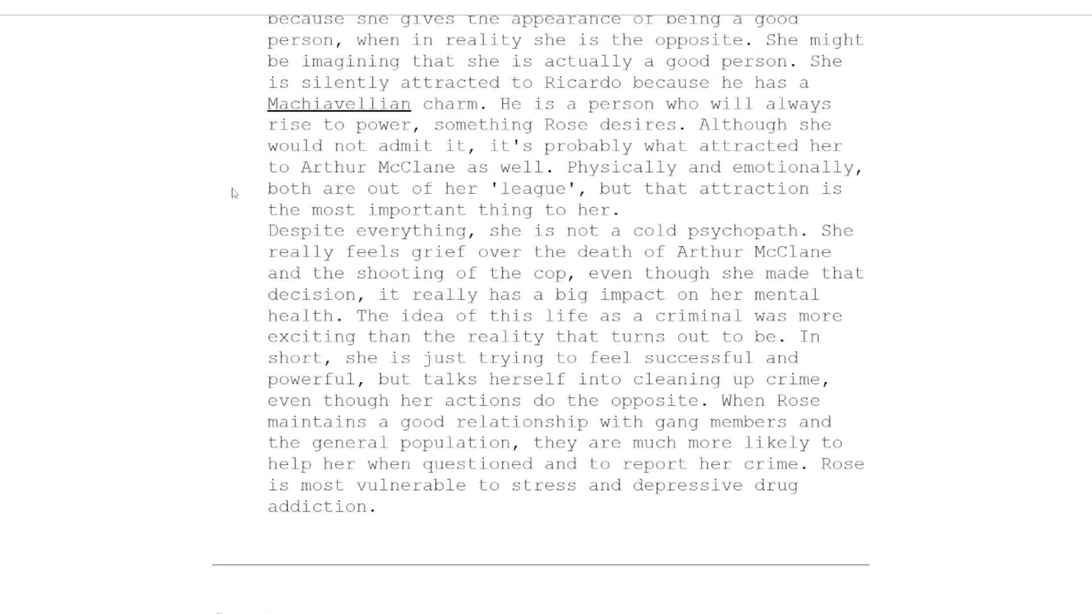
{"action": "scroll", "scroll_direction": "up", "scroll_amount": 3}
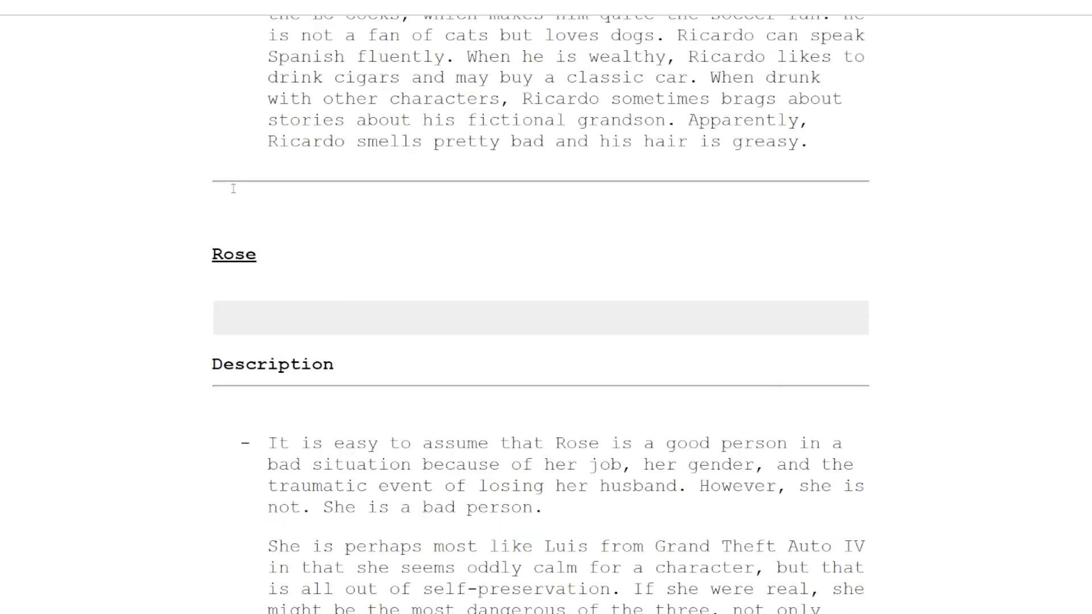
{"action": "scroll", "scroll_direction": "down", "scroll_amount": 3}
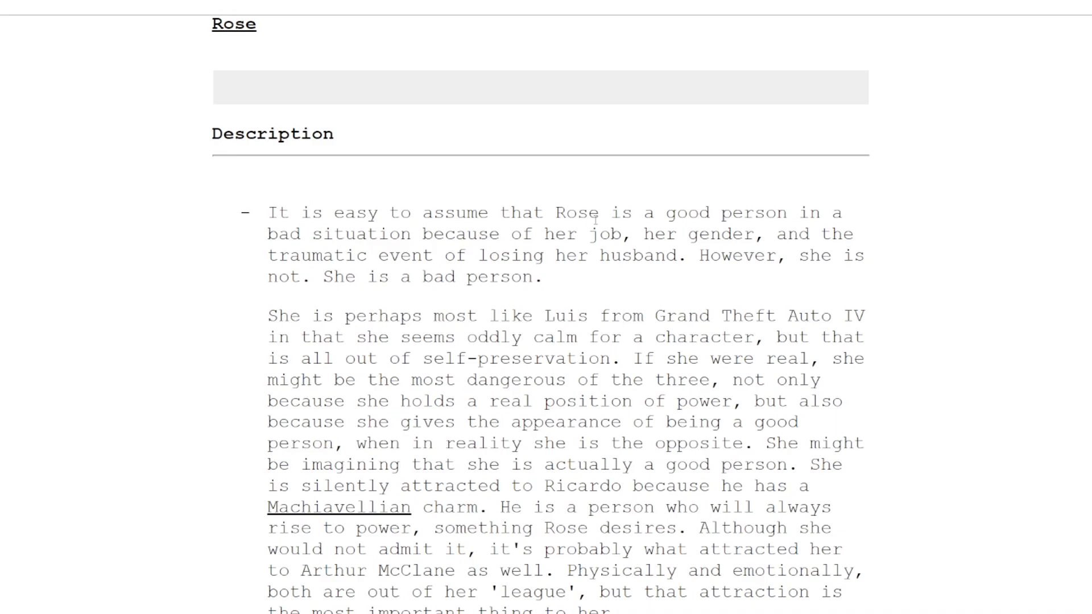
{"action": "scroll", "scroll_direction": "down", "scroll_amount": 3}
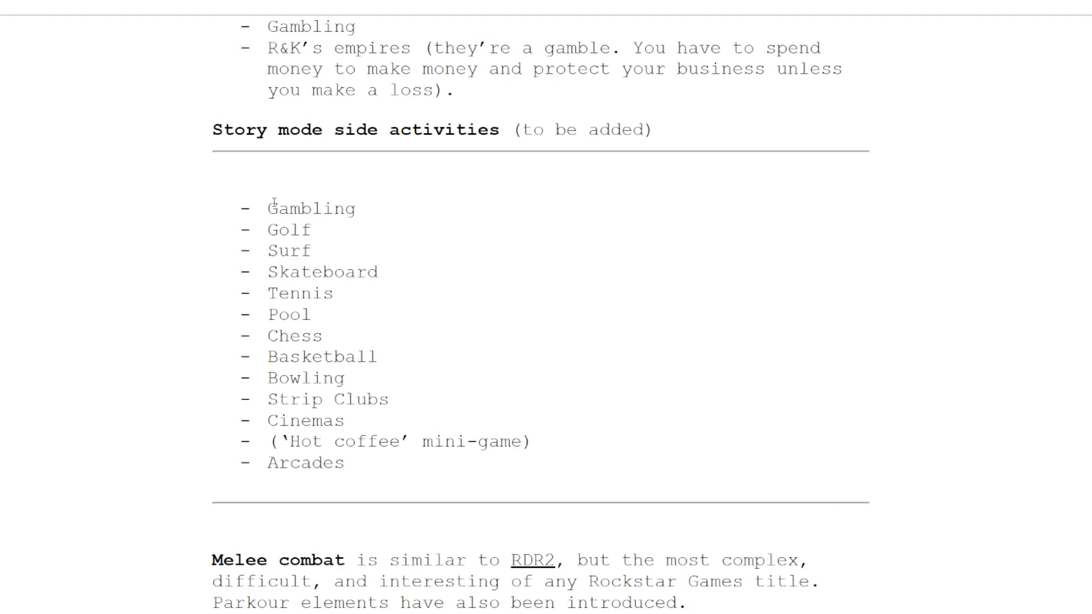
Bring the 'Hot coffee' mini-game entry in the side activities list into view and select it
{"action": "scroll", "scroll_direction": "down", "scroll_amount": 3}
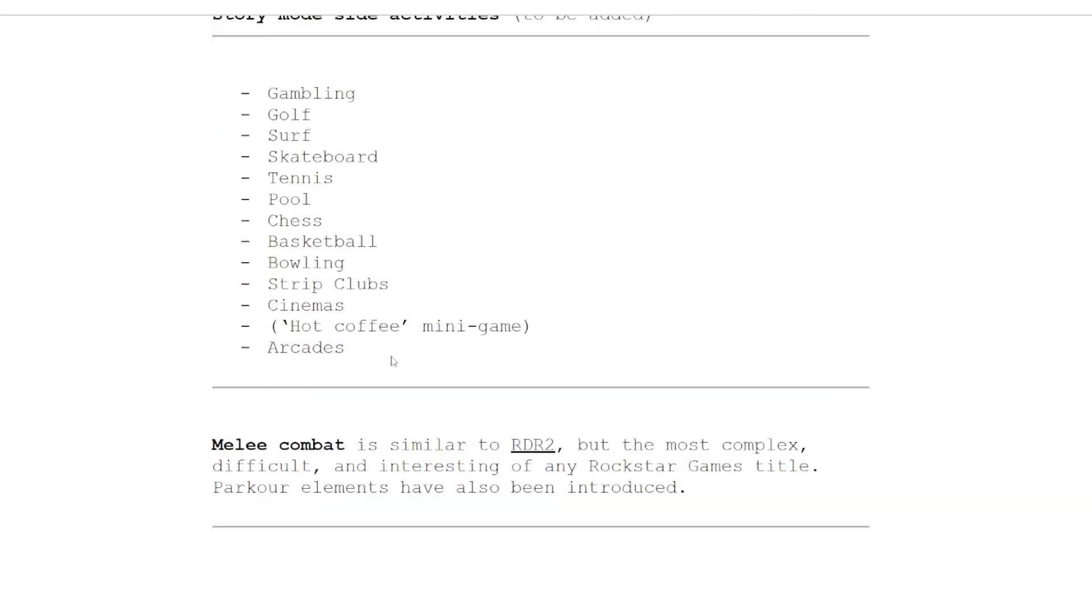
{"action": "mouse_move", "coordinate": [331, 144]}
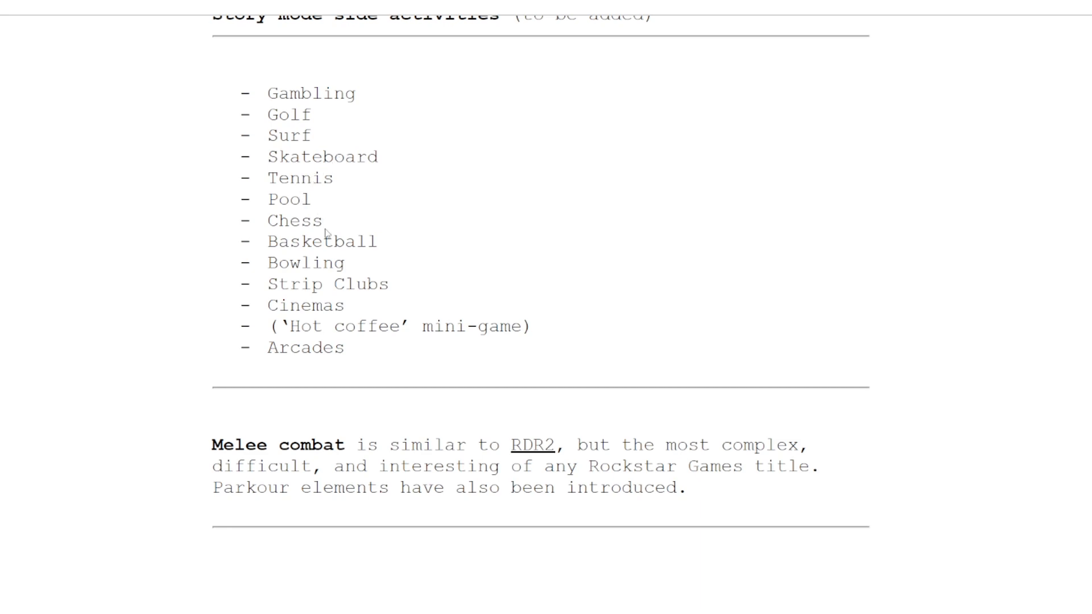
{"action": "mouse_move", "coordinate": [299, 287]}
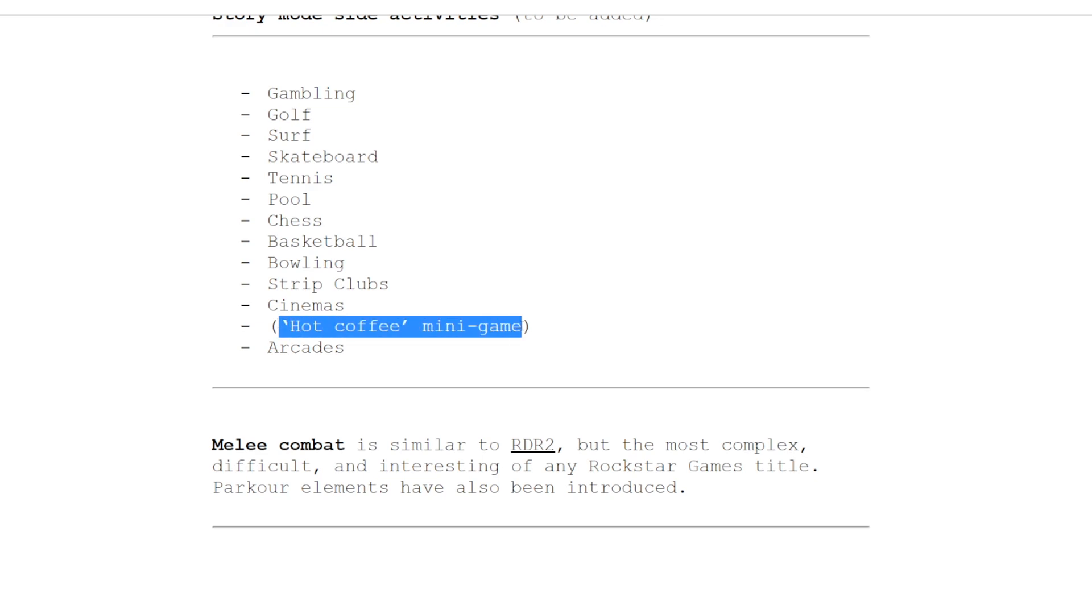
{"action": "left_click", "coordinate": [286, 326]}
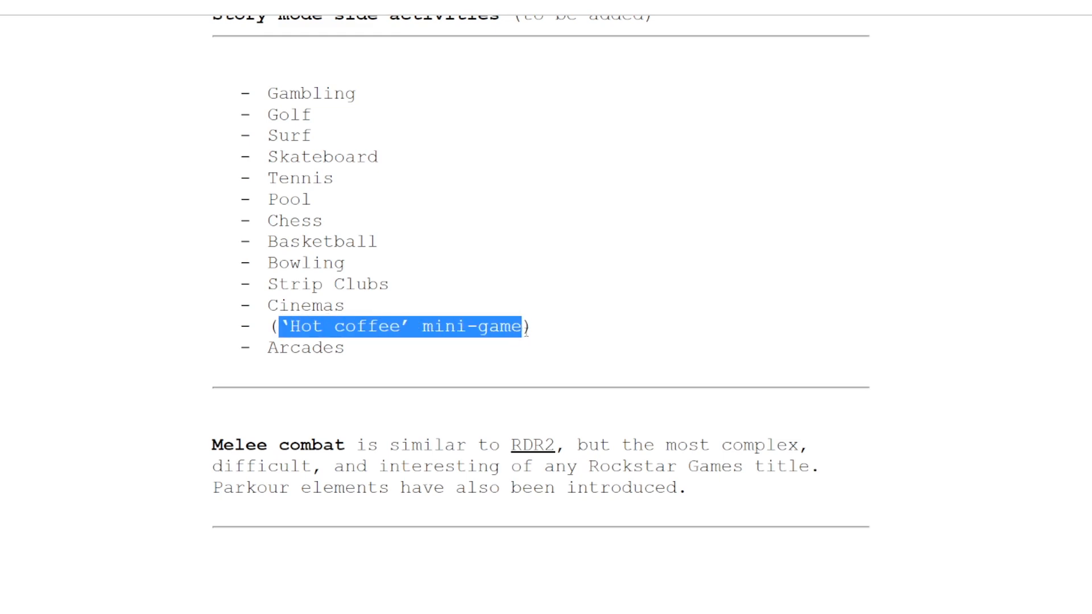
Scroll past the six-star wanted system and Rose's police lines to Ricardo's cartel and alternate ending note
{"action": "scroll", "scroll_direction": "down", "scroll_amount": 3}
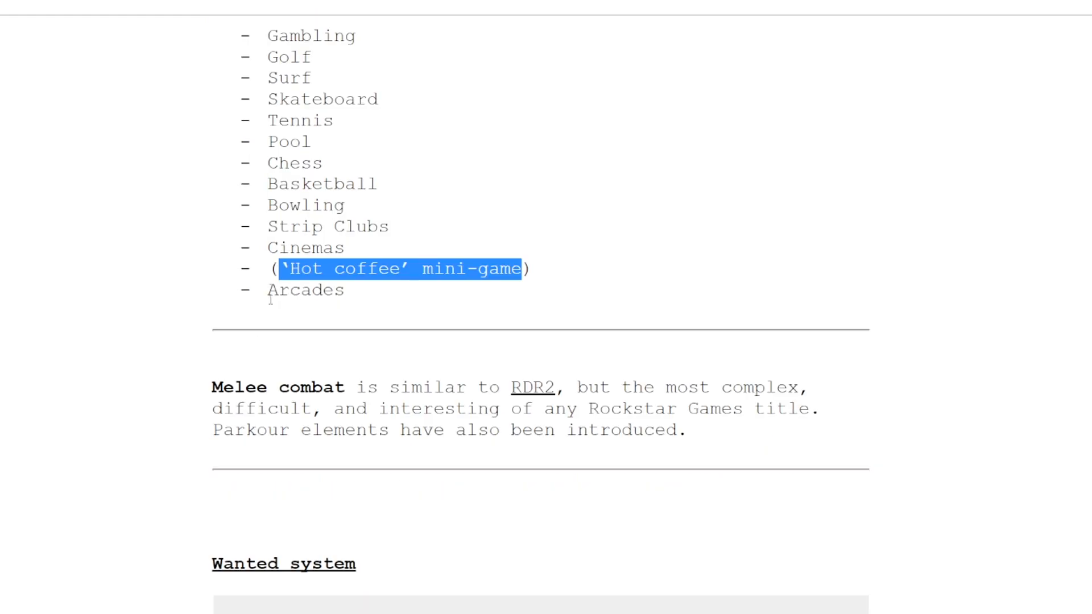
{"action": "scroll", "scroll_direction": "down", "scroll_amount": 3}
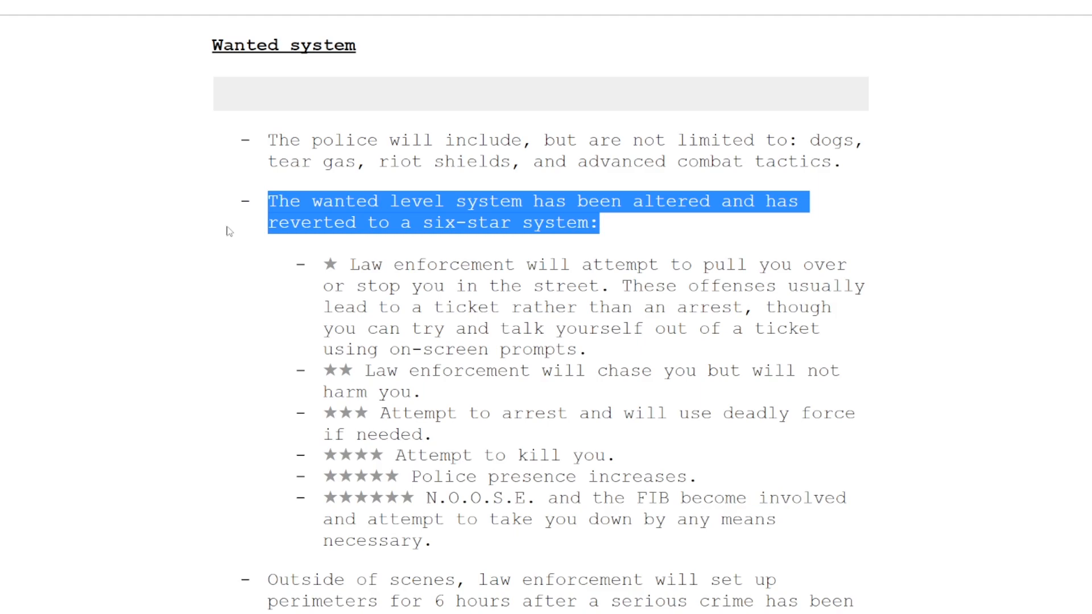
{"action": "scroll", "scroll_direction": "down", "scroll_amount": 3}
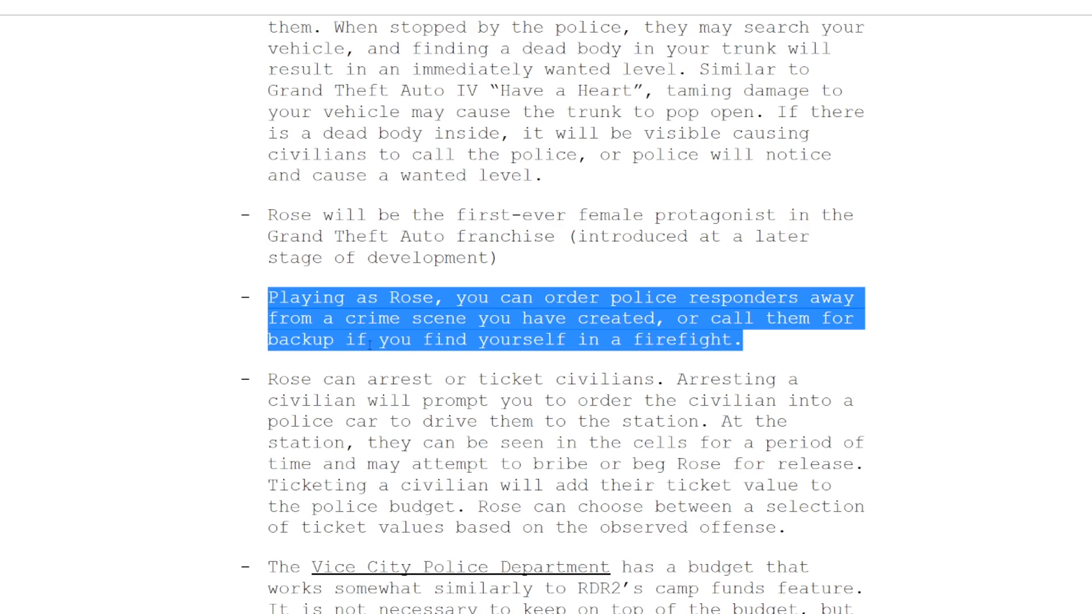
{"action": "scroll", "scroll_direction": "down", "scroll_amount": 3}
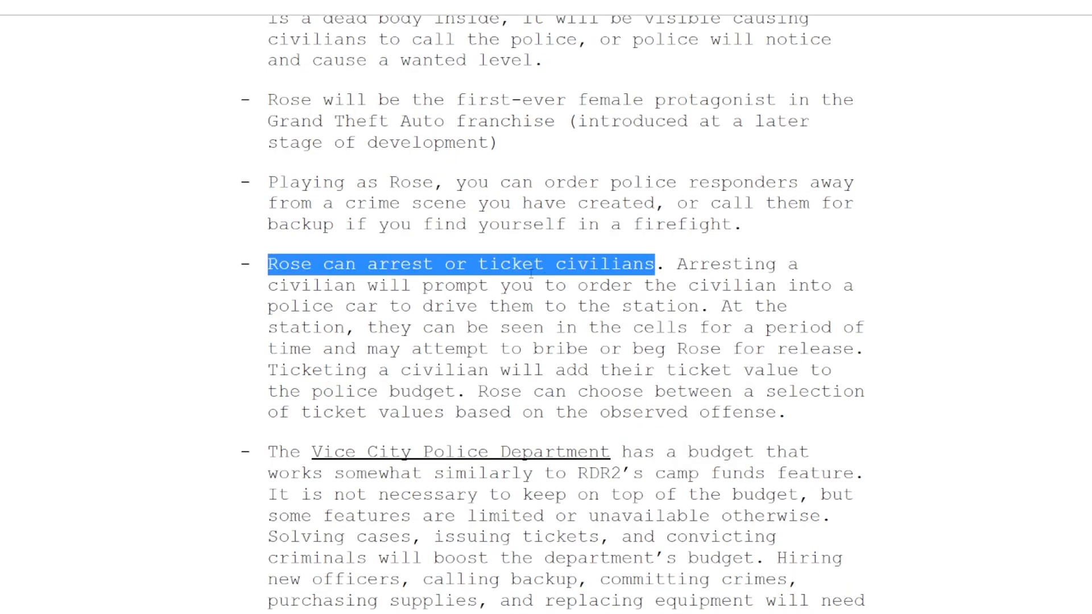
{"action": "mouse_move", "coordinate": [180, 243]}
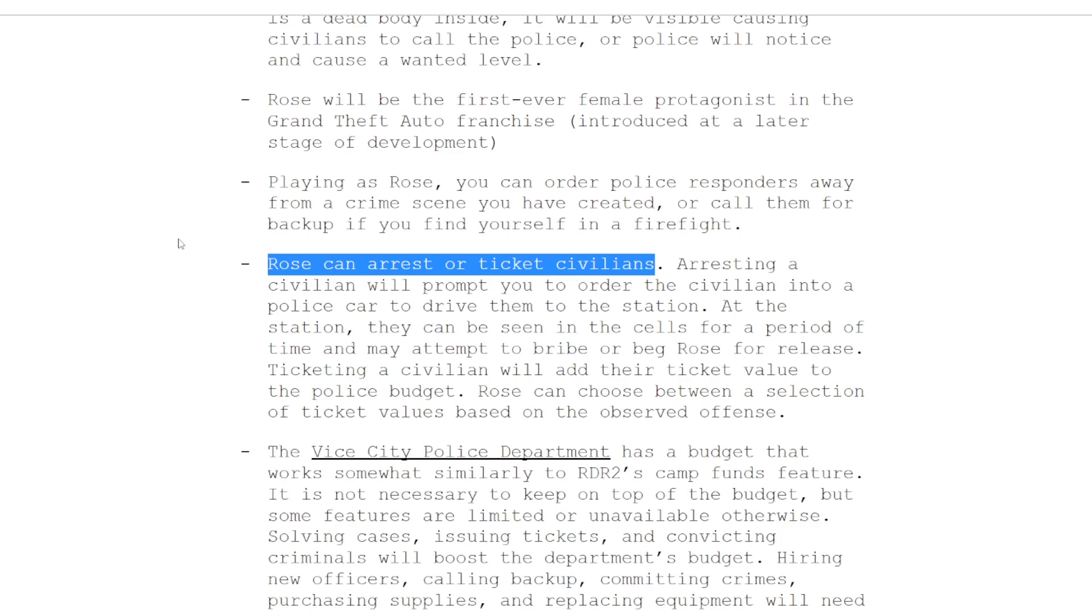
{"action": "scroll", "scroll_direction": "down", "scroll_amount": 3}
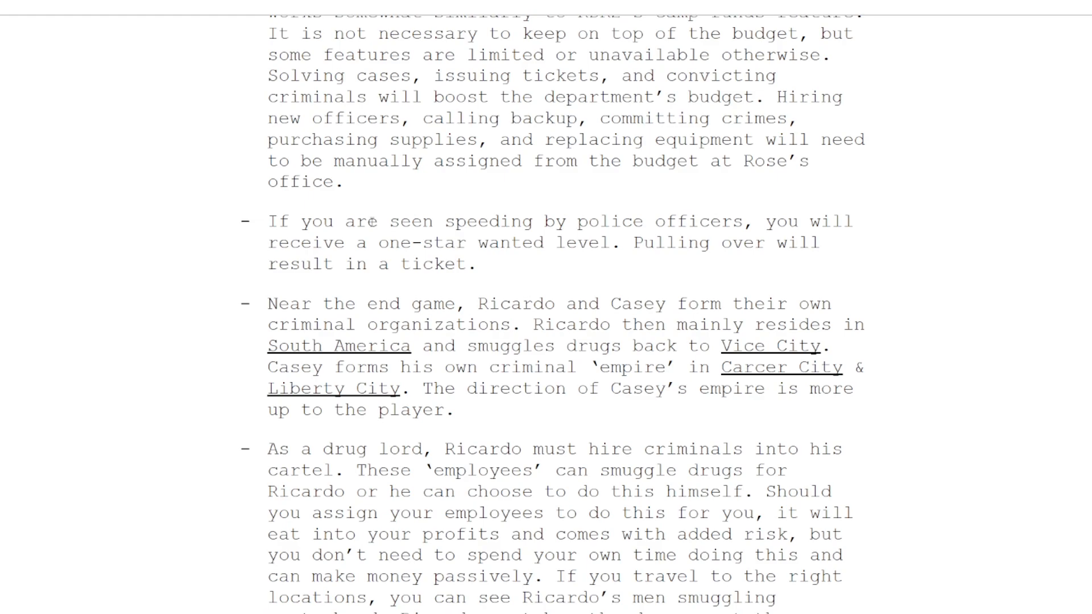
{"action": "scroll", "scroll_direction": "down", "scroll_amount": 3}
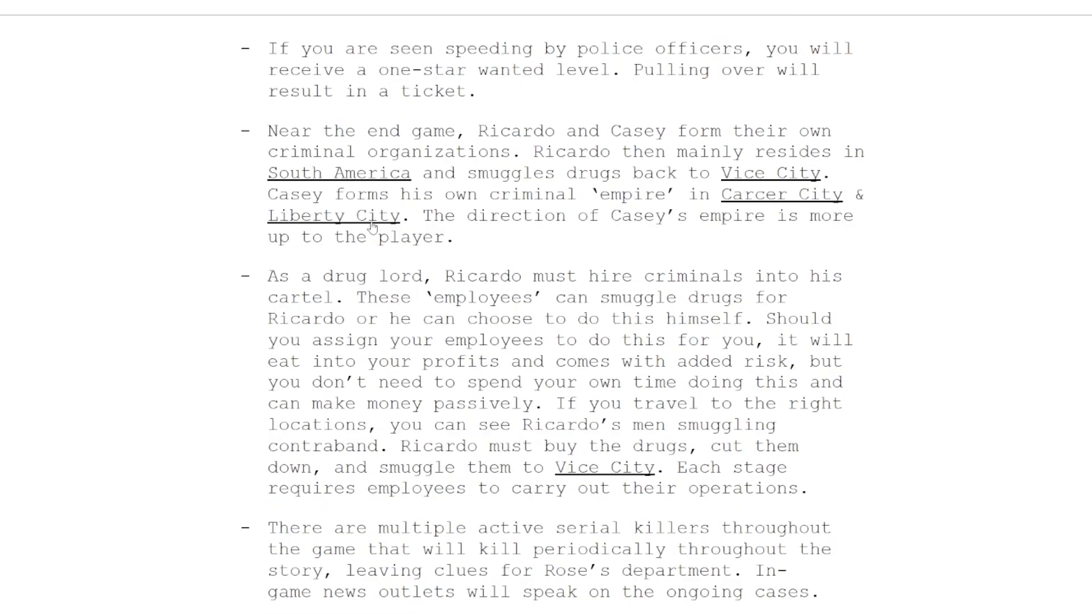
{"action": "scroll", "scroll_direction": "down", "scroll_amount": 3}
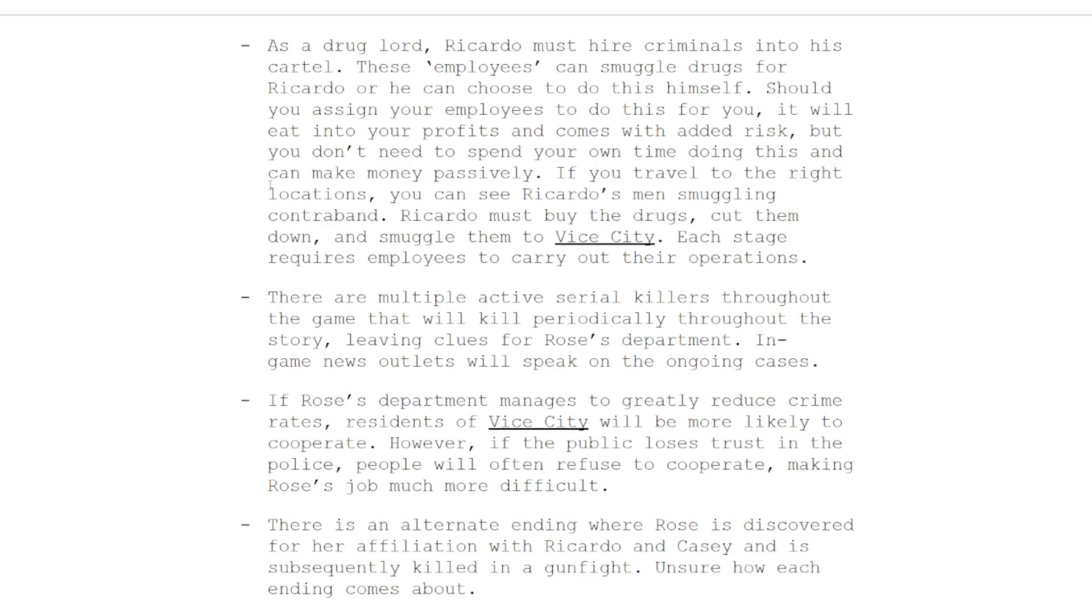
Scroll through the ground vehicles list to the Soundtrack heading and clear its highlight
{"action": "scroll", "scroll_direction": "down", "scroll_amount": 3}
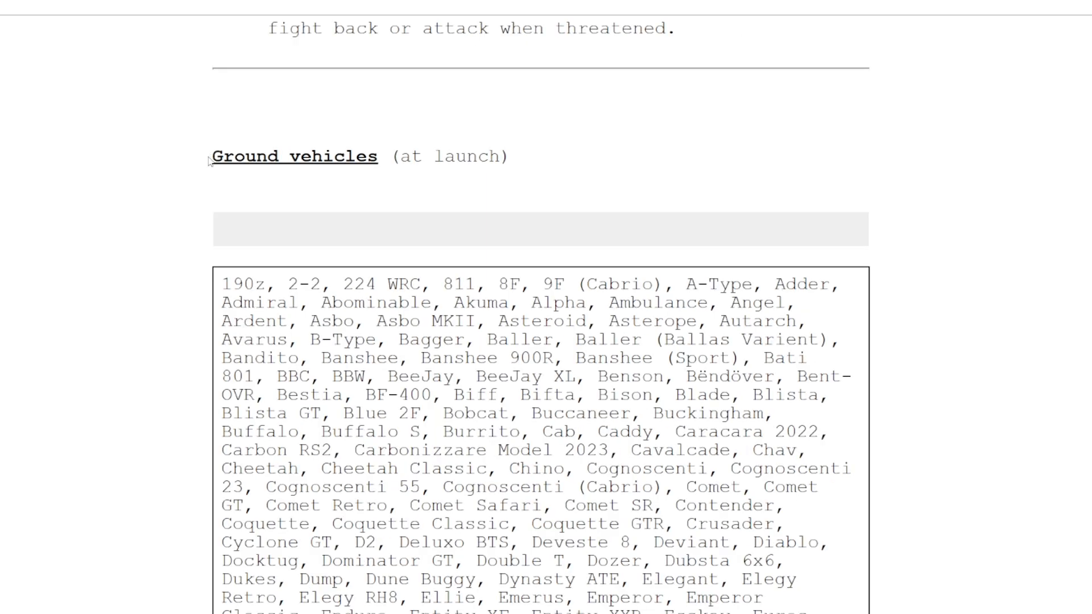
{"action": "scroll", "scroll_direction": "down", "scroll_amount": 3}
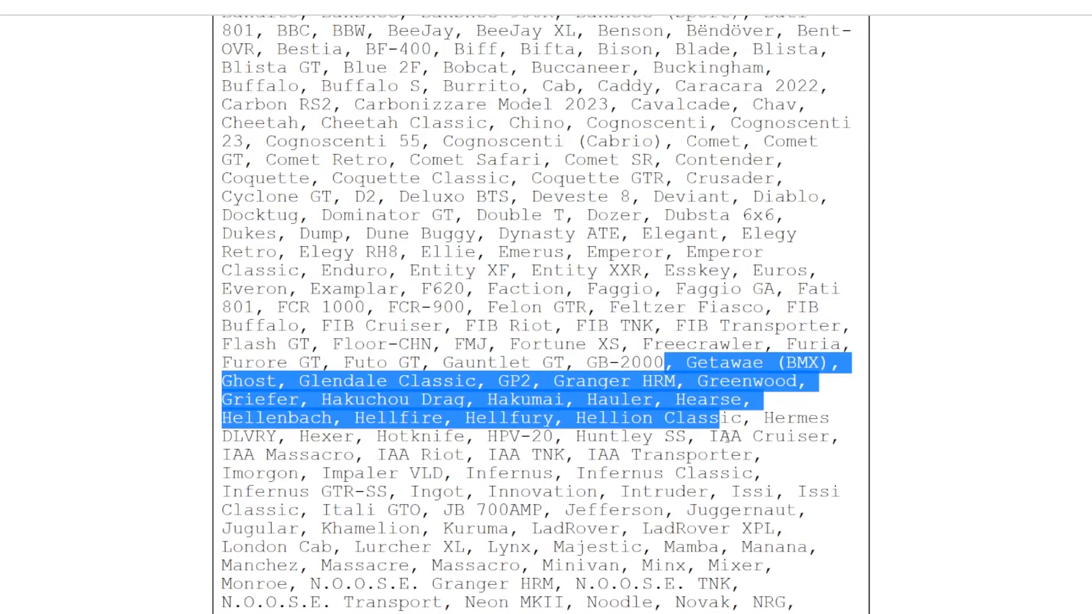
{"action": "scroll", "scroll_direction": "down", "scroll_amount": 3}
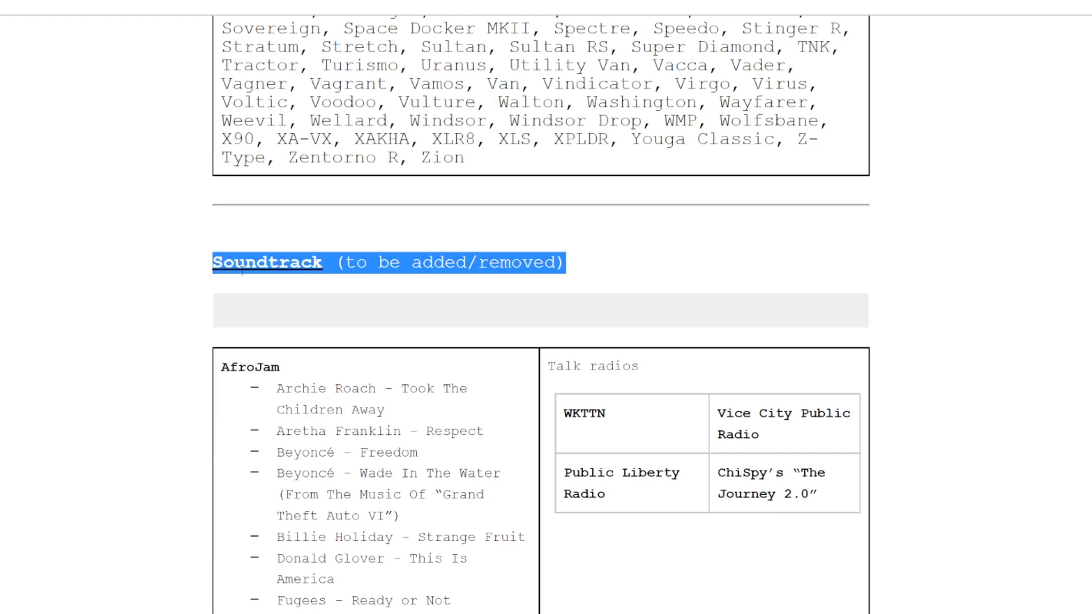
{"action": "scroll", "scroll_direction": "down", "scroll_amount": 3}
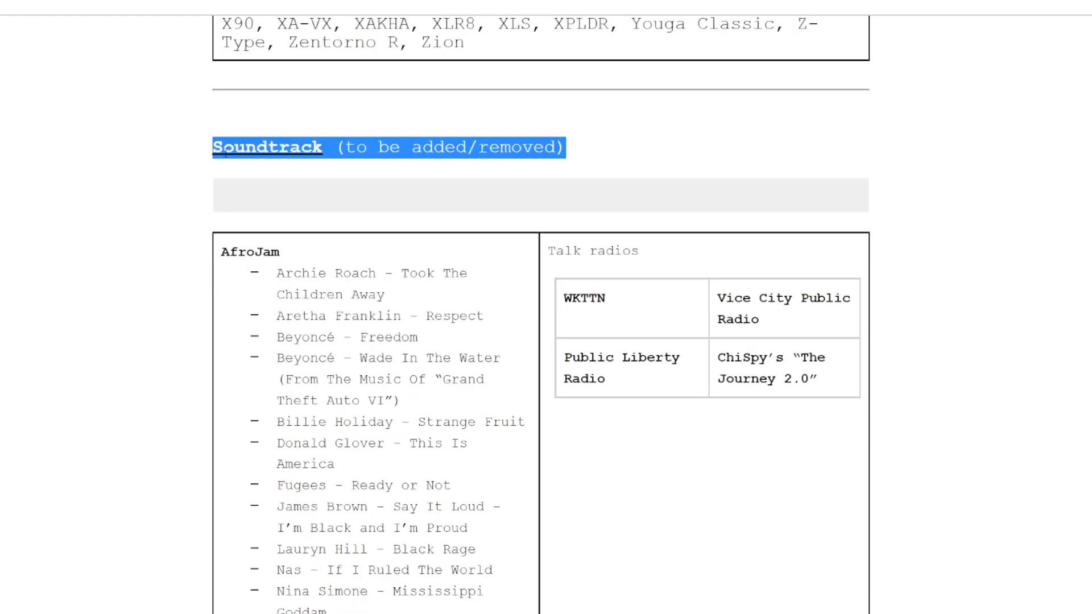
{"action": "left_click", "coordinate": [415, 147]}
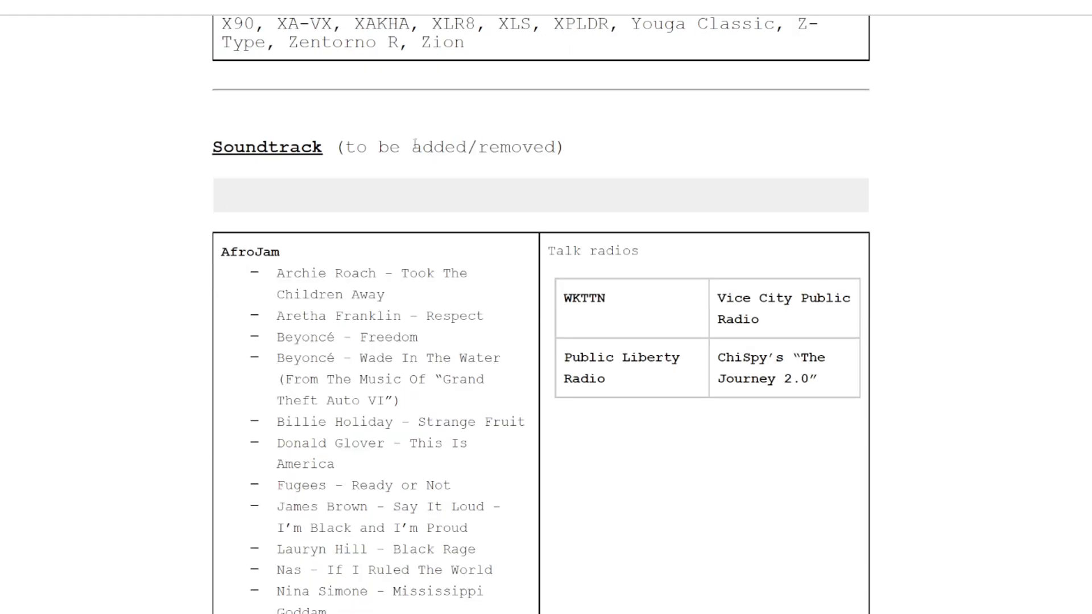
Scroll on through the soundtrack tables to The Vibe and Tuff Gong stations
{"action": "scroll", "scroll_direction": "down", "scroll_amount": 3}
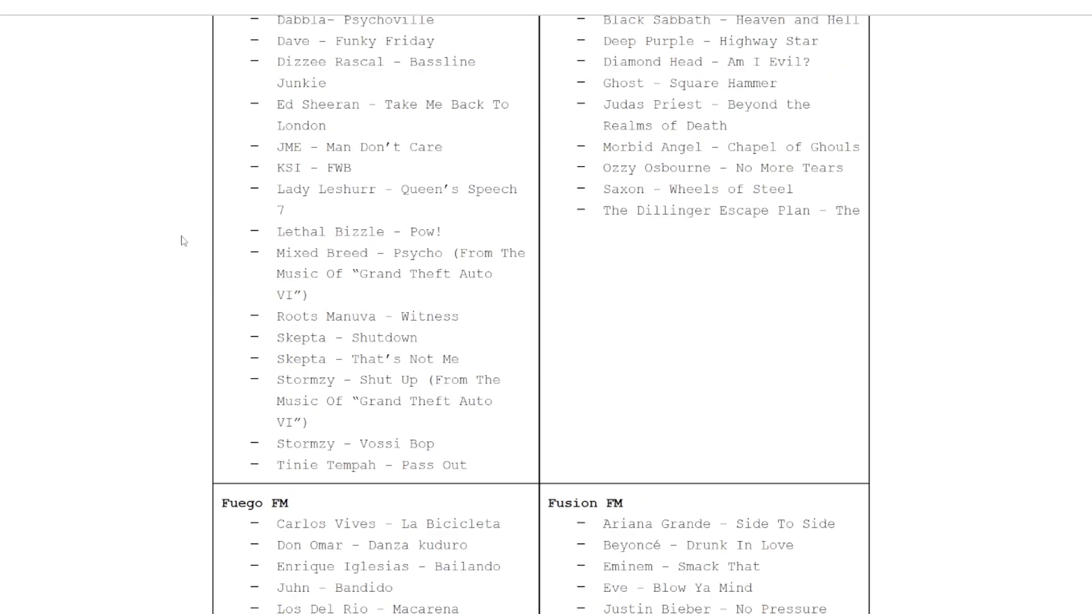
{"action": "scroll", "scroll_direction": "down", "scroll_amount": 3}
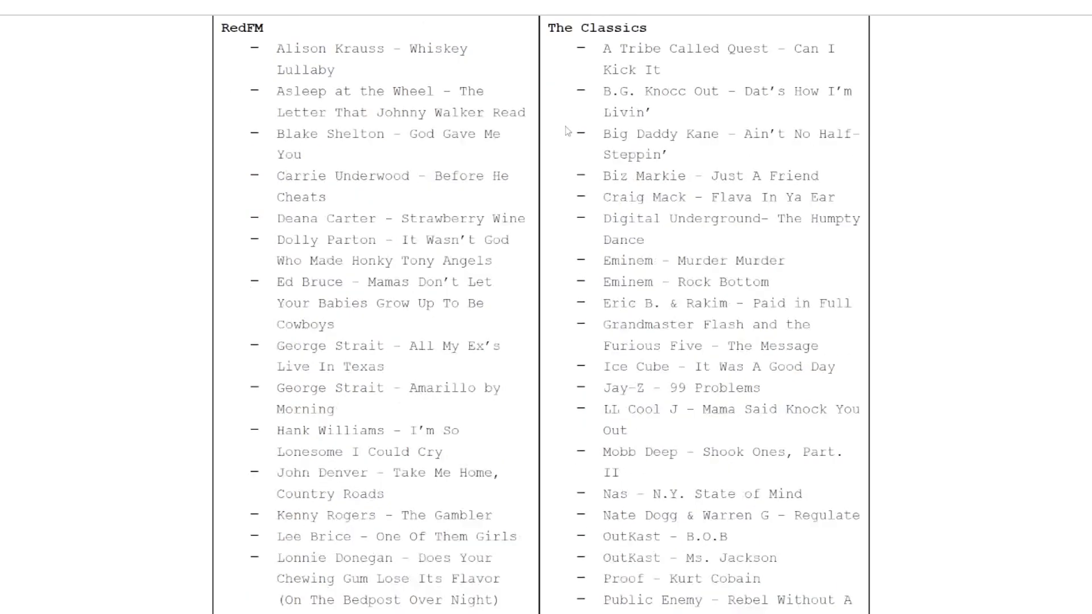
{"action": "scroll", "scroll_direction": "down", "scroll_amount": 3}
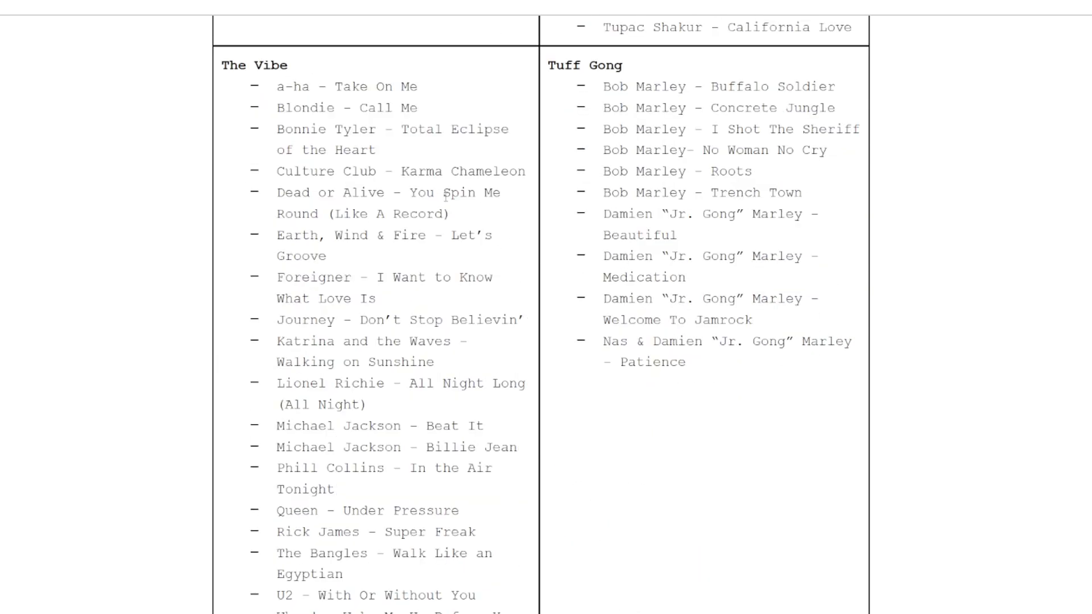
{"action": "scroll", "scroll_direction": "down", "scroll_amount": 3}
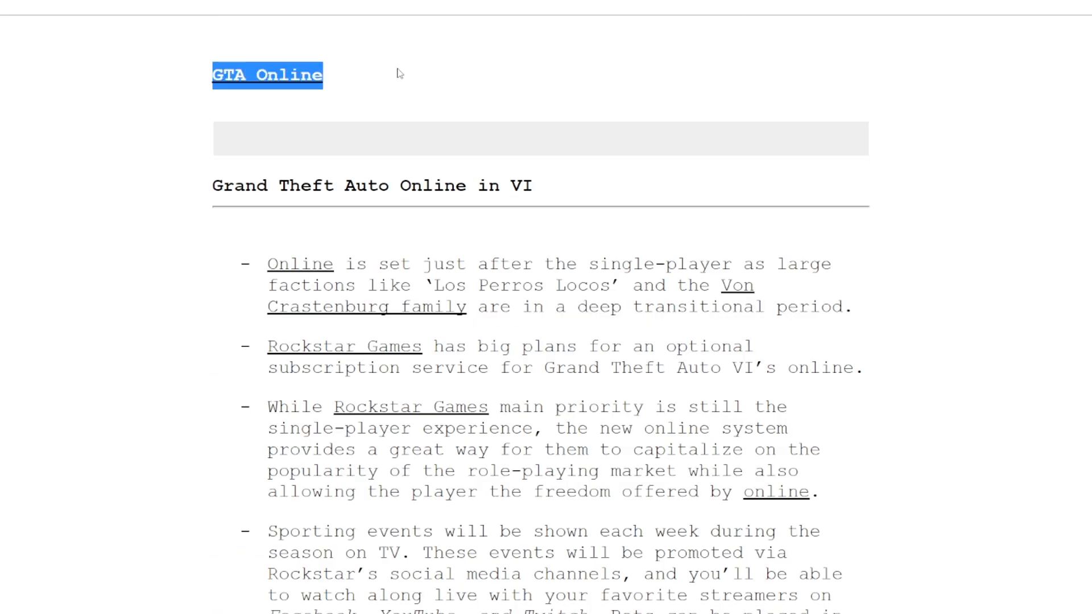
Clear the GTA Online heading highlight and scroll to the 'You have 4 different online characters' passage
{"action": "left_click", "coordinate": [213, 75]}
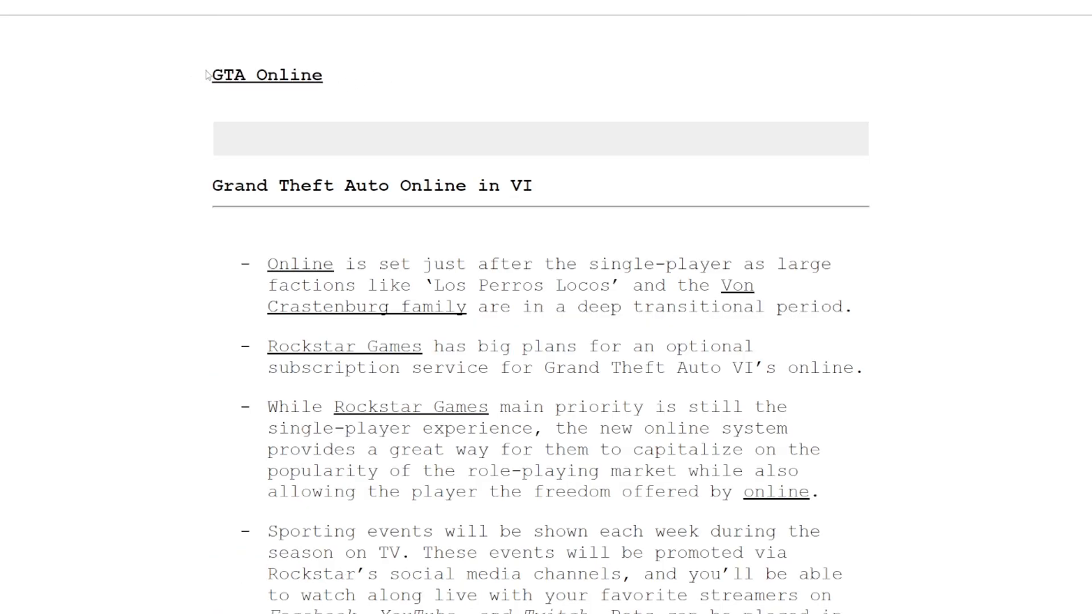
{"action": "mouse_move", "coordinate": [207, 77]}
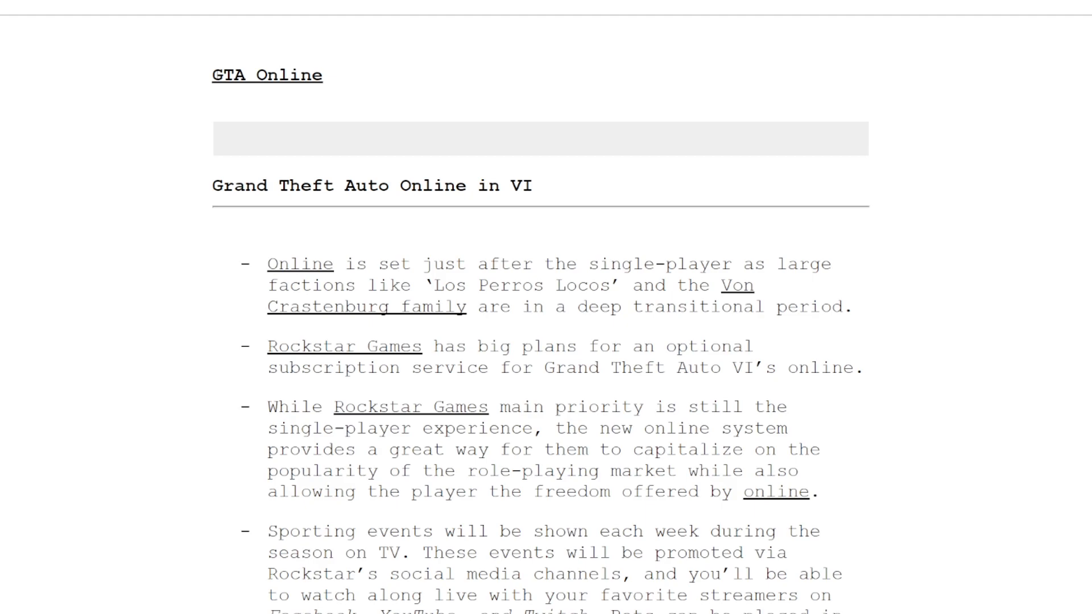
{"action": "scroll", "scroll_direction": "down", "scroll_amount": 3}
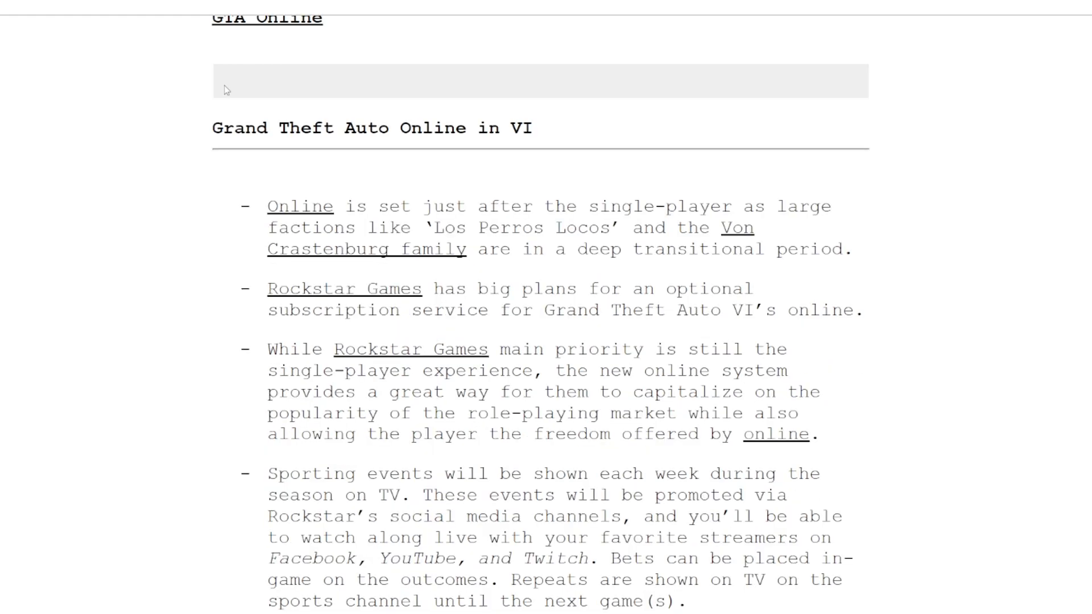
{"action": "scroll", "scroll_direction": "down", "scroll_amount": 3}
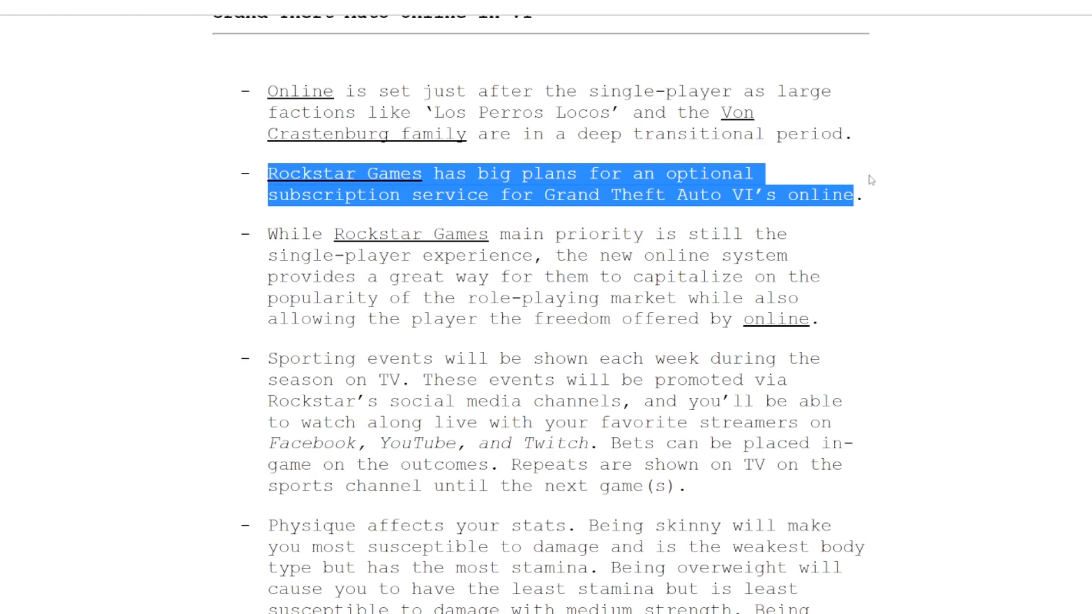
{"action": "scroll", "scroll_direction": "up", "scroll_amount": 3}
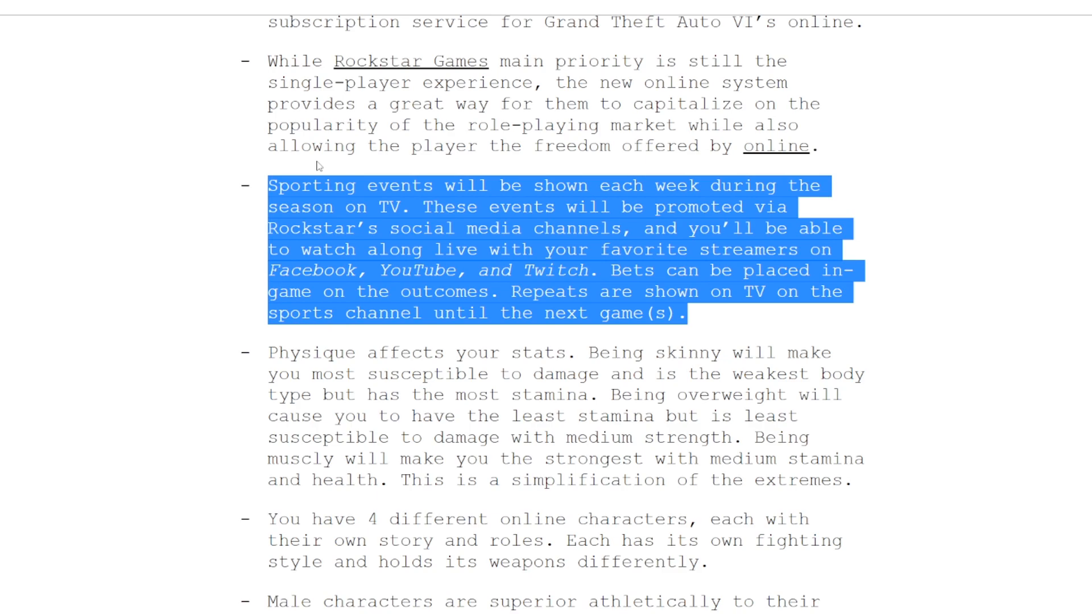
{"action": "mouse_move", "coordinate": [301, 144]}
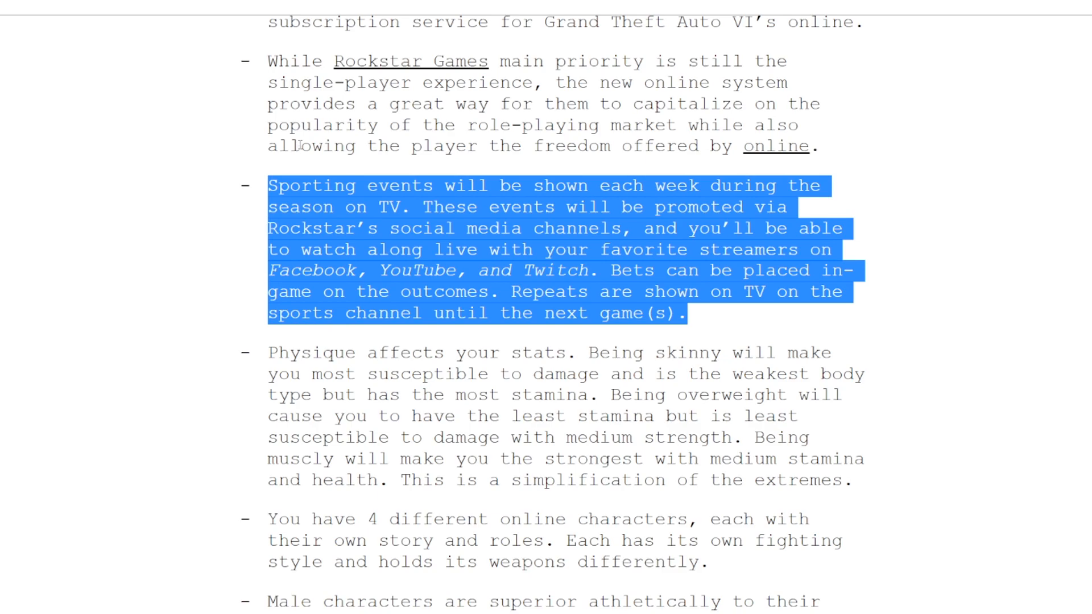
{"action": "mouse_move", "coordinate": [613, 271]}
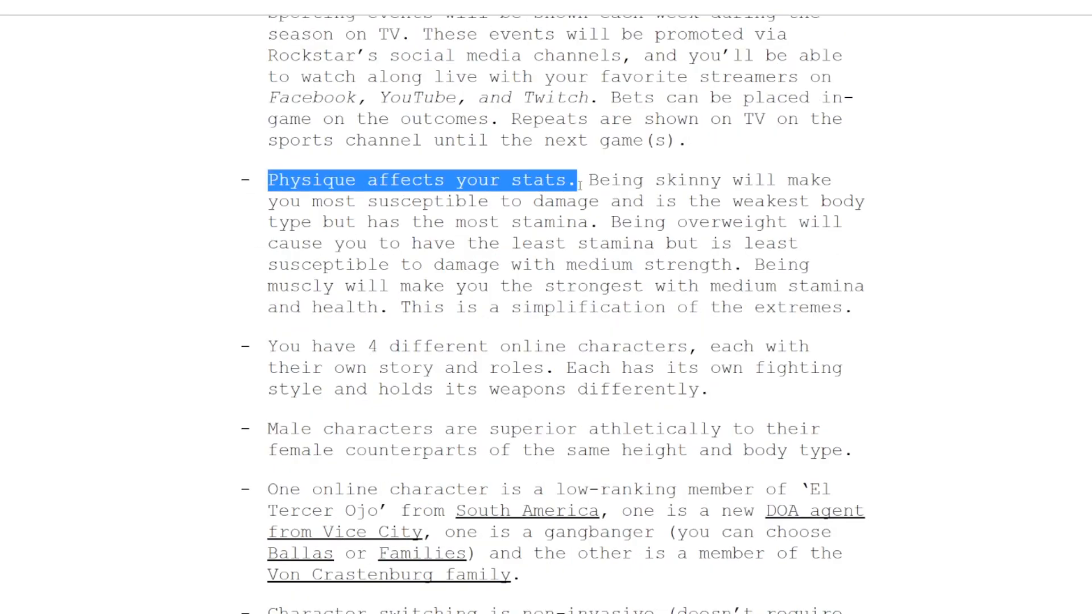
{"action": "mouse_move", "coordinate": [448, 224]}
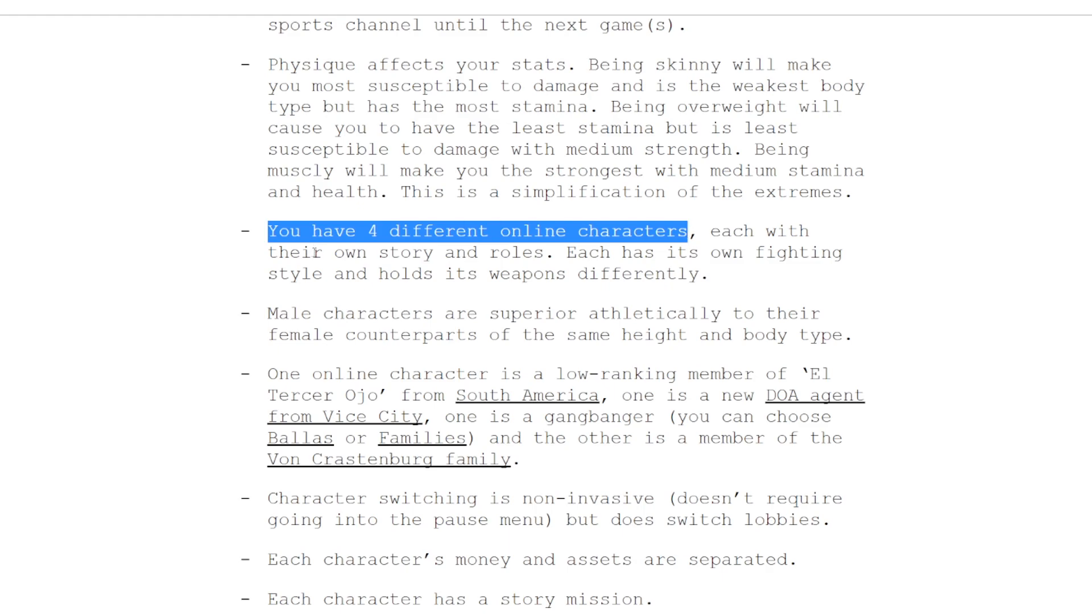
Scroll down the GTA Online list to the North/South lobbies and 100-player session limit passage
{"action": "scroll", "scroll_direction": "down", "scroll_amount": 3}
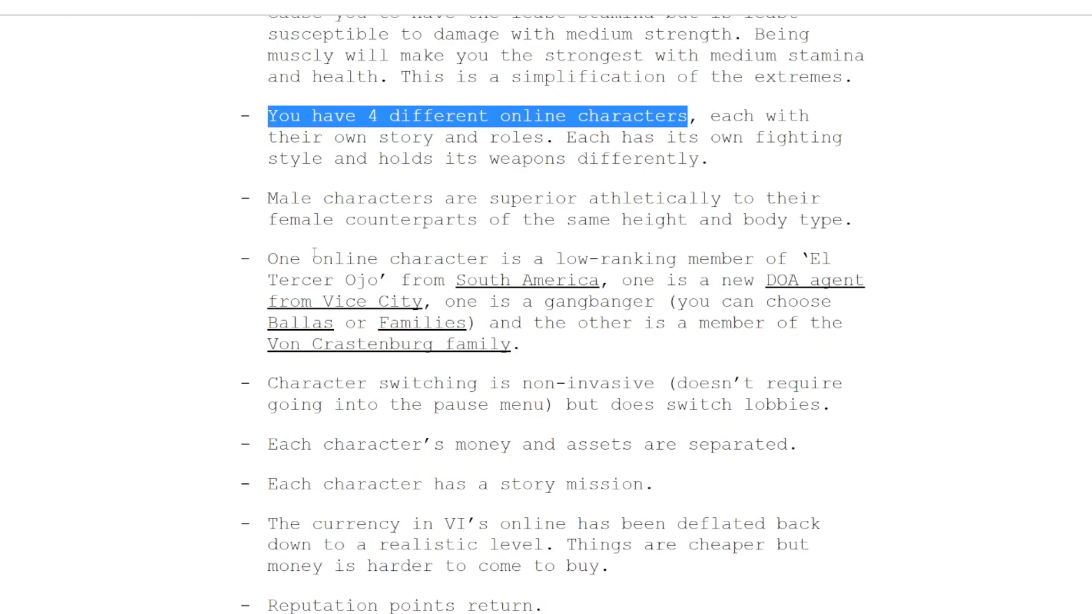
{"action": "scroll", "scroll_direction": "down", "scroll_amount": 3}
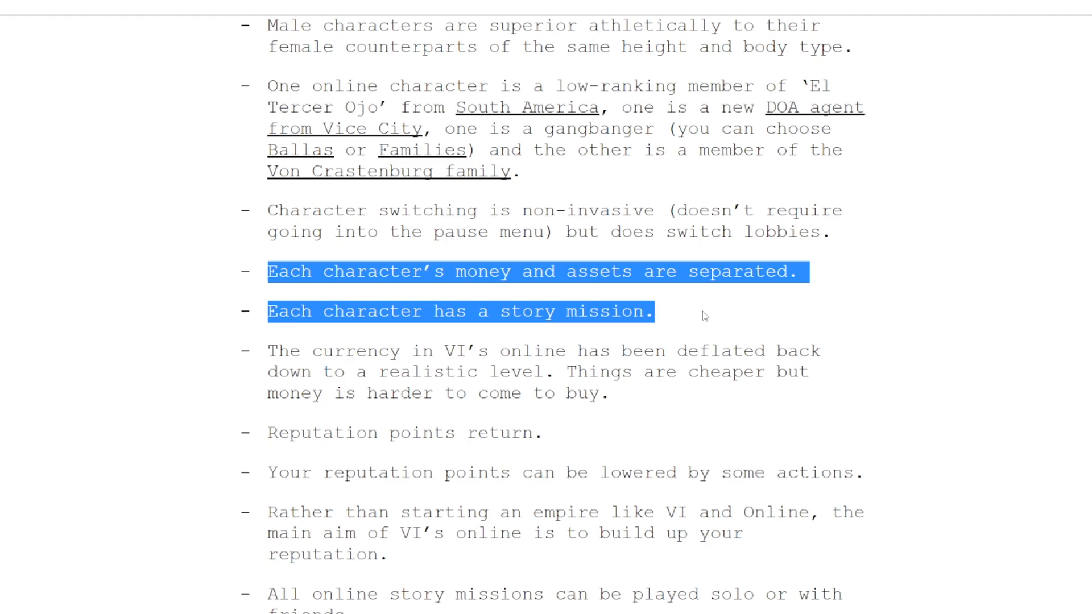
{"action": "scroll", "scroll_direction": "down", "scroll_amount": 3}
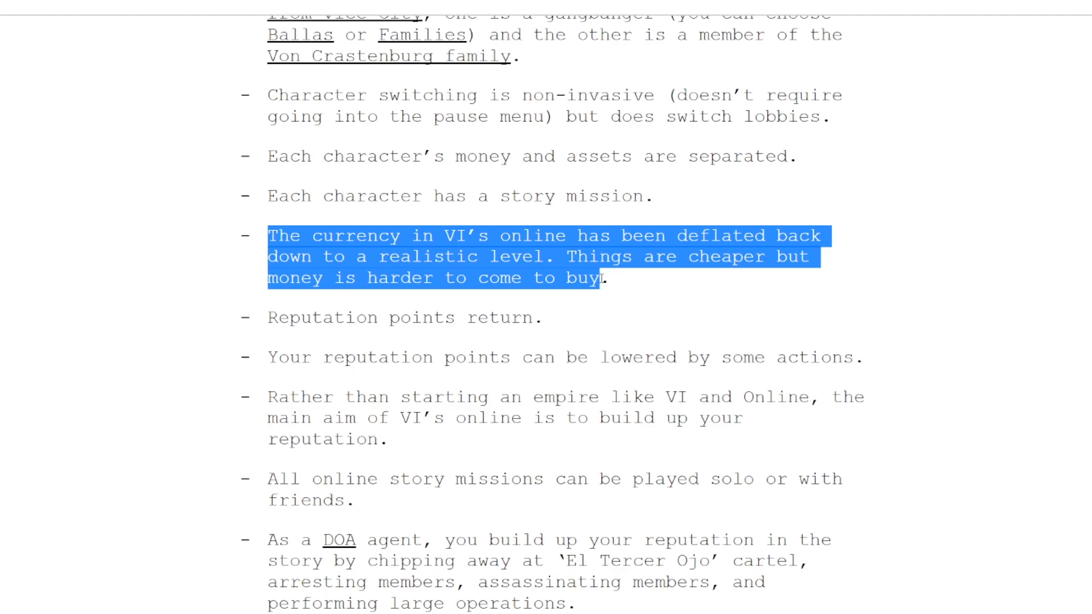
{"action": "mouse_move", "coordinate": [405, 251]}
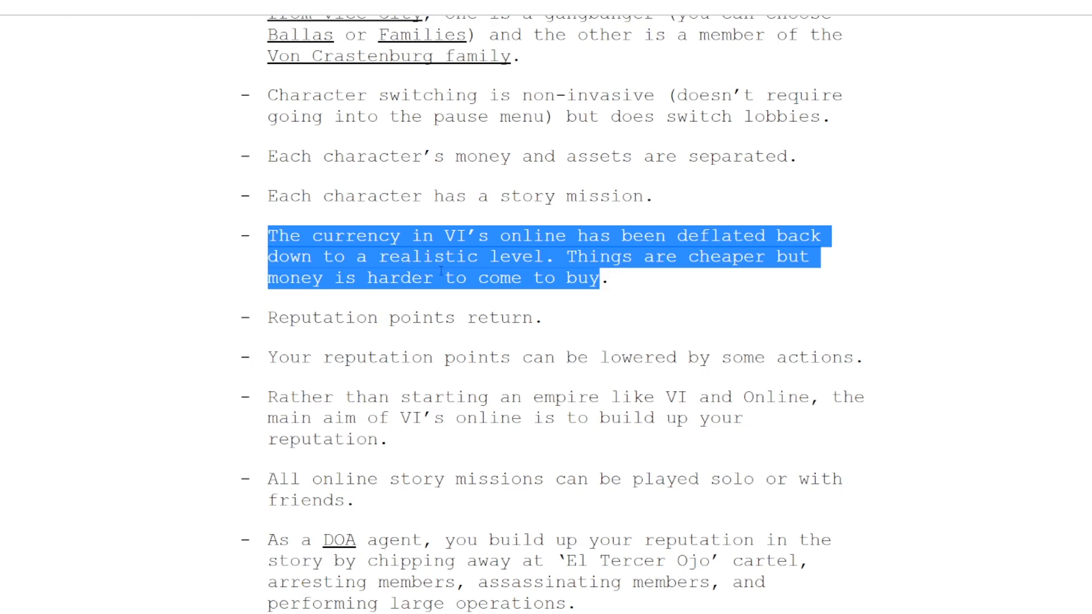
{"action": "mouse_move", "coordinate": [472, 225]}
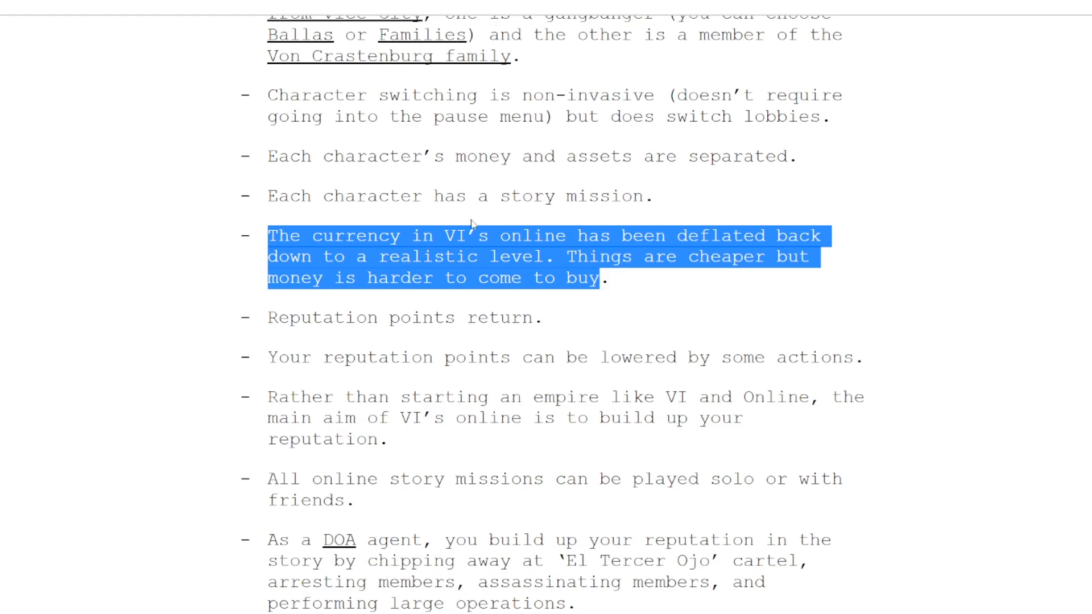
{"action": "scroll", "scroll_direction": "down", "scroll_amount": 3}
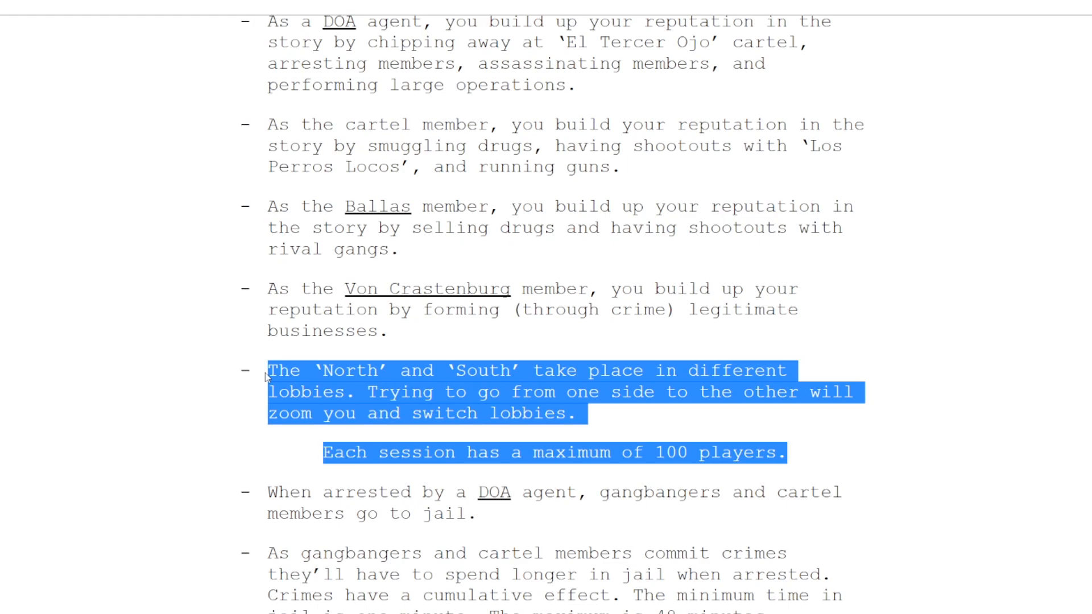
Clear the highlight on the lobbies passage and scroll past the soundtrack lists to the TV show notes
{"action": "left_click", "coordinate": [261, 310]}
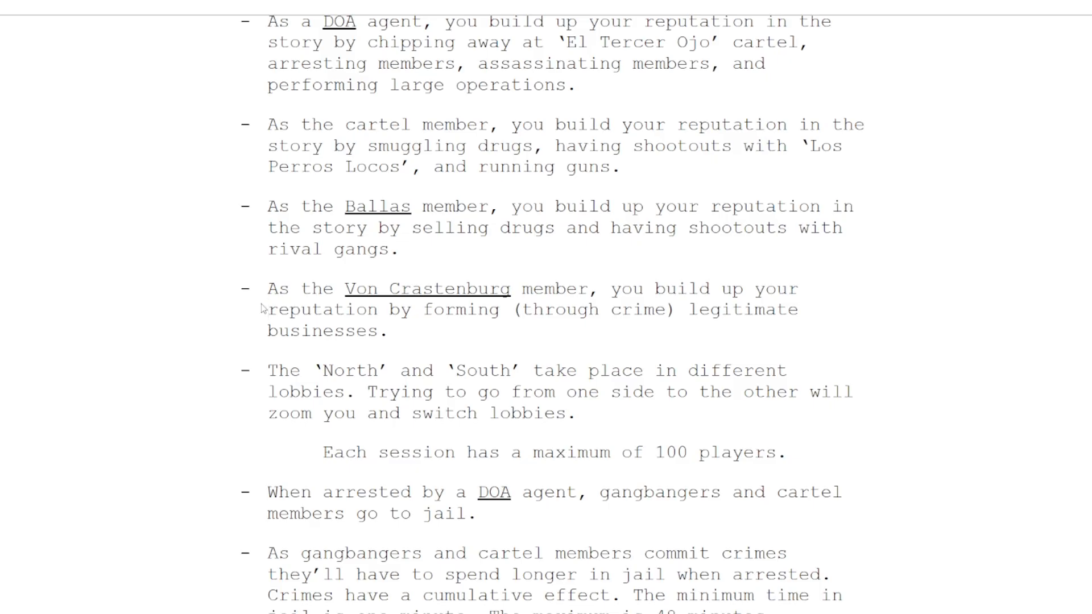
{"action": "scroll", "scroll_direction": "down", "scroll_amount": 3}
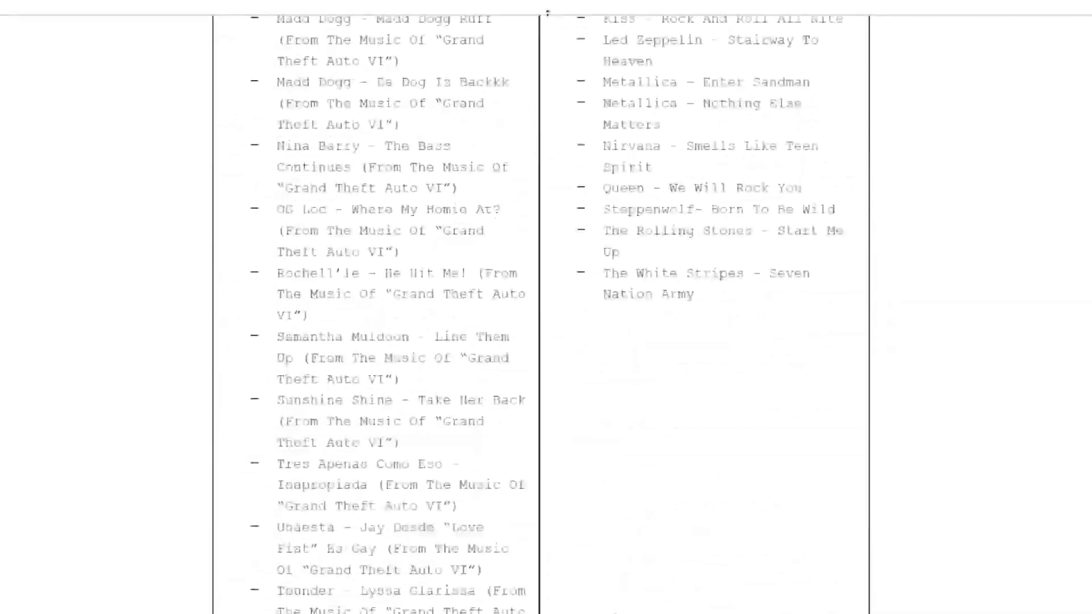
{"action": "scroll", "scroll_direction": "down", "scroll_amount": 3}
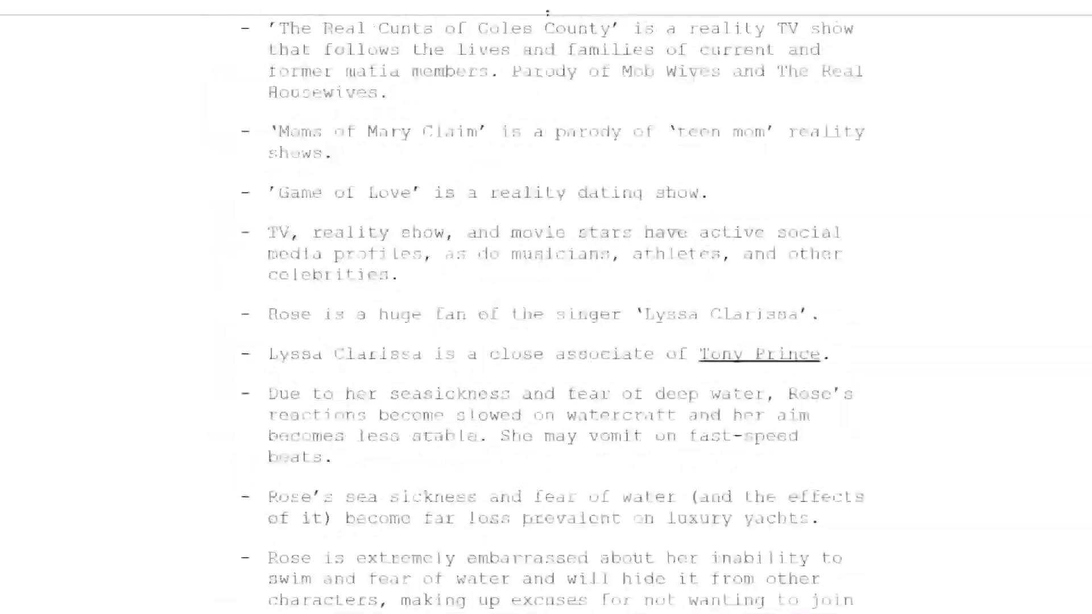
{"action": "scroll", "scroll_direction": "up", "scroll_amount": 3}
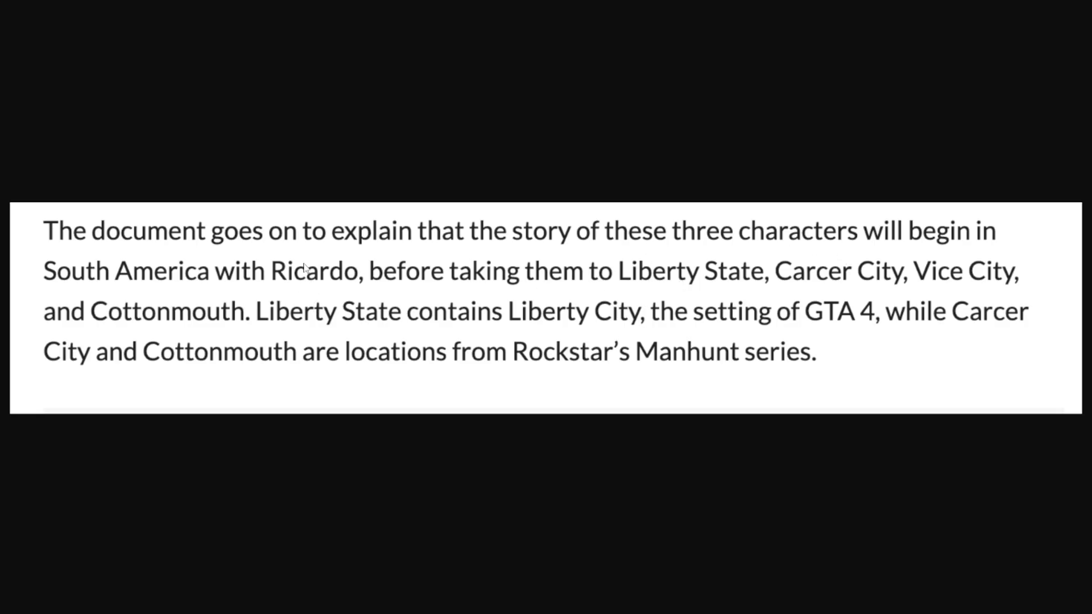
{"action": "mouse_move", "coordinate": [672, 219]}
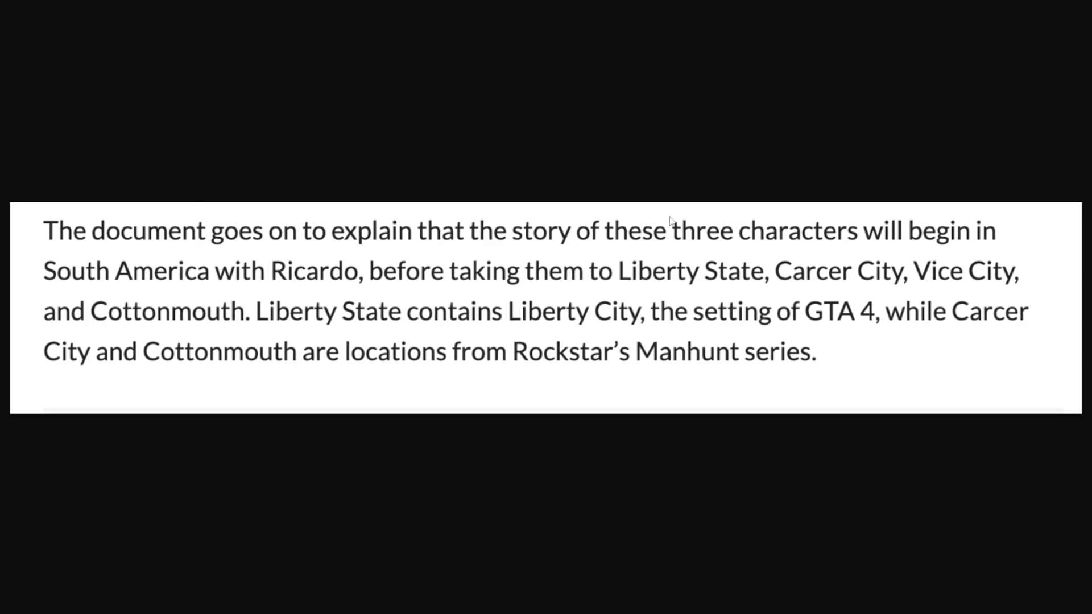
{"action": "mouse_move", "coordinate": [659, 248]}
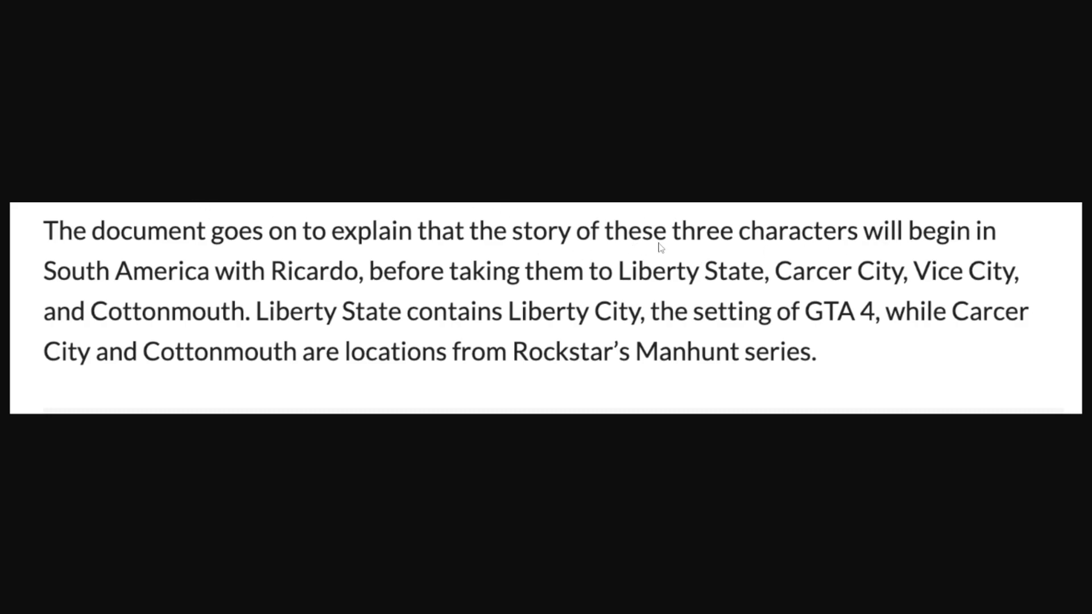
{"action": "mouse_move", "coordinate": [214, 286]}
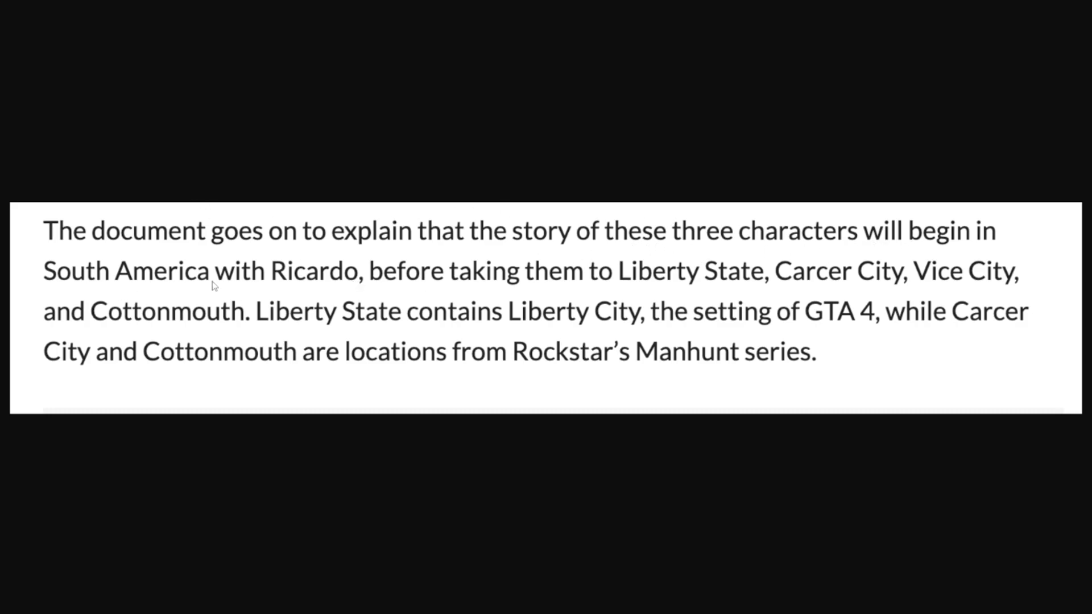
{"action": "mouse_move", "coordinate": [756, 286]}
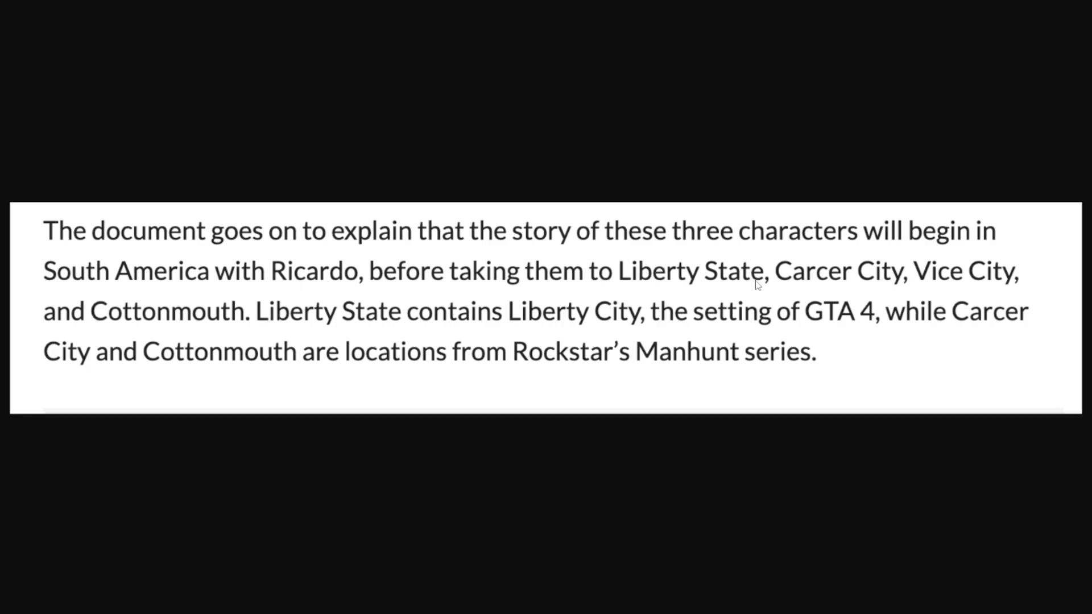
{"action": "mouse_move", "coordinate": [449, 297]}
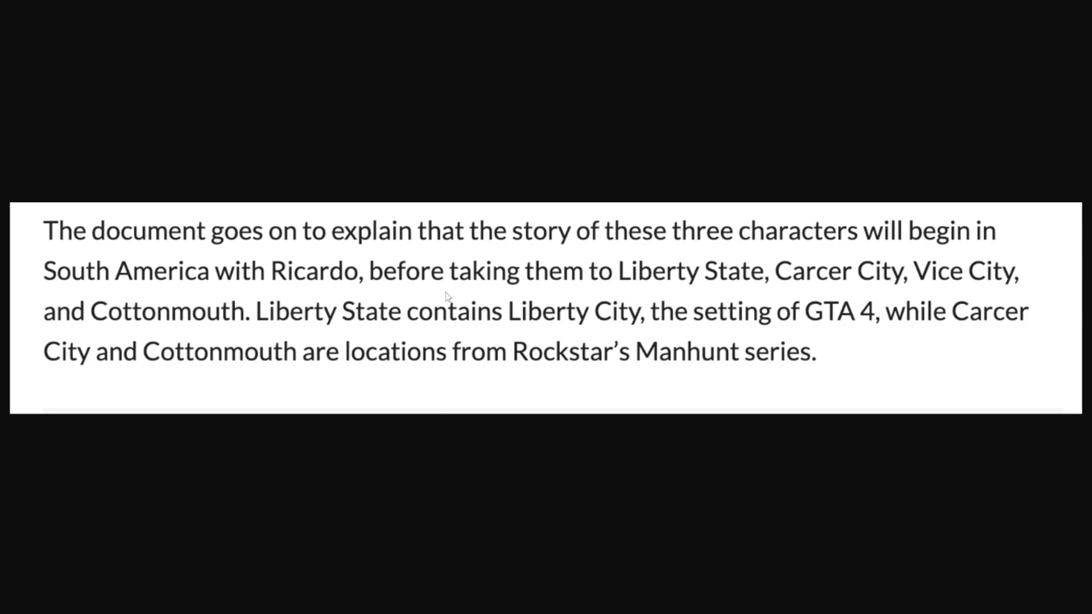
{"action": "mouse_move", "coordinate": [550, 305]}
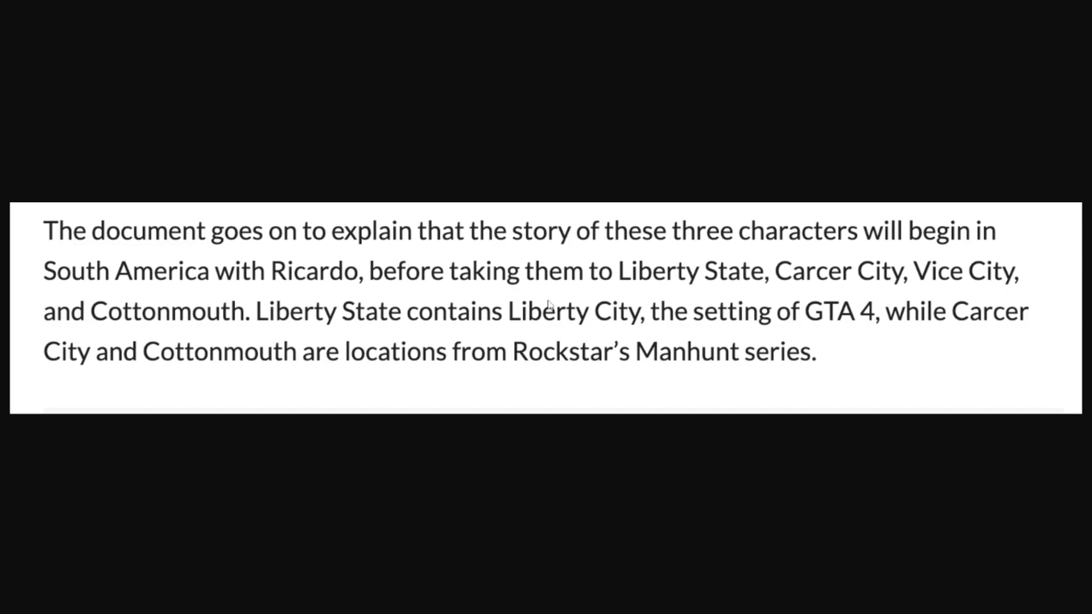
{"action": "mouse_move", "coordinate": [514, 337]}
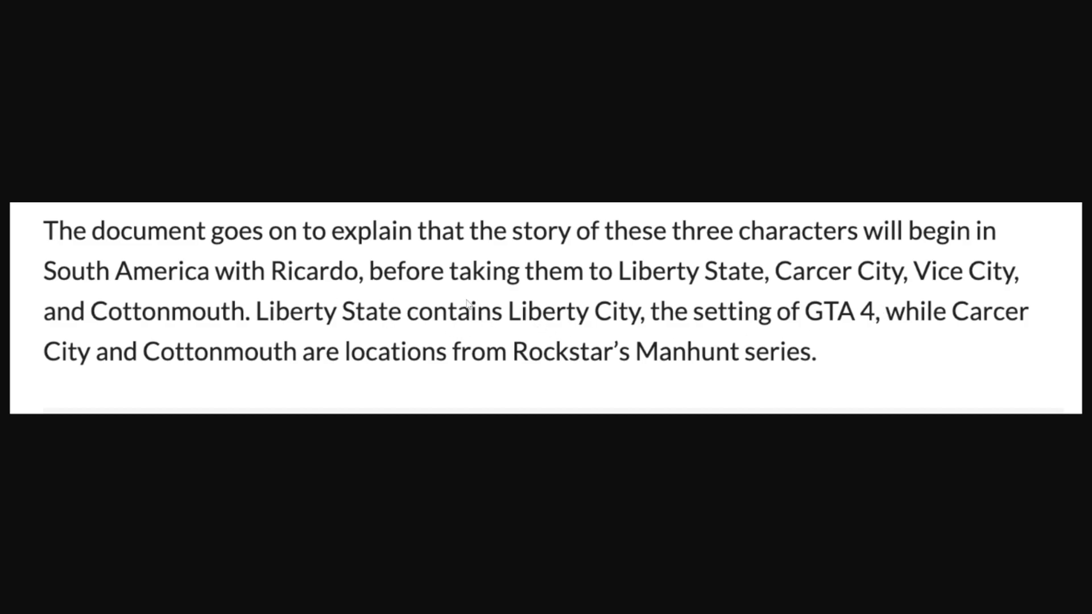
{"action": "mouse_move", "coordinate": [459, 386]}
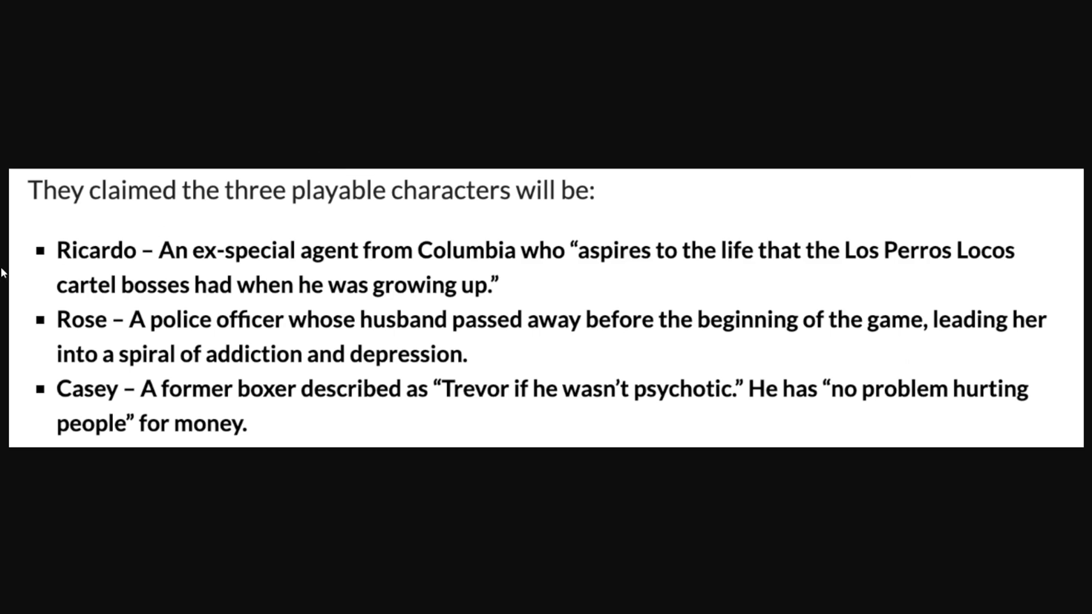
{"action": "mouse_move", "coordinate": [124, 263]}
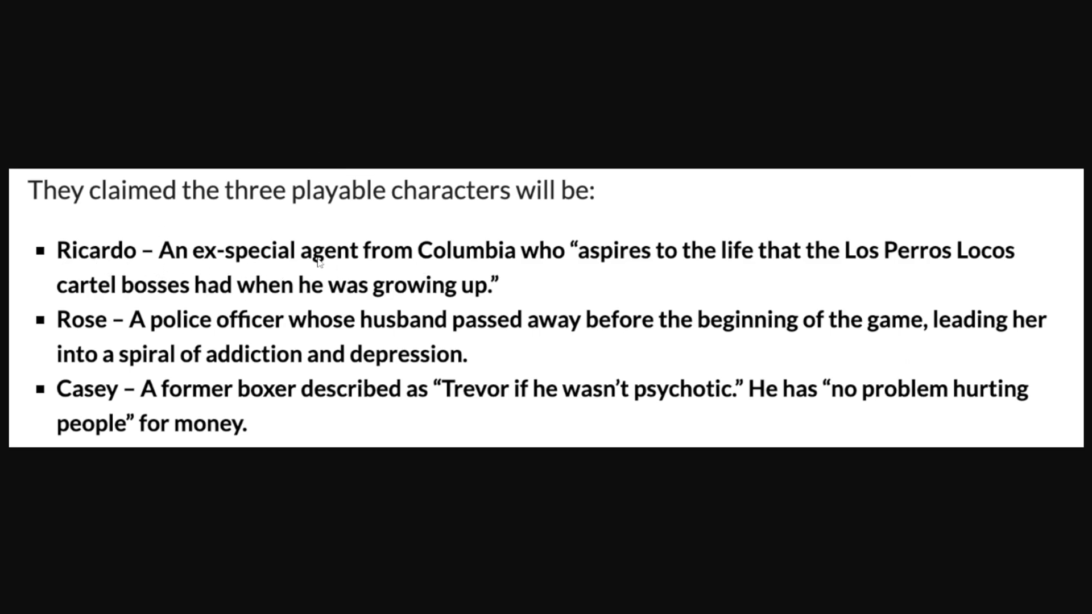
{"action": "mouse_move", "coordinate": [925, 271]}
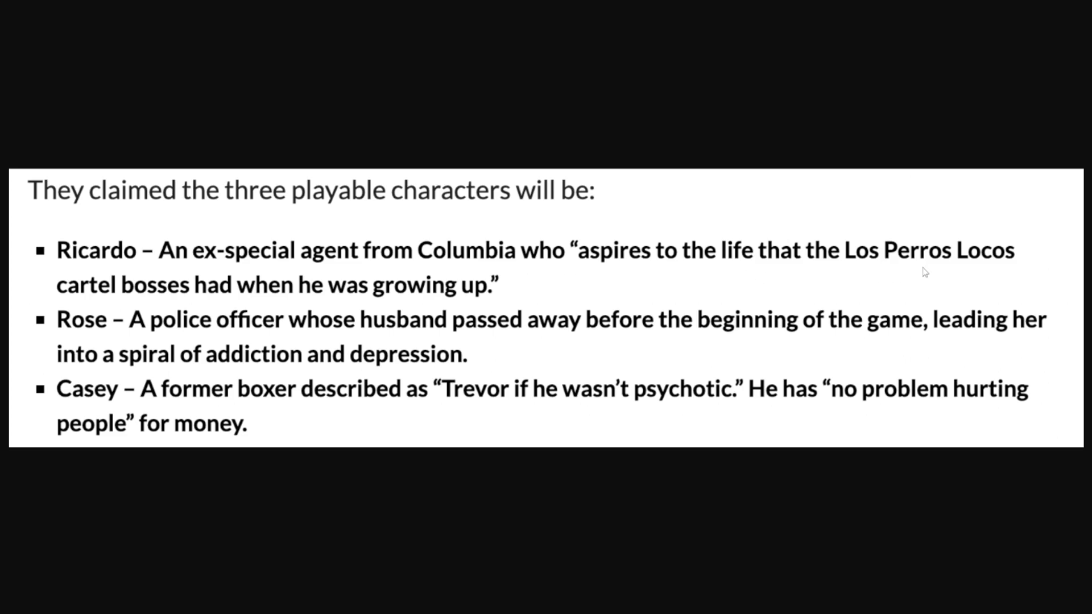
{"action": "mouse_move", "coordinate": [1051, 279]}
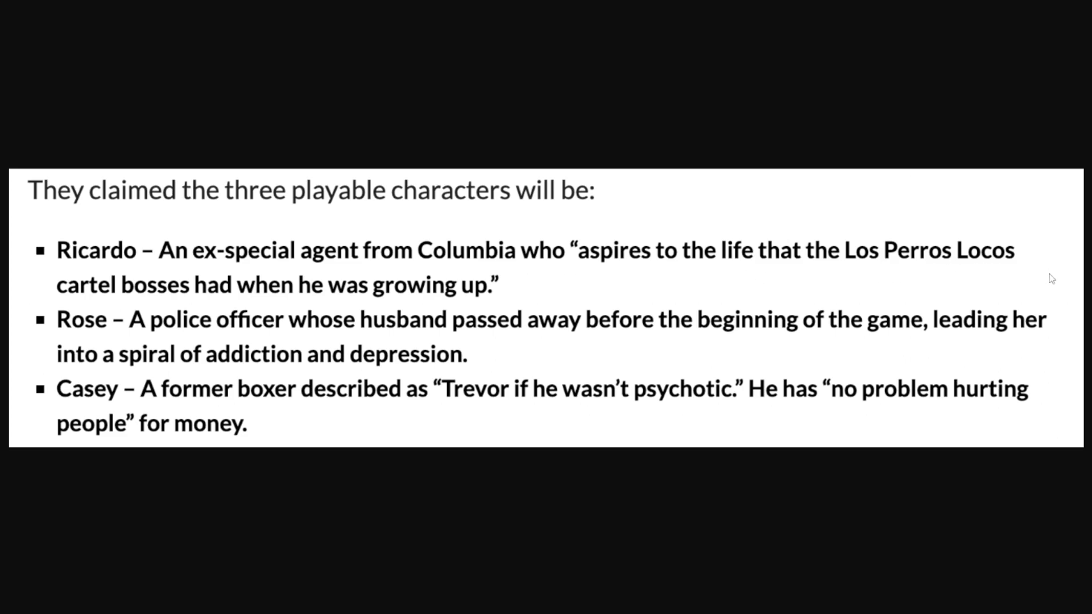
{"action": "mouse_move", "coordinate": [461, 284]}
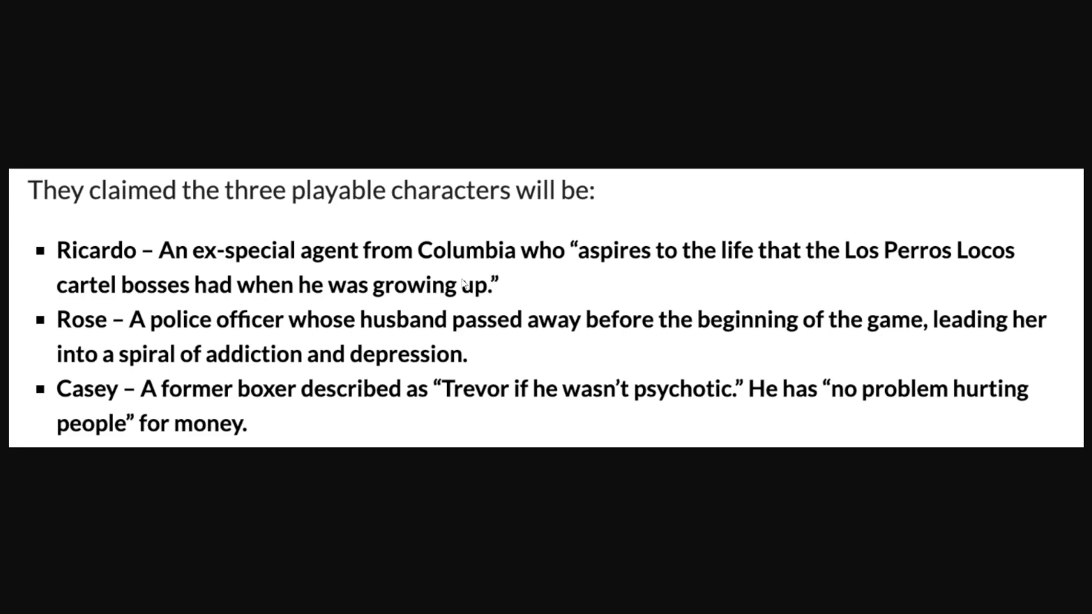
{"action": "mouse_move", "coordinate": [185, 328]}
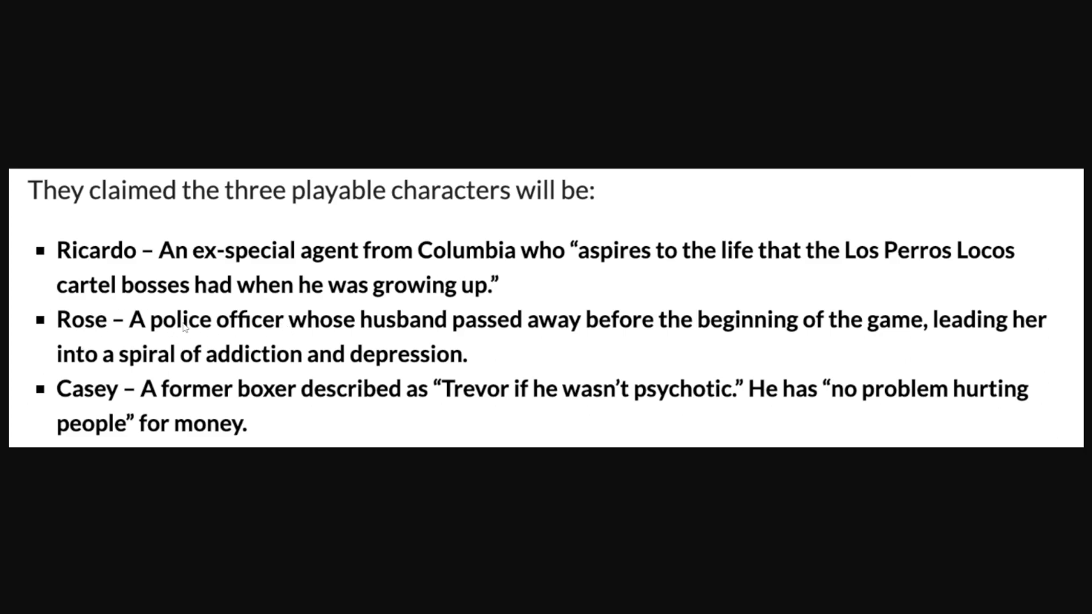
{"action": "mouse_move", "coordinate": [243, 399]}
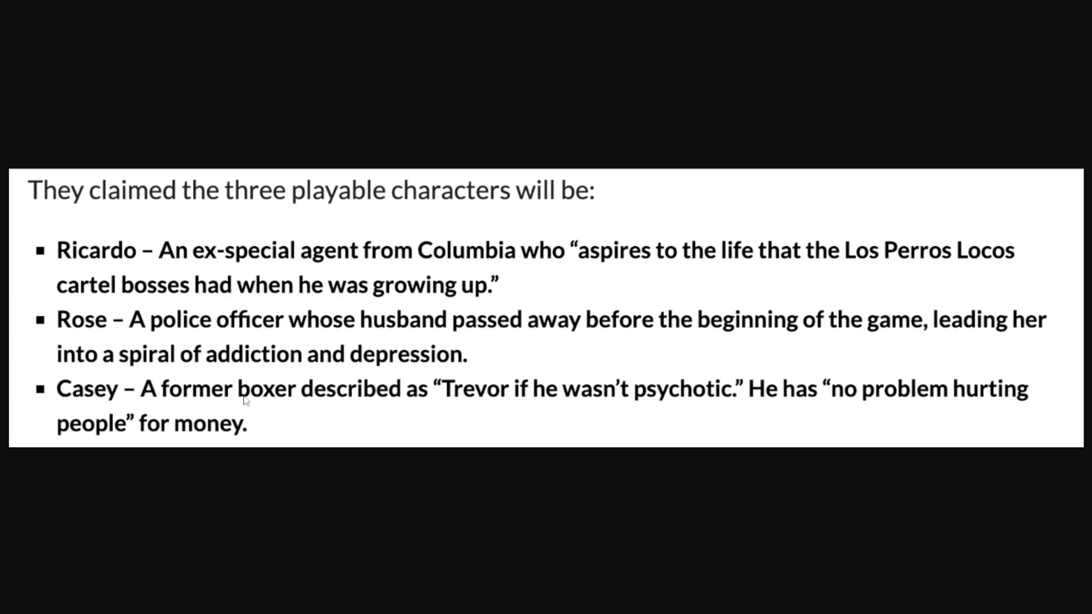
{"action": "mouse_move", "coordinate": [616, 411]}
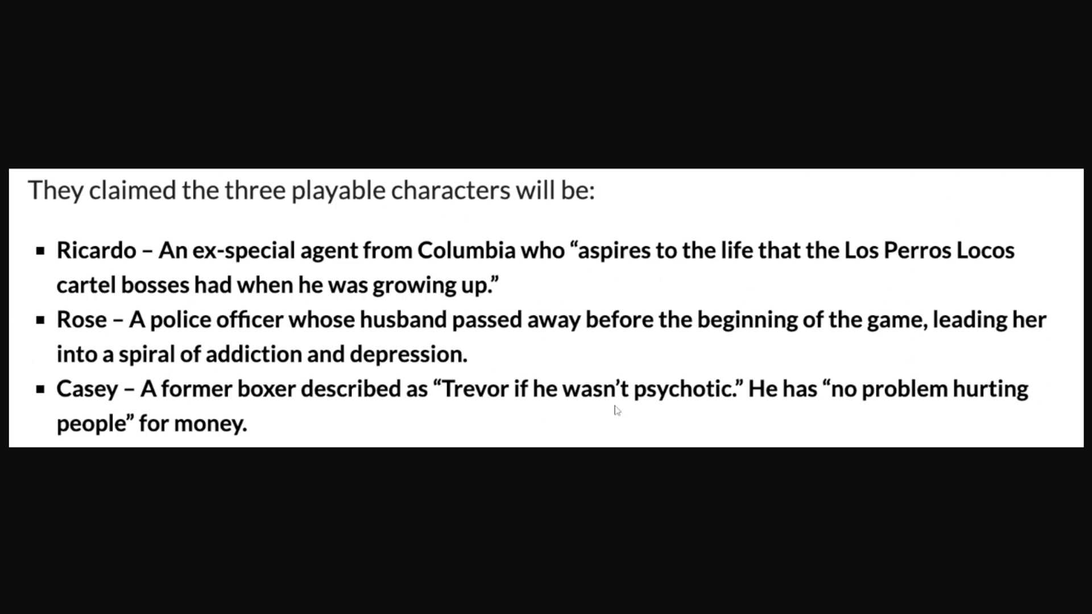
{"action": "mouse_move", "coordinate": [849, 407]}
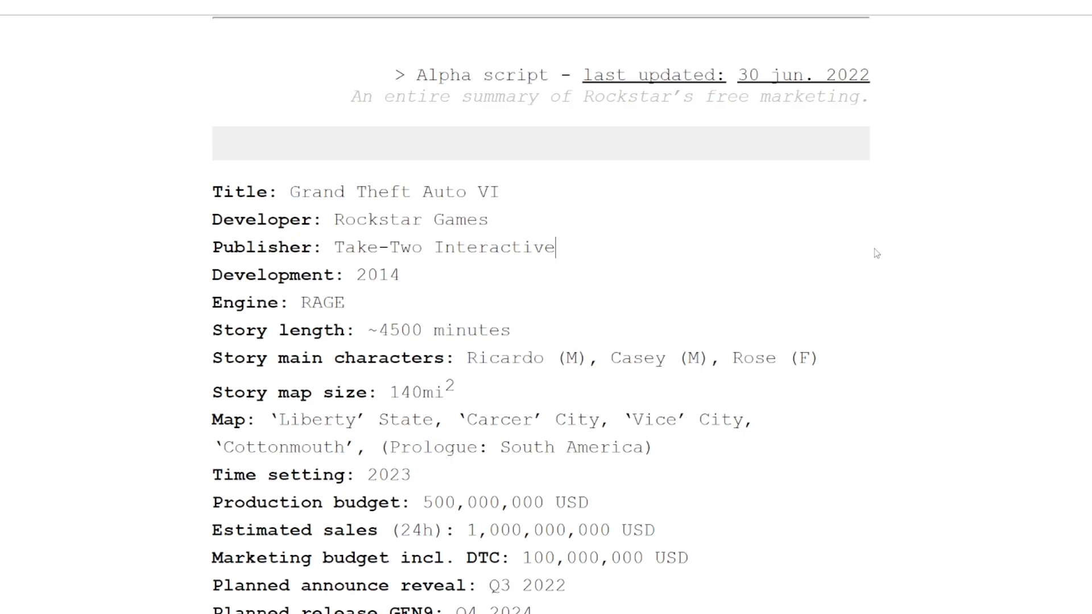
{"action": "mouse_move", "coordinate": [407, 201]}
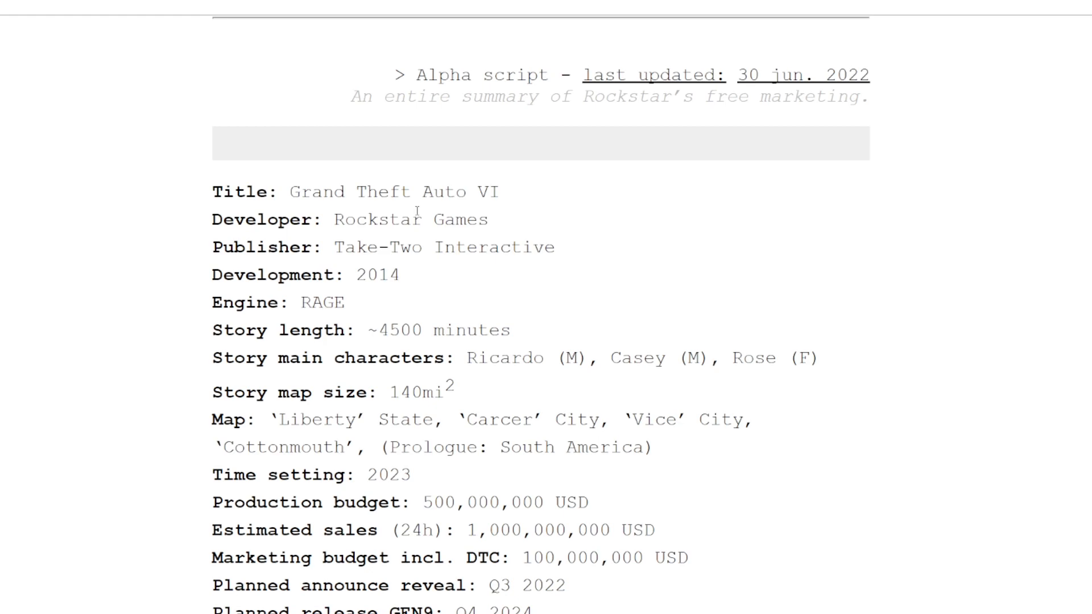
Scroll the document so the opening GTA VI summary with developer, publisher, map and budgets is in view
{"action": "scroll", "scroll_direction": "down", "scroll_amount": 3}
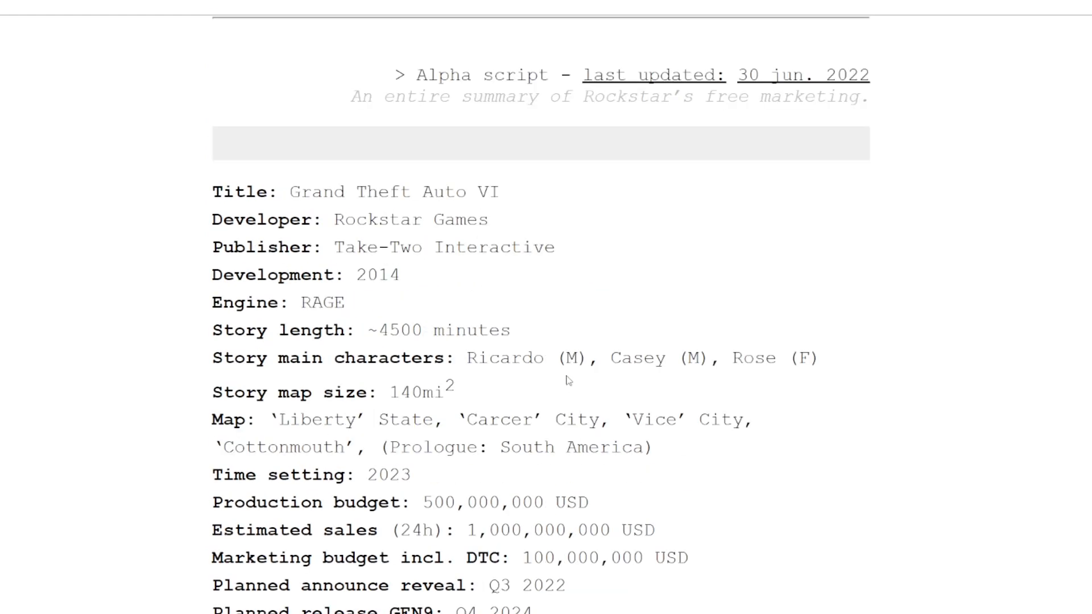
{"action": "mouse_move", "coordinate": [565, 379]}
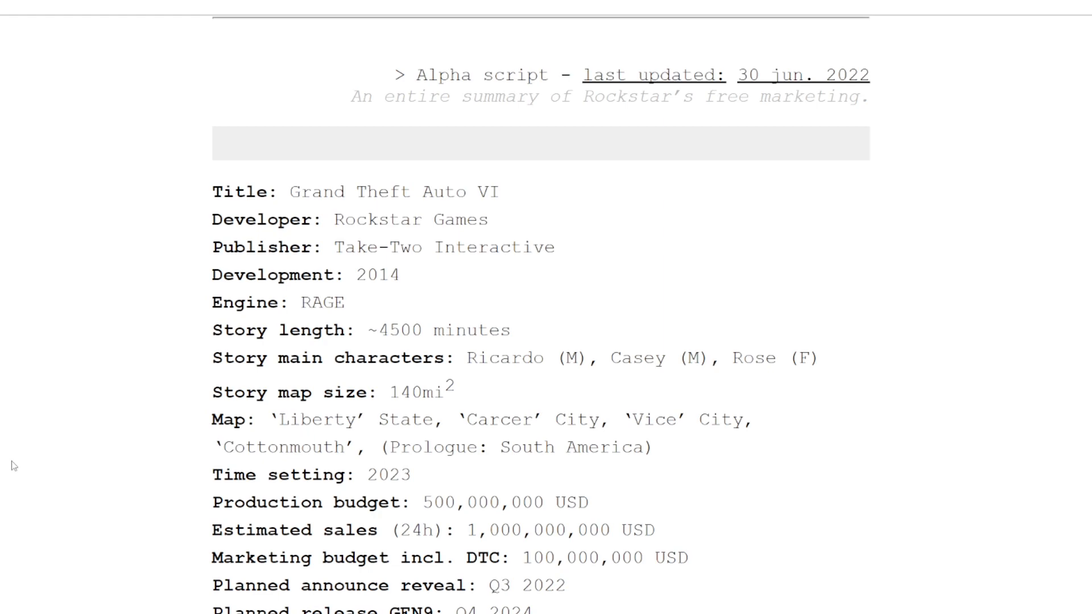
{"action": "mouse_move", "coordinate": [236, 427]}
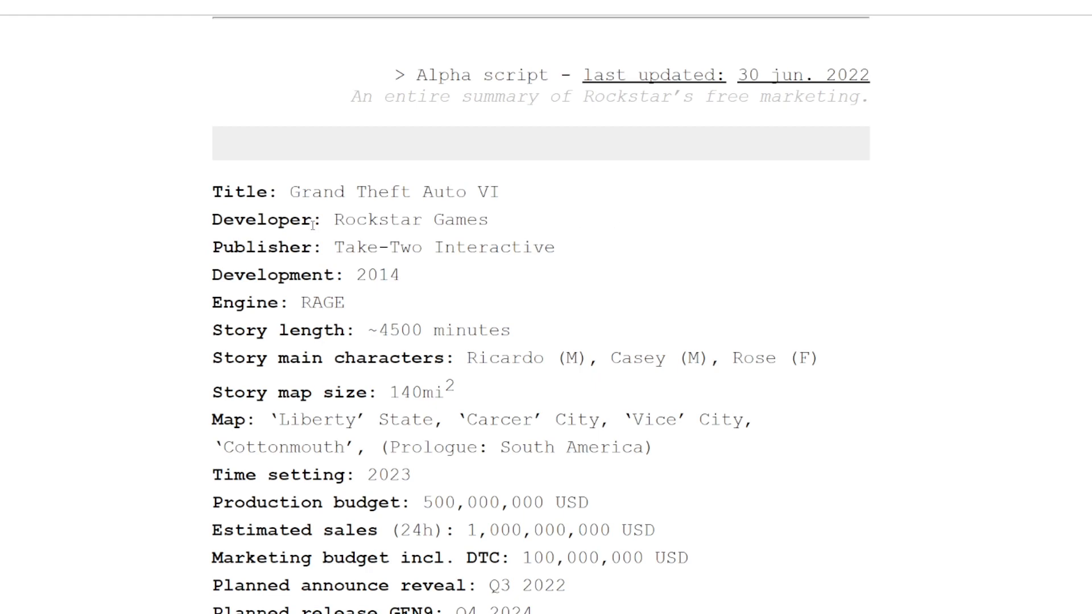
{"action": "mouse_move", "coordinate": [963, 190]}
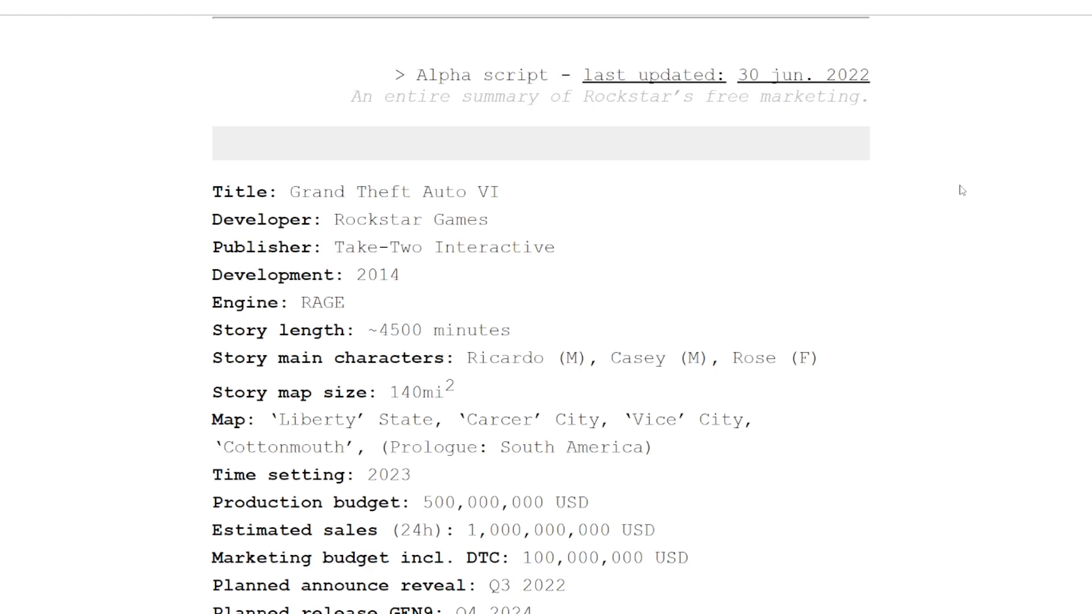